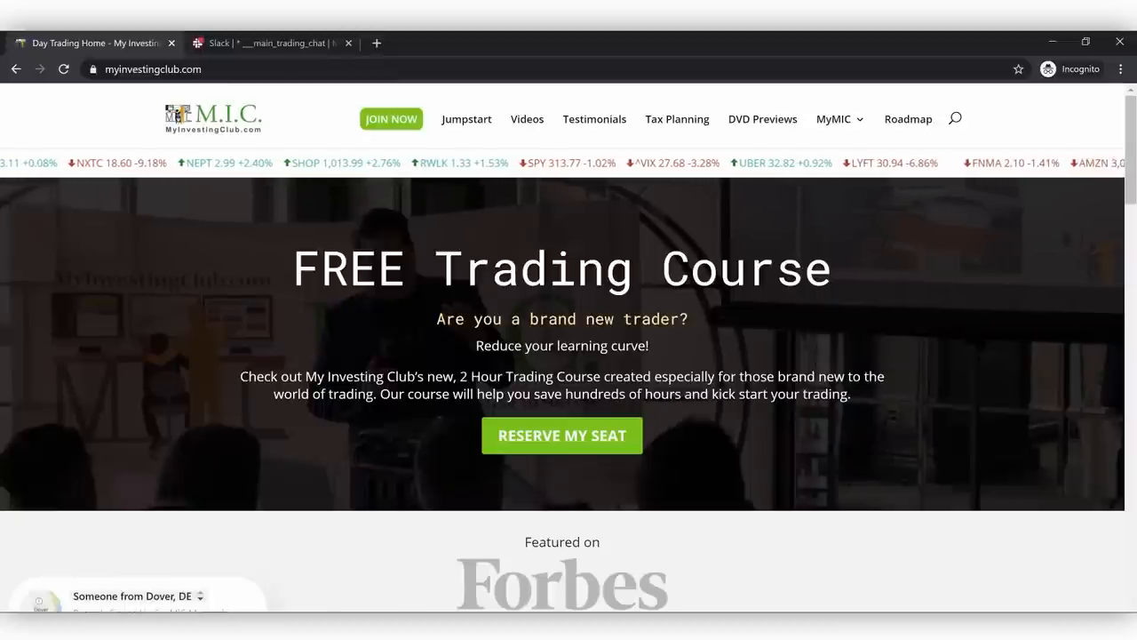
- Scroll through the club website page before switching away
{"action": "scroll", "scroll_direction": "down", "scroll_amount": 3}
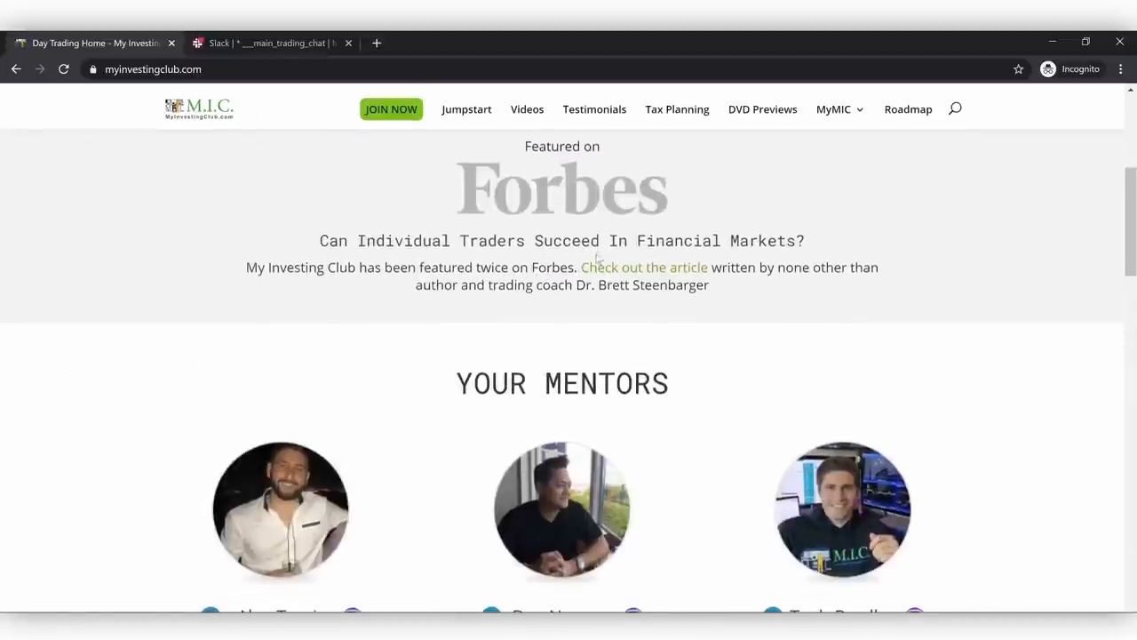
{"action": "scroll", "scroll_direction": "down", "scroll_amount": 3}
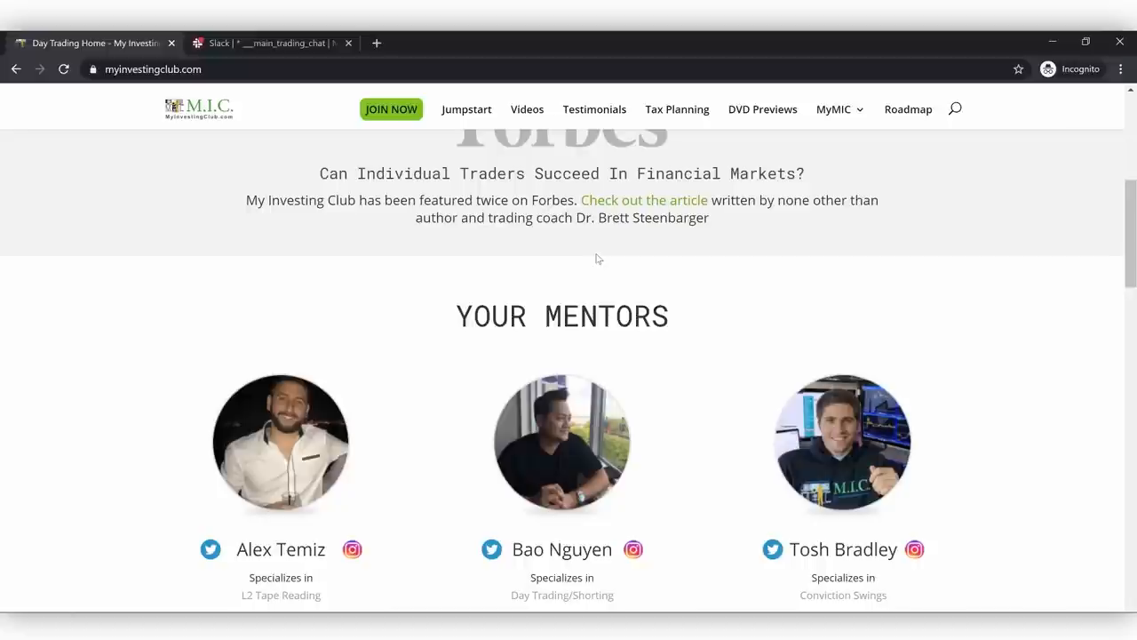
{"action": "scroll", "scroll_direction": "down", "scroll_amount": 3}
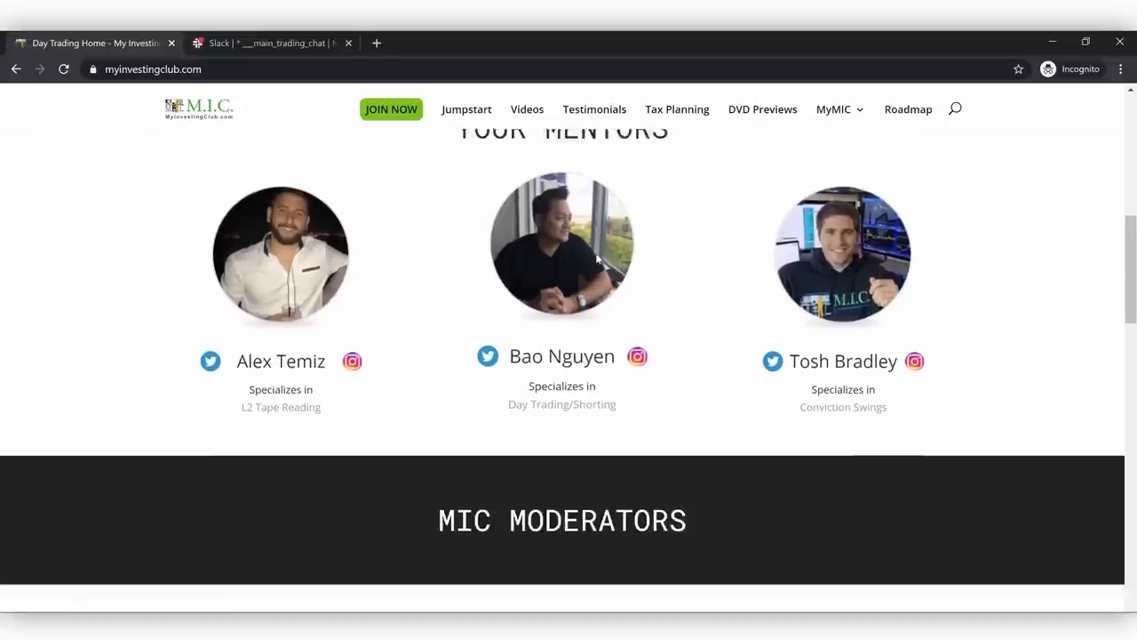
{"action": "scroll", "scroll_direction": "down", "scroll_amount": 3}
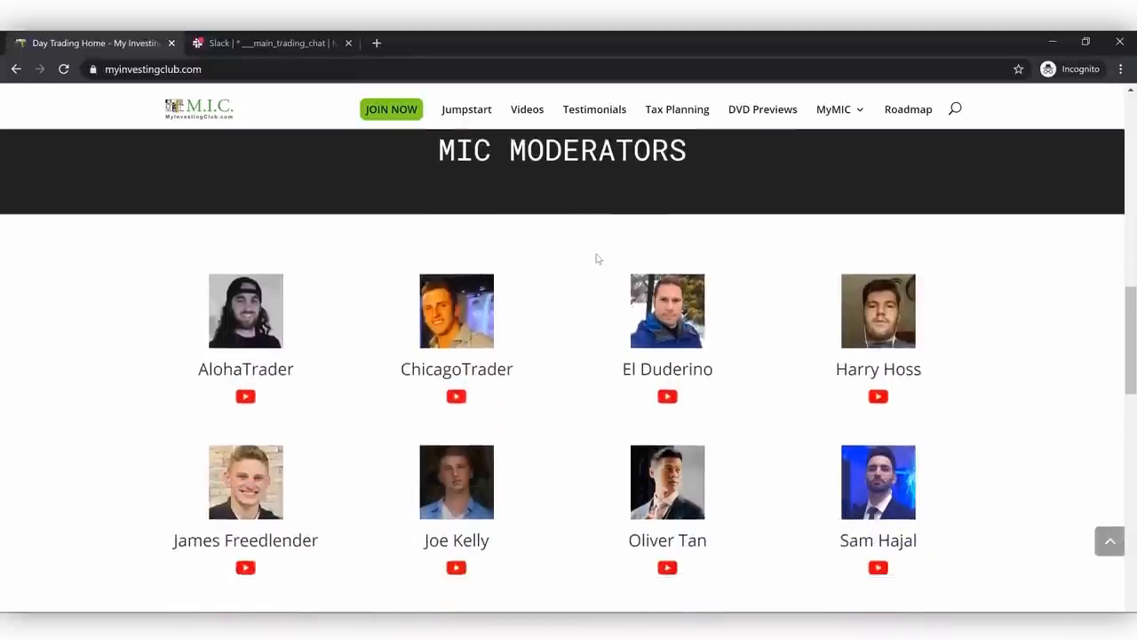
{"action": "scroll", "scroll_direction": "down", "scroll_amount": 3}
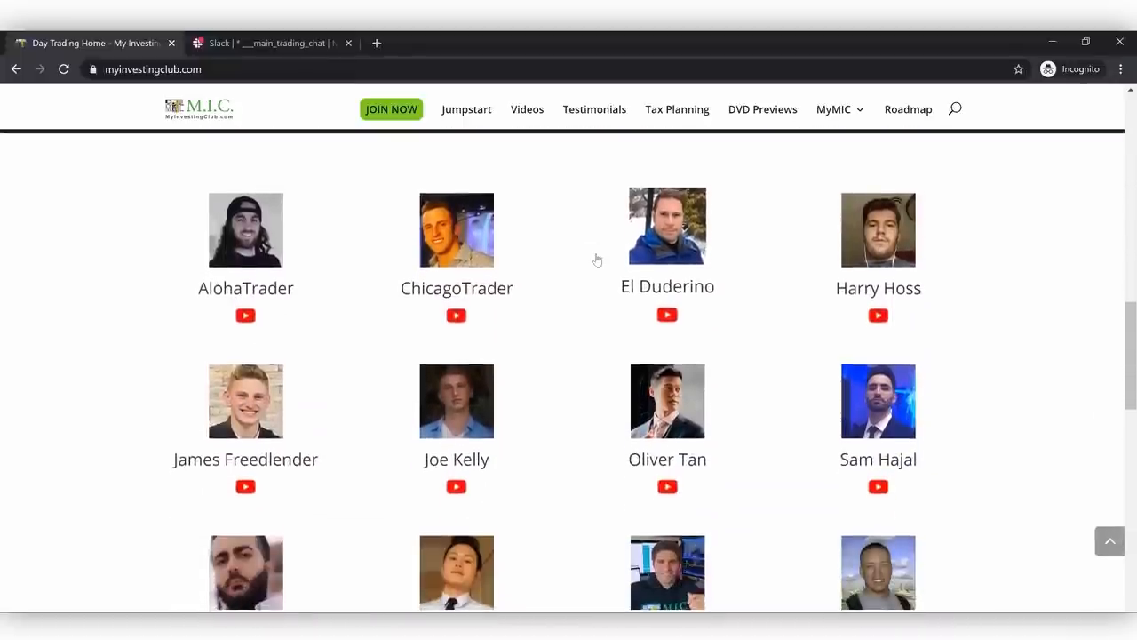
{"action": "scroll", "scroll_direction": "down", "scroll_amount": 3}
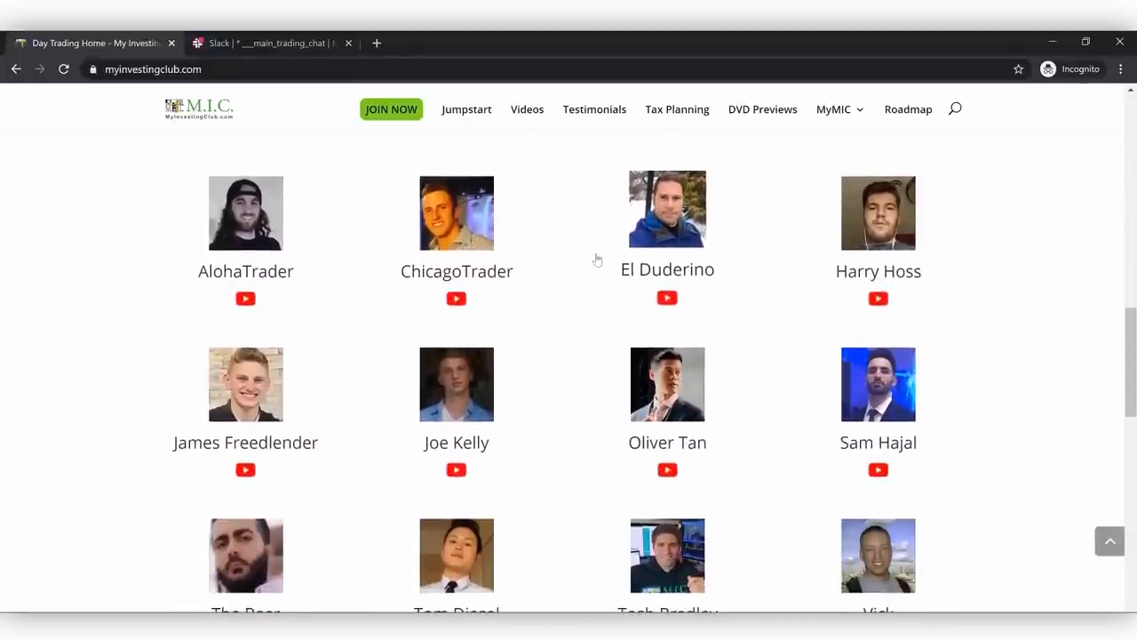
{"action": "scroll", "scroll_direction": "down", "scroll_amount": 3}
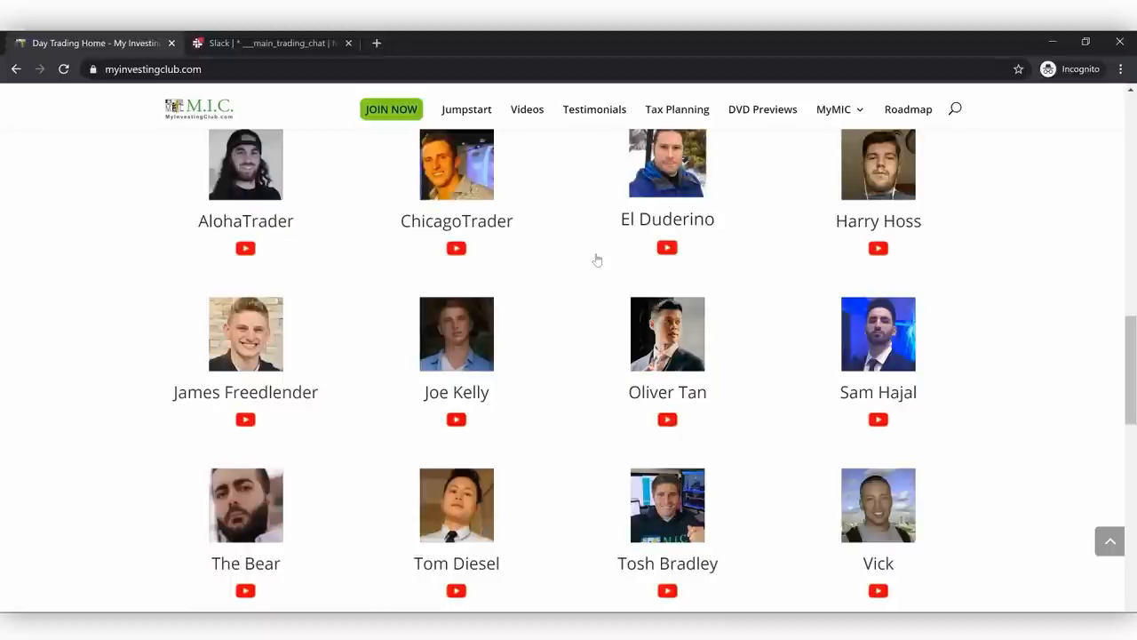
{"action": "scroll", "scroll_direction": "up", "scroll_amount": 3}
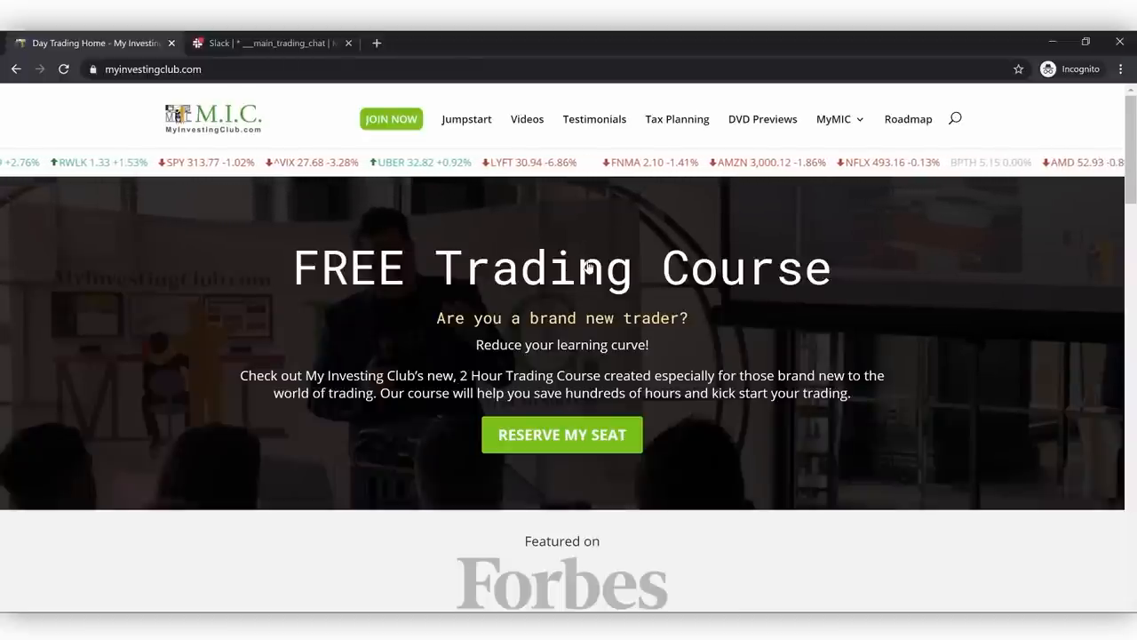
- Switch to the My Investing Club Slack workspace and skim its channel list
{"action": "left_click", "coordinate": [266, 42]}
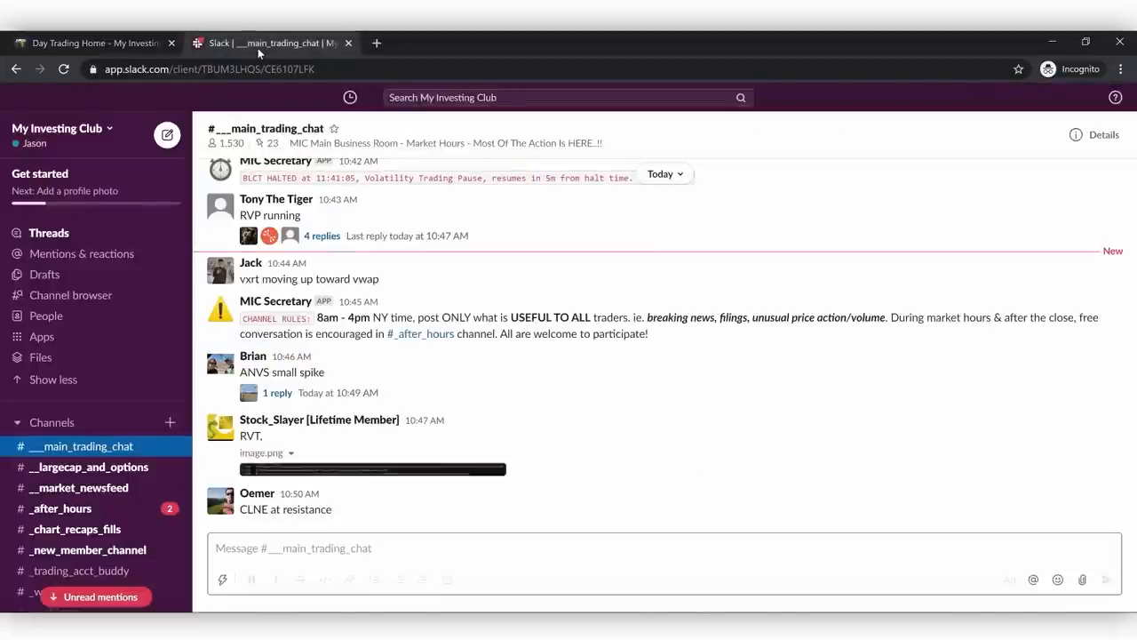
{"action": "scroll", "scroll_direction": "down", "scroll_amount": 3}
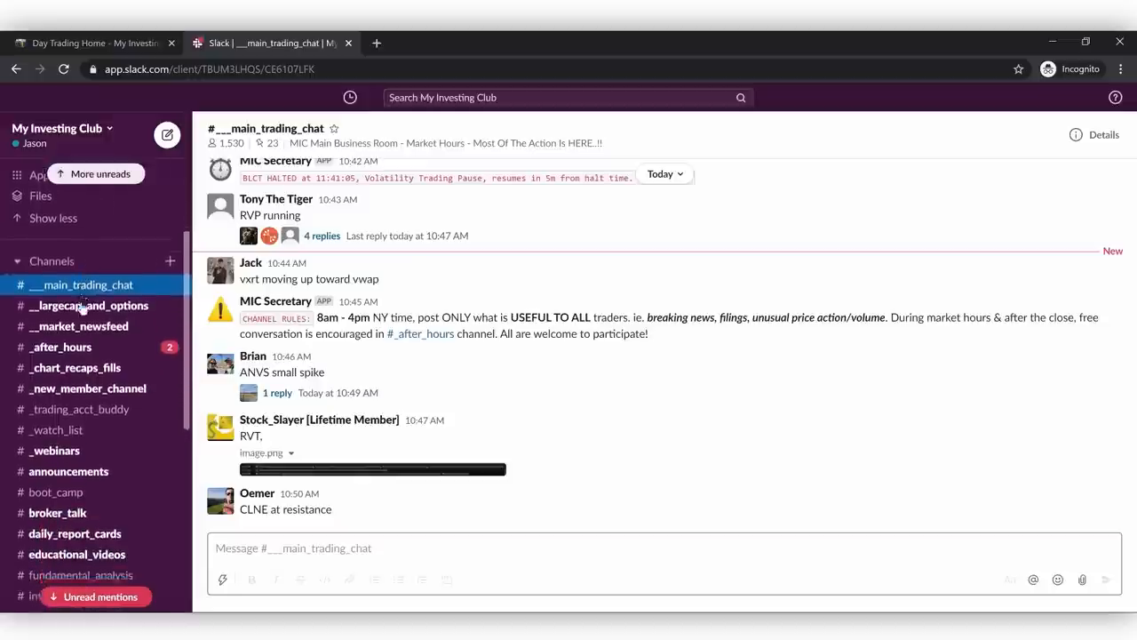
{"action": "scroll", "scroll_direction": "down", "scroll_amount": 3}
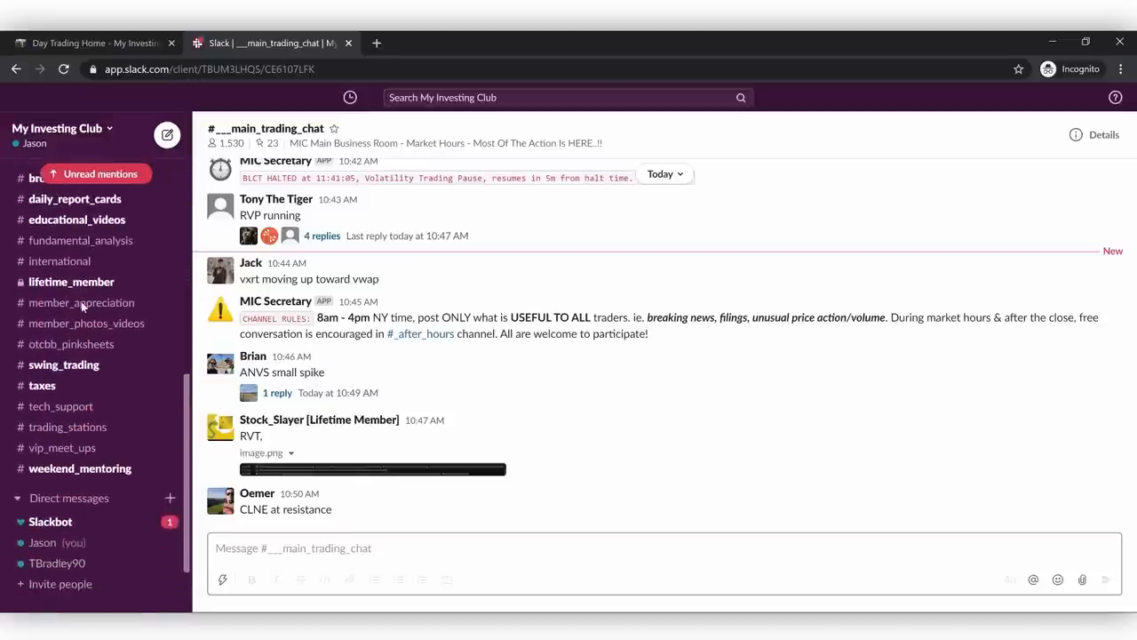
{"action": "scroll", "scroll_direction": "up", "scroll_amount": 3}
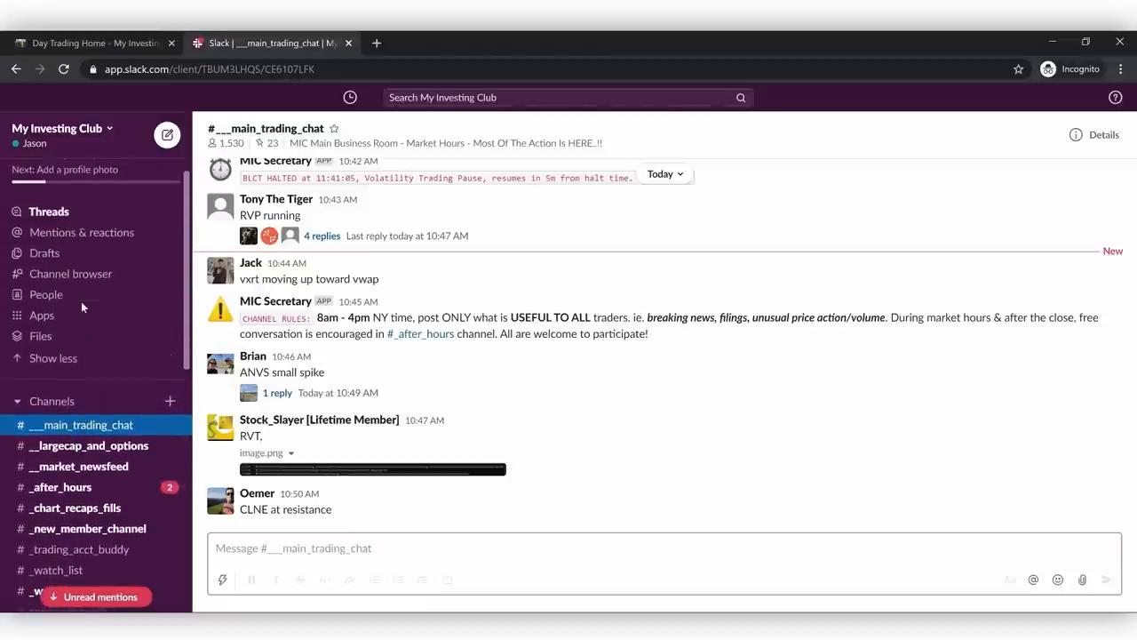
- Read through the bot-posted news in the #__market_newsfeed channel
{"action": "left_click", "coordinate": [78, 466]}
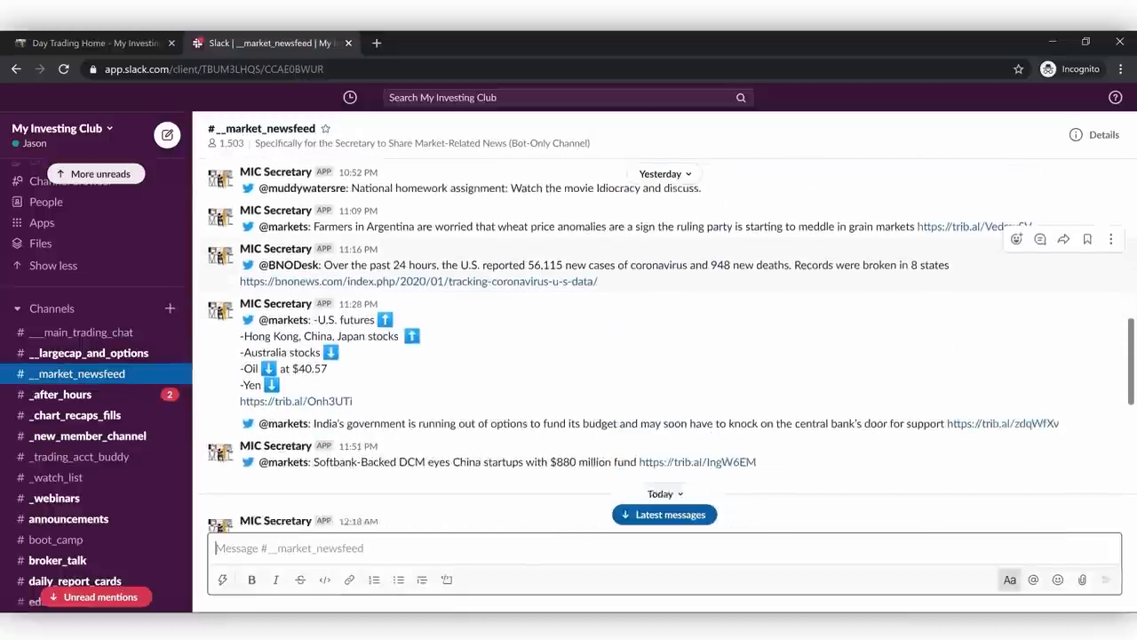
{"action": "scroll", "scroll_direction": "down", "scroll_amount": 3}
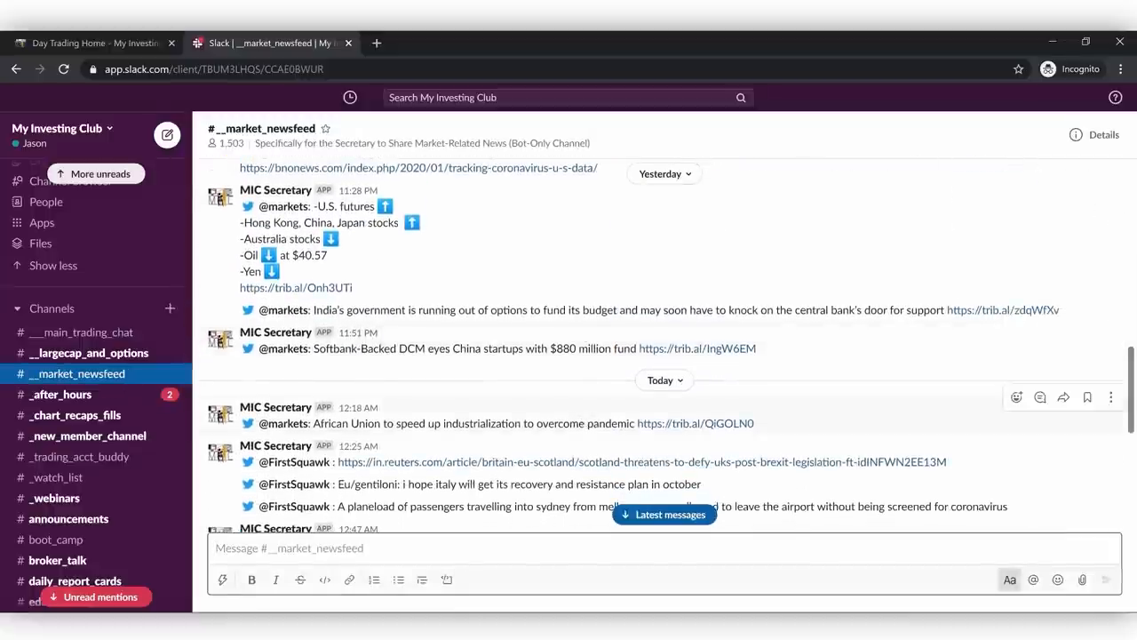
{"action": "scroll", "scroll_direction": "down", "scroll_amount": 3}
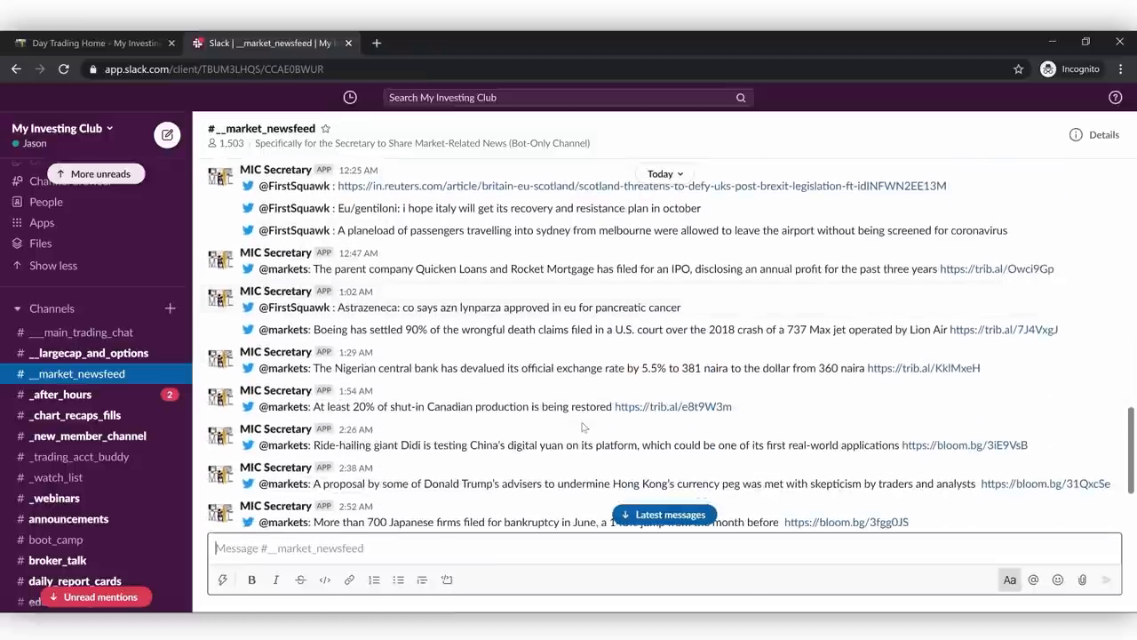
{"action": "scroll", "scroll_direction": "down", "scroll_amount": 3}
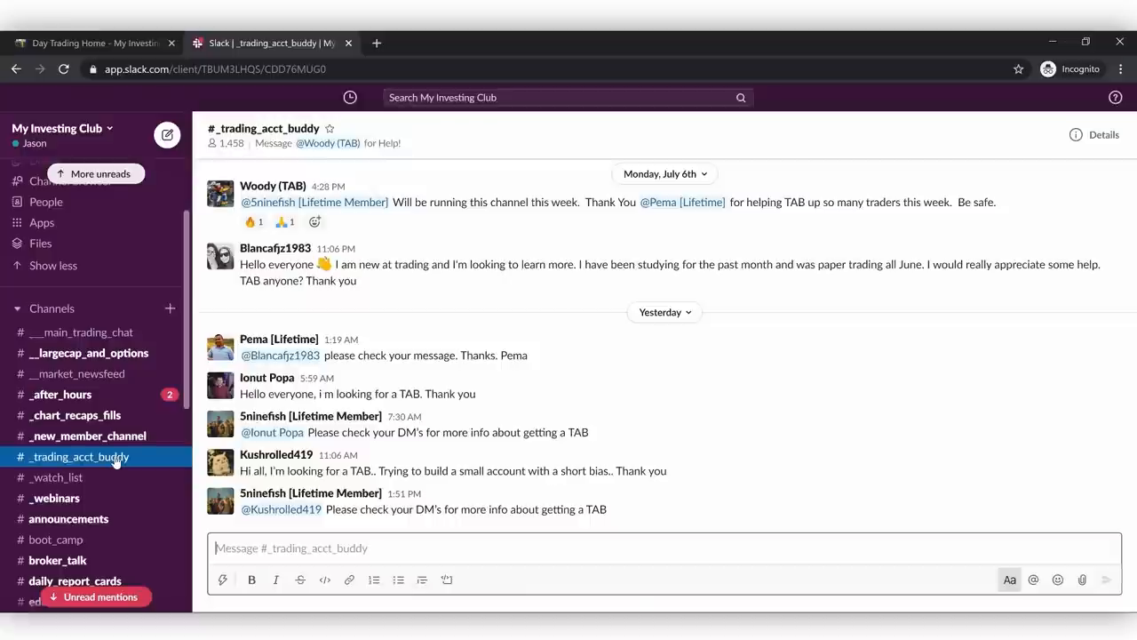
- Visit #_trading_acct_buddy, then return to #___main_trading_chat
{"action": "left_click", "coordinate": [82, 332]}
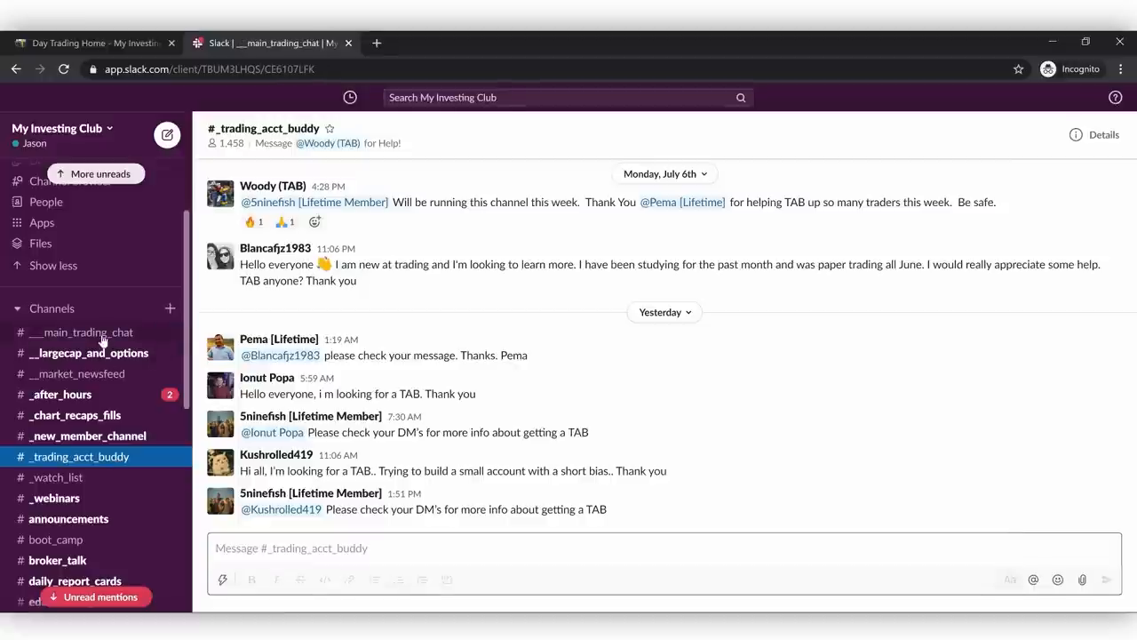
{"action": "left_click", "coordinate": [81, 332]}
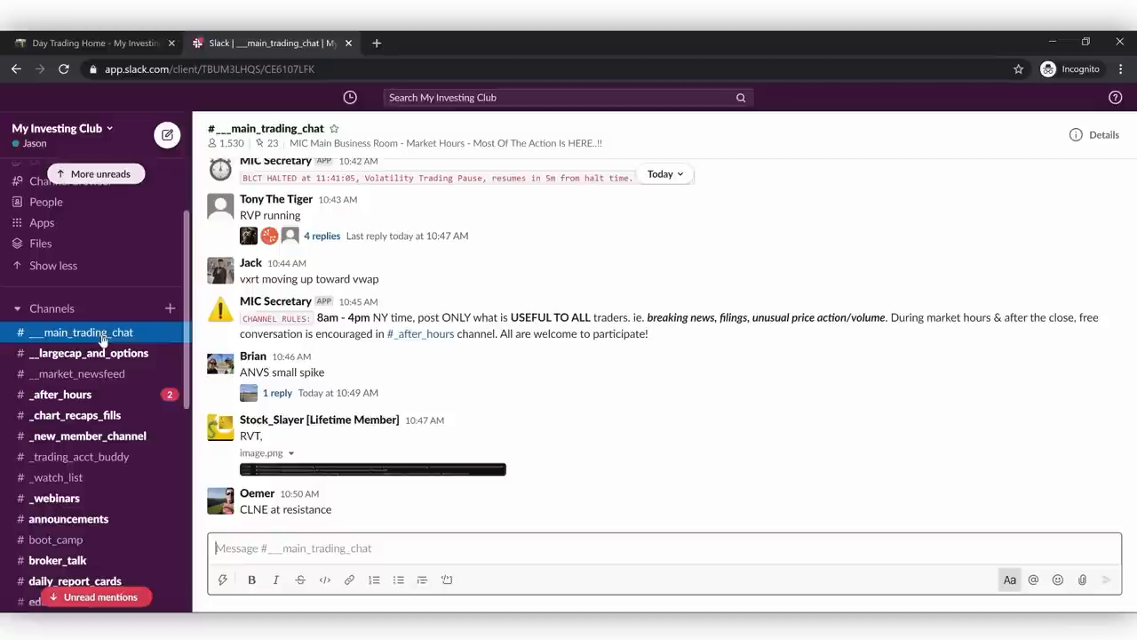
- Switch back to the club website and go to its Videos page
{"action": "left_click", "coordinate": [89, 43]}
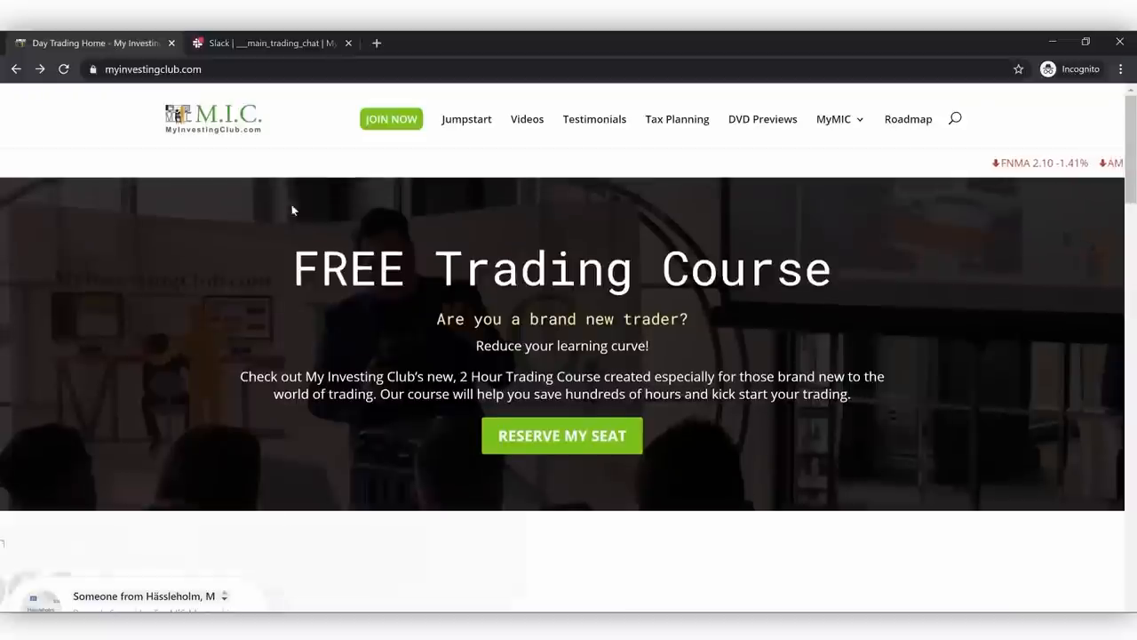
{"action": "left_click", "coordinate": [526, 119]}
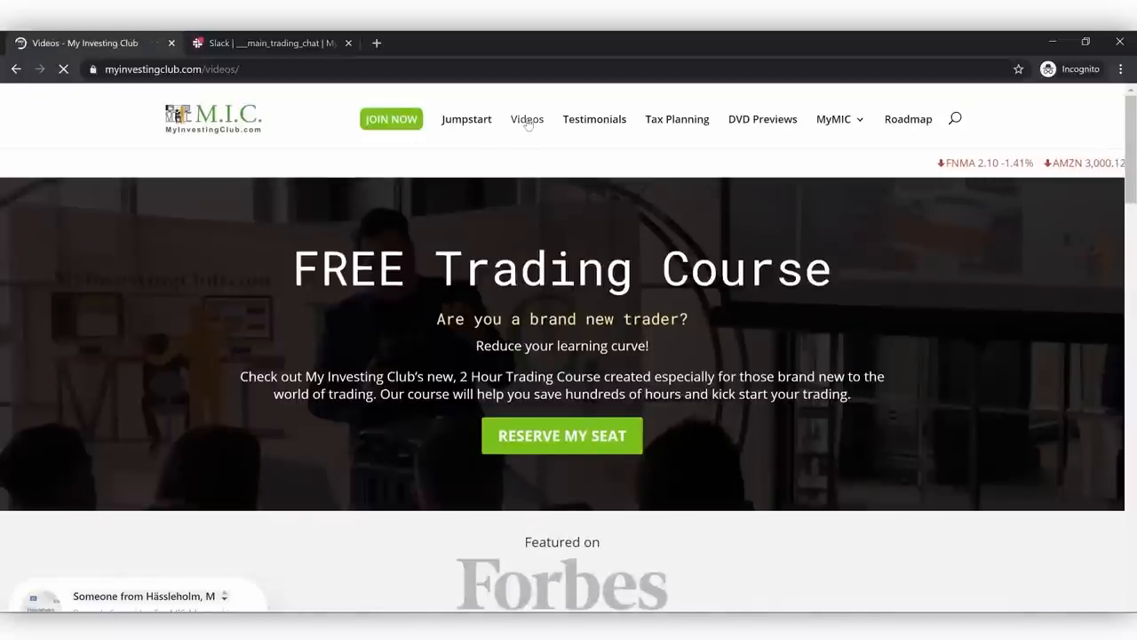
{"action": "left_click", "coordinate": [526, 117]}
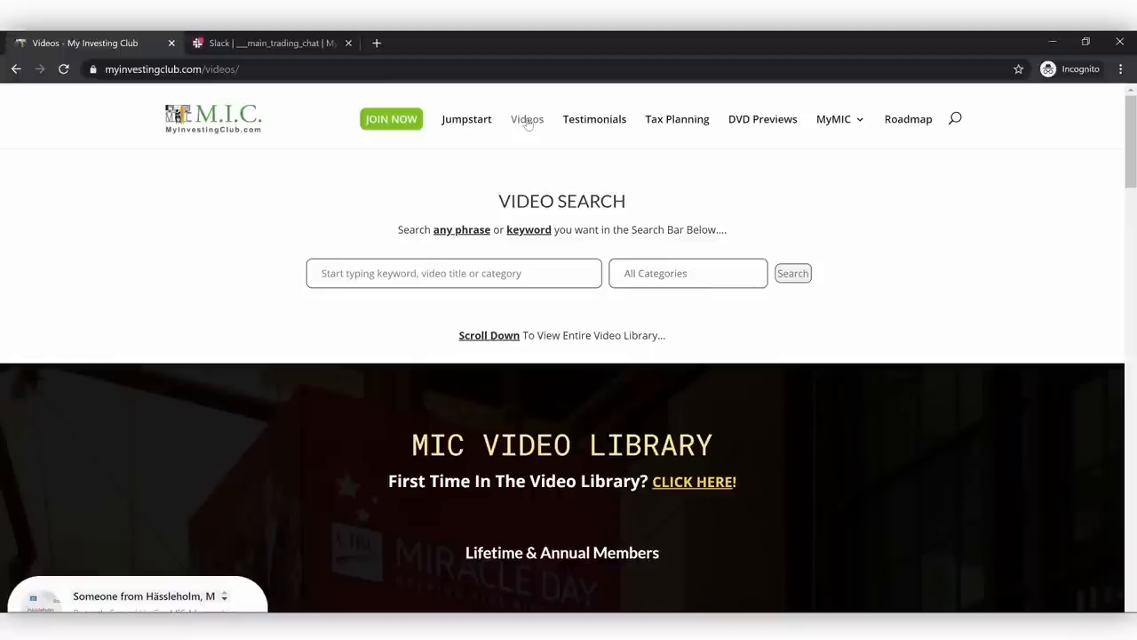
- Scroll the MIC Video Library categories from the search box down to trade recaps
{"action": "scroll", "scroll_direction": "down", "scroll_amount": 3}
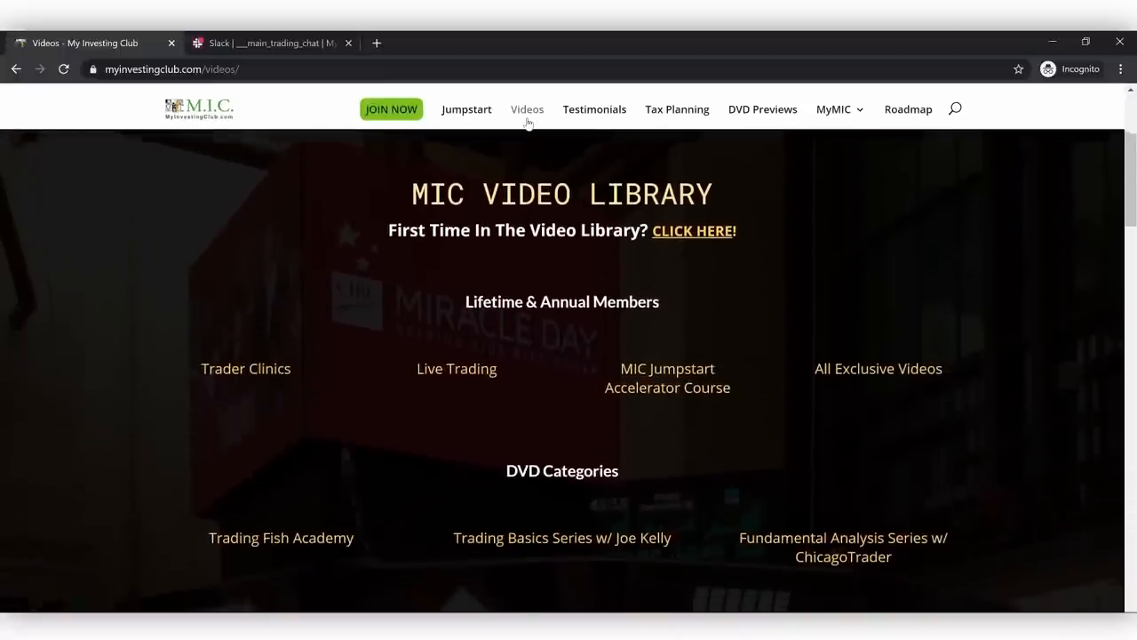
{"action": "scroll", "scroll_direction": "down", "scroll_amount": 3}
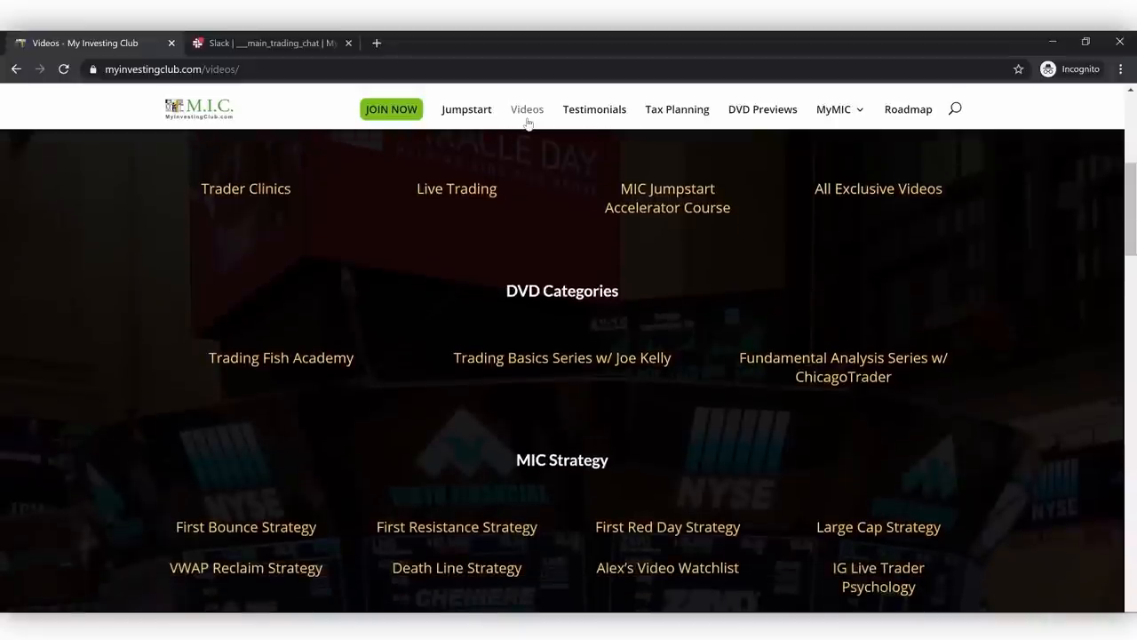
{"action": "scroll", "scroll_direction": "down", "scroll_amount": 3}
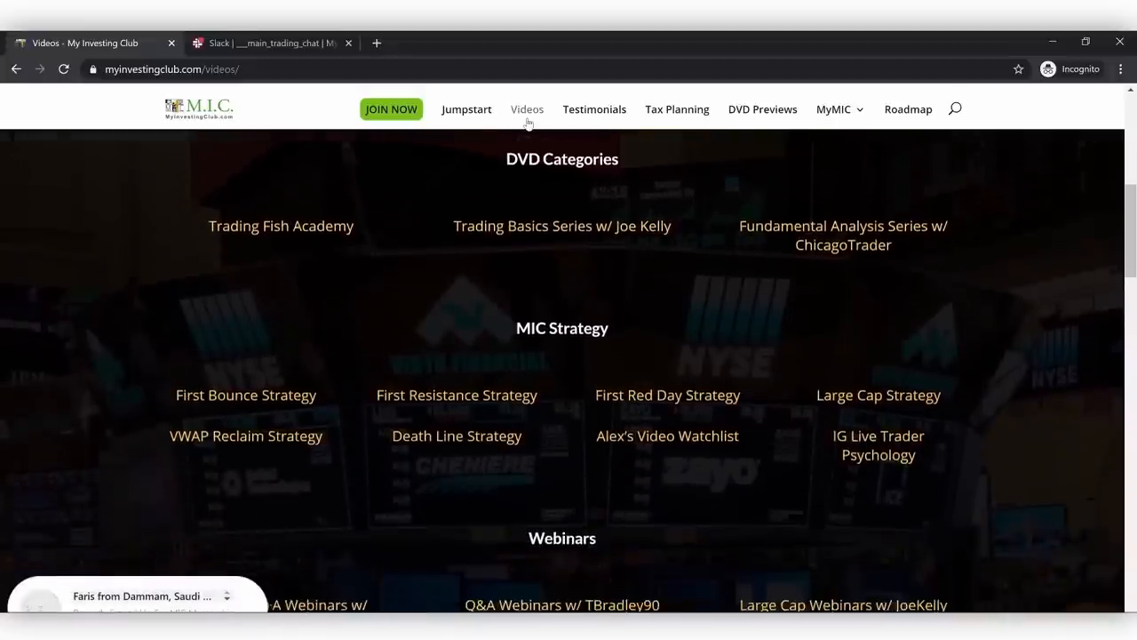
{"action": "scroll", "scroll_direction": "down", "scroll_amount": 3}
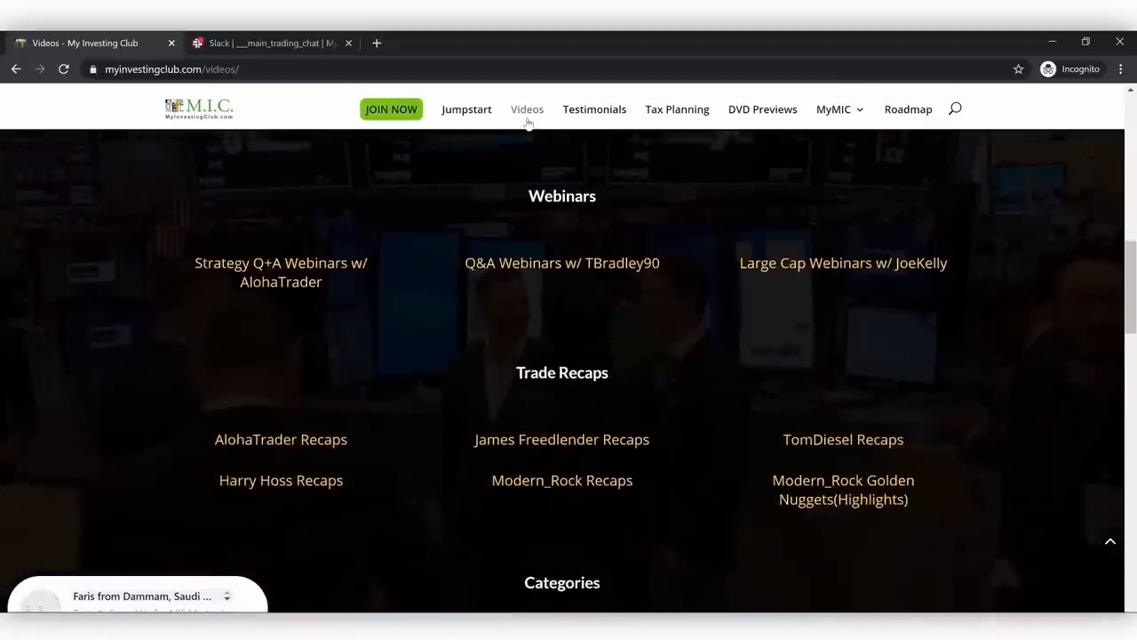
{"action": "scroll", "scroll_direction": "down", "scroll_amount": 3}
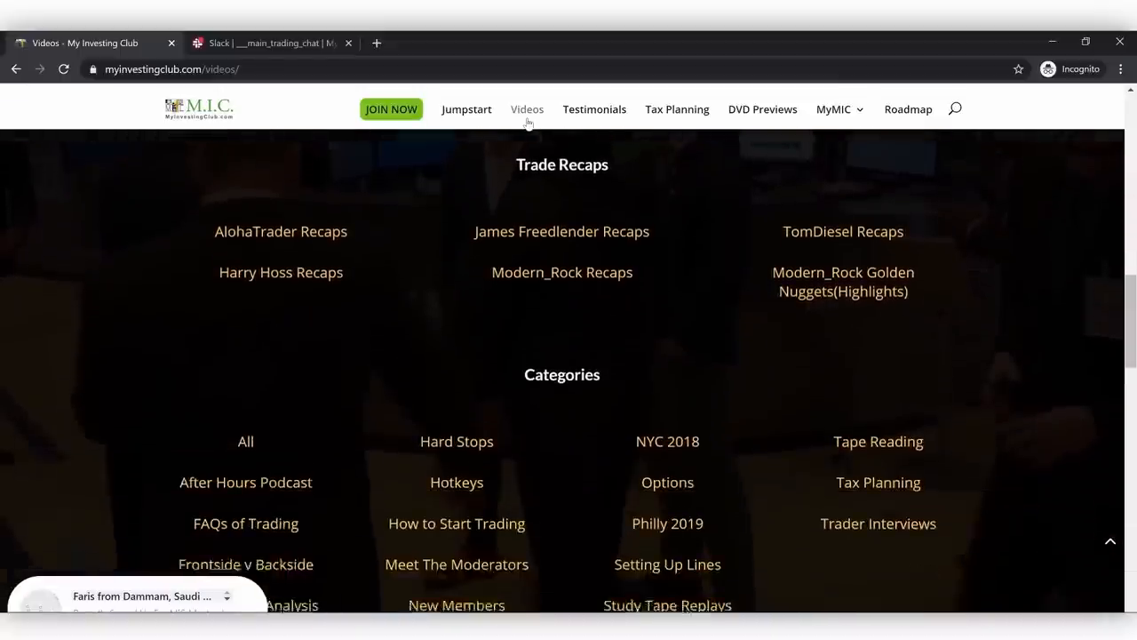
{"action": "scroll", "scroll_direction": "up", "scroll_amount": 3}
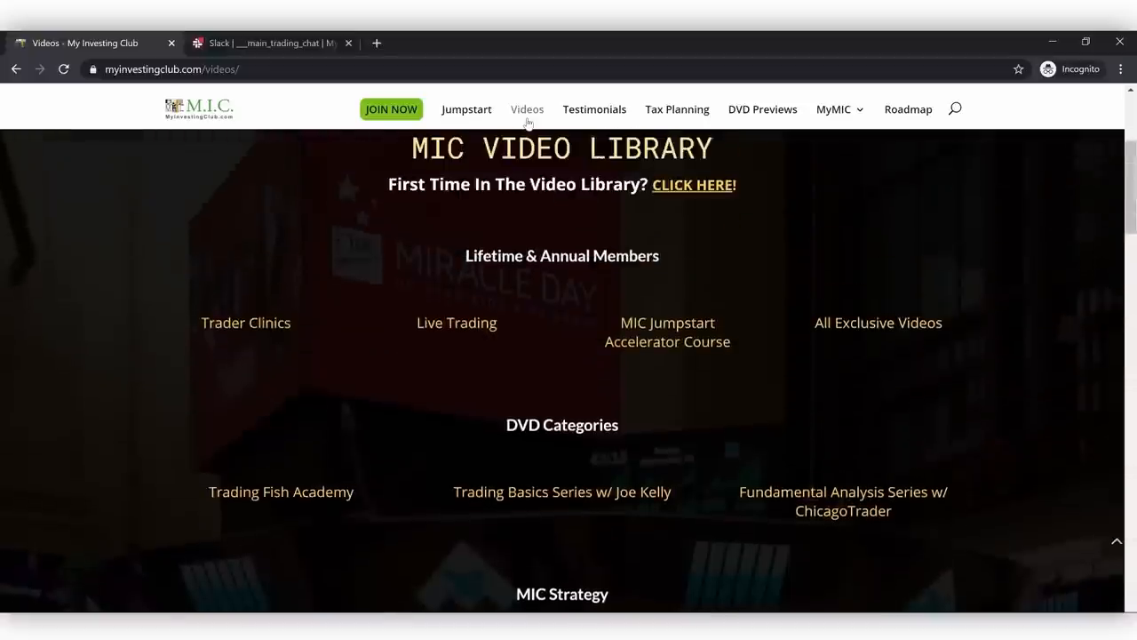
{"action": "scroll", "scroll_direction": "up", "scroll_amount": 3}
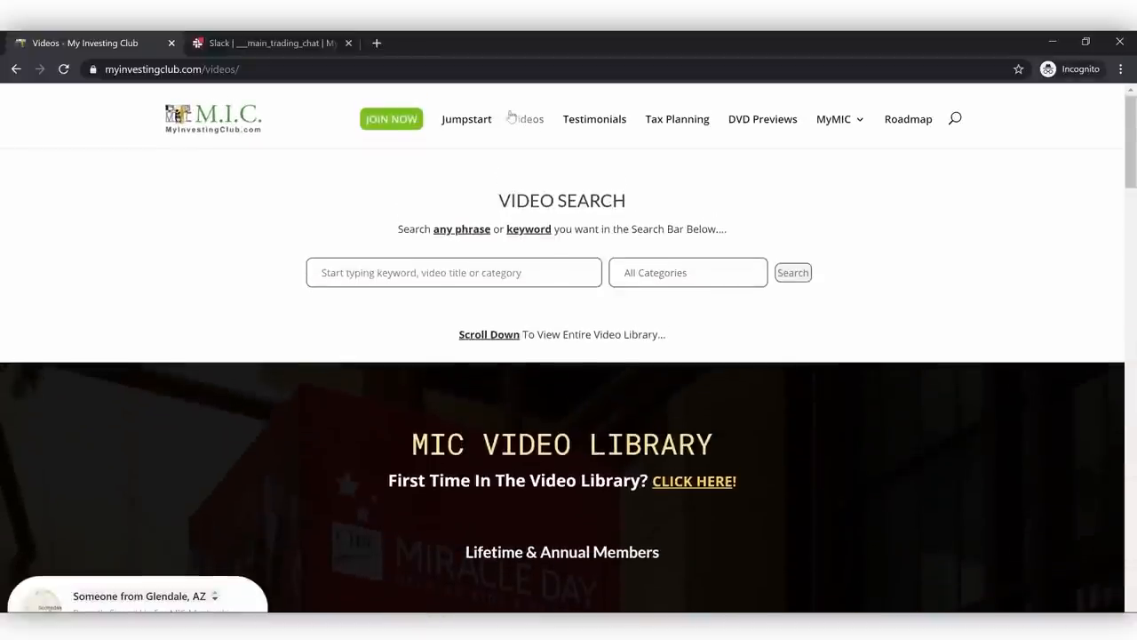
{"action": "scroll", "scroll_direction": "down", "scroll_amount": 3}
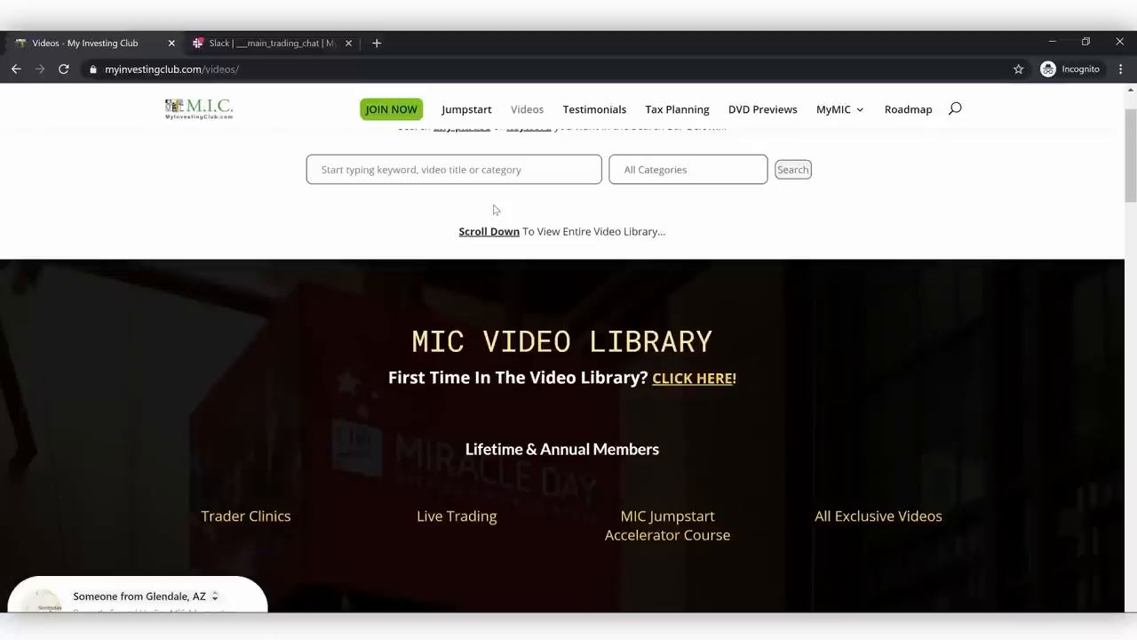
{"action": "scroll", "scroll_direction": "down", "scroll_amount": 3}
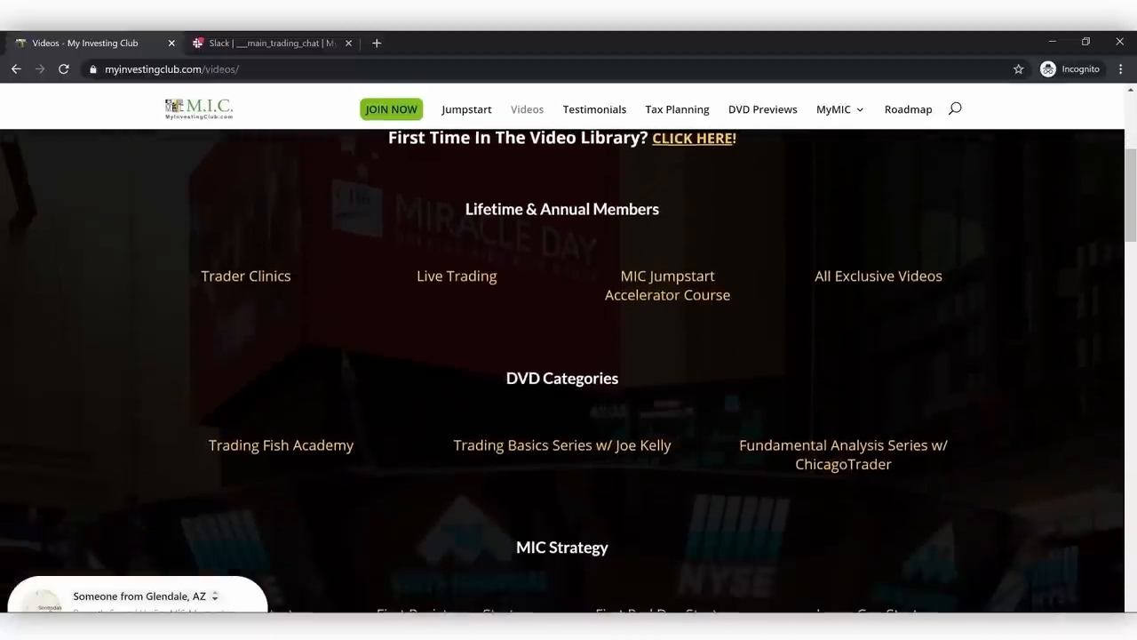
{"action": "scroll", "scroll_direction": "down", "scroll_amount": 3}
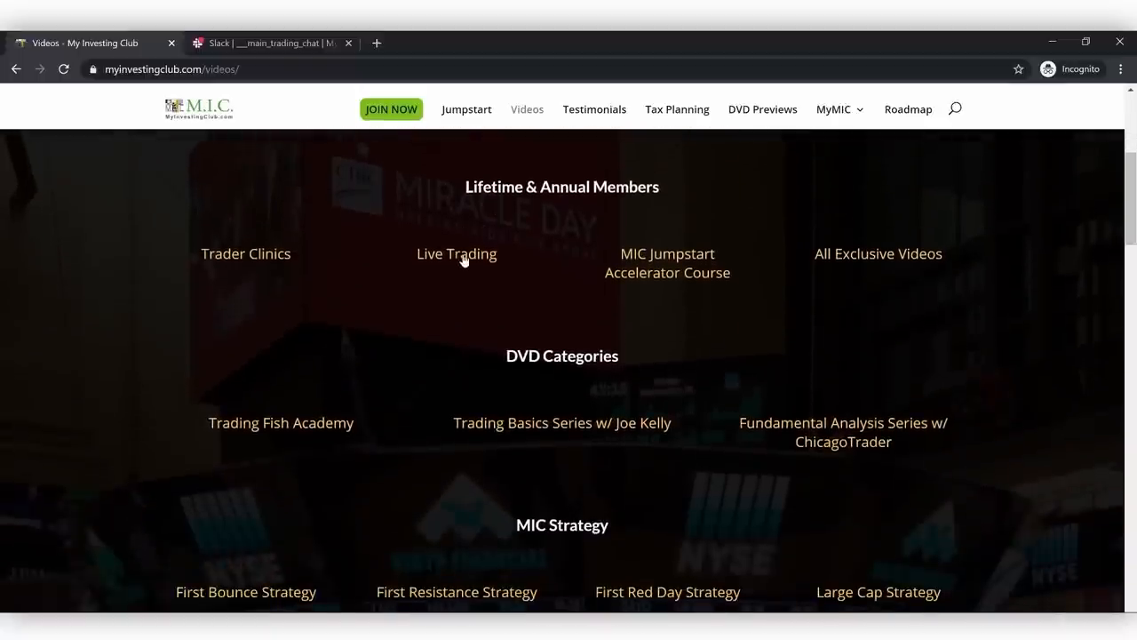
- Browse the Live Trading video archive and move to its page 2
{"action": "left_click", "coordinate": [455, 252]}
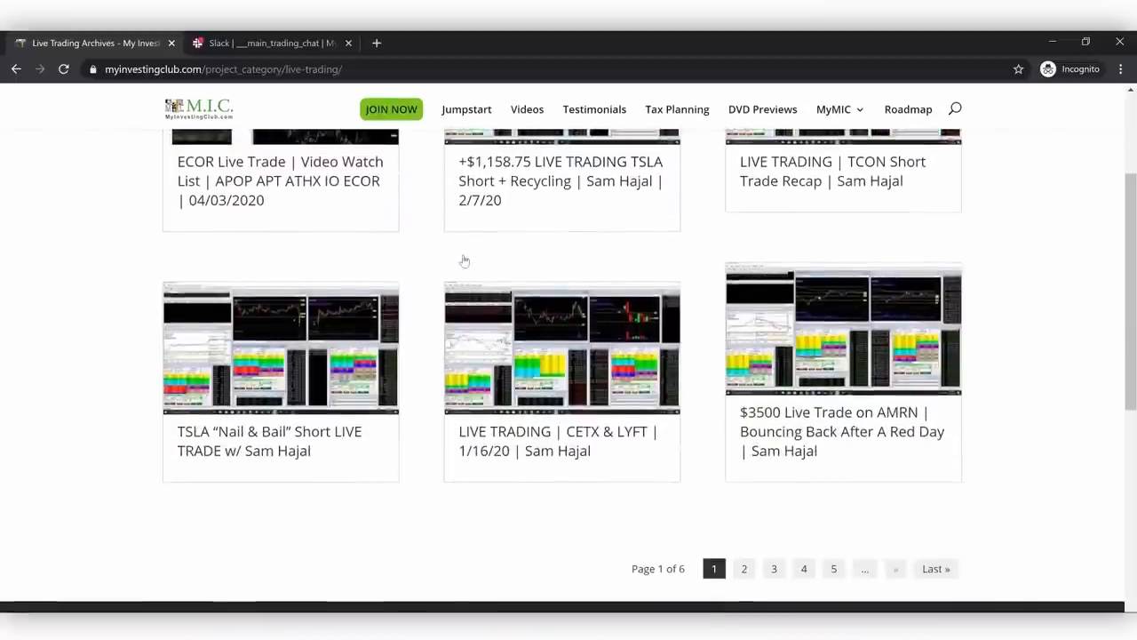
{"action": "scroll", "scroll_direction": "down", "scroll_amount": 3}
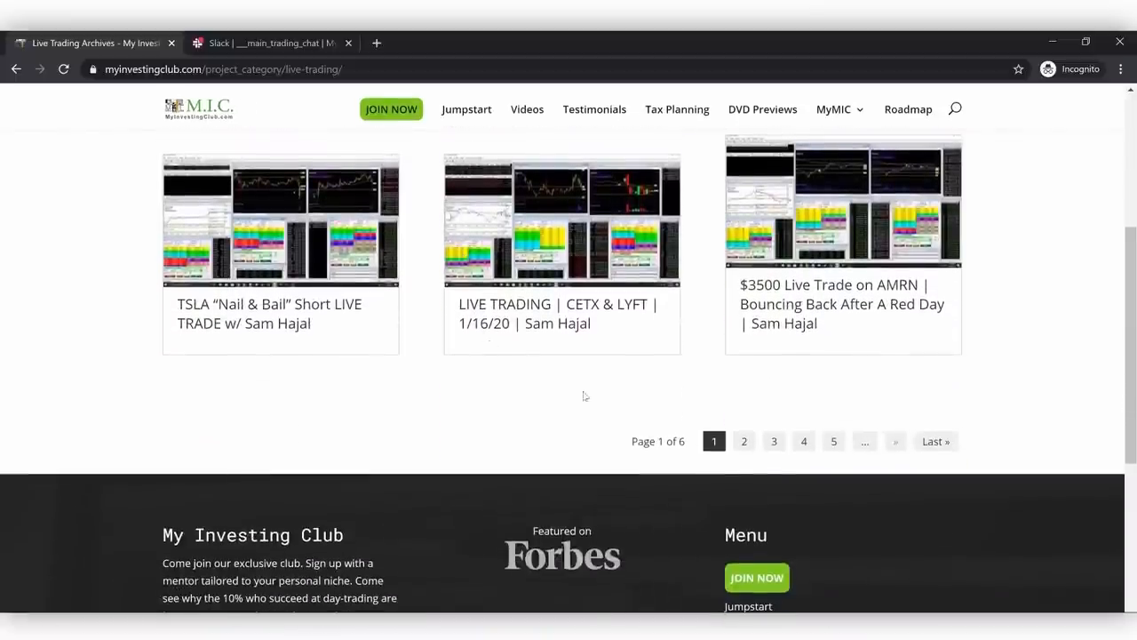
{"action": "left_click", "coordinate": [743, 441]}
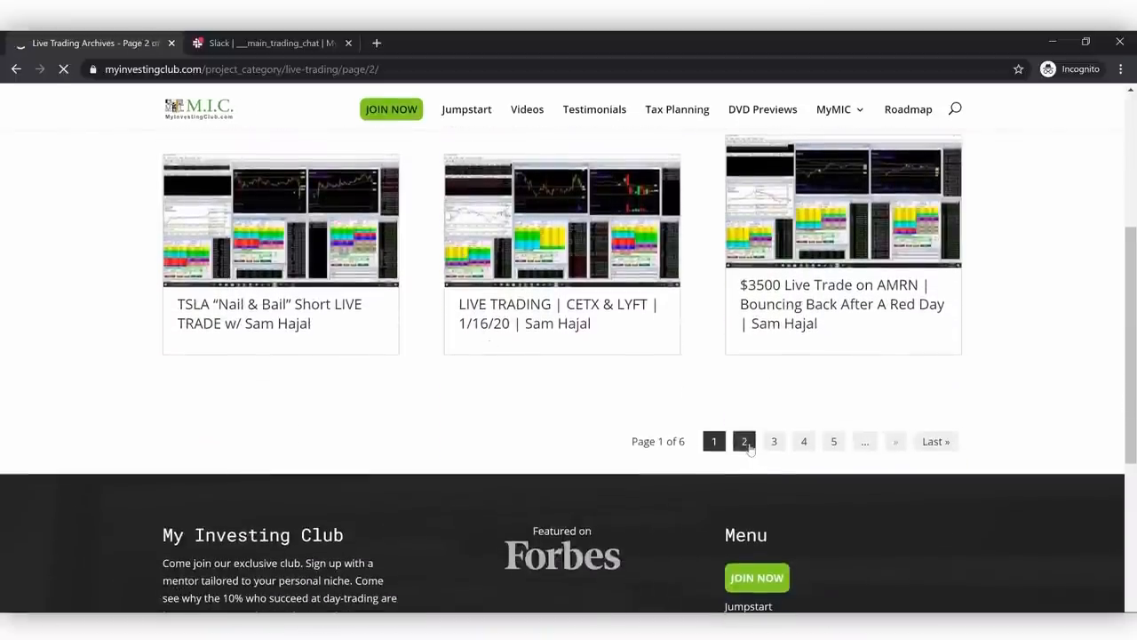
{"action": "left_click", "coordinate": [743, 440]}
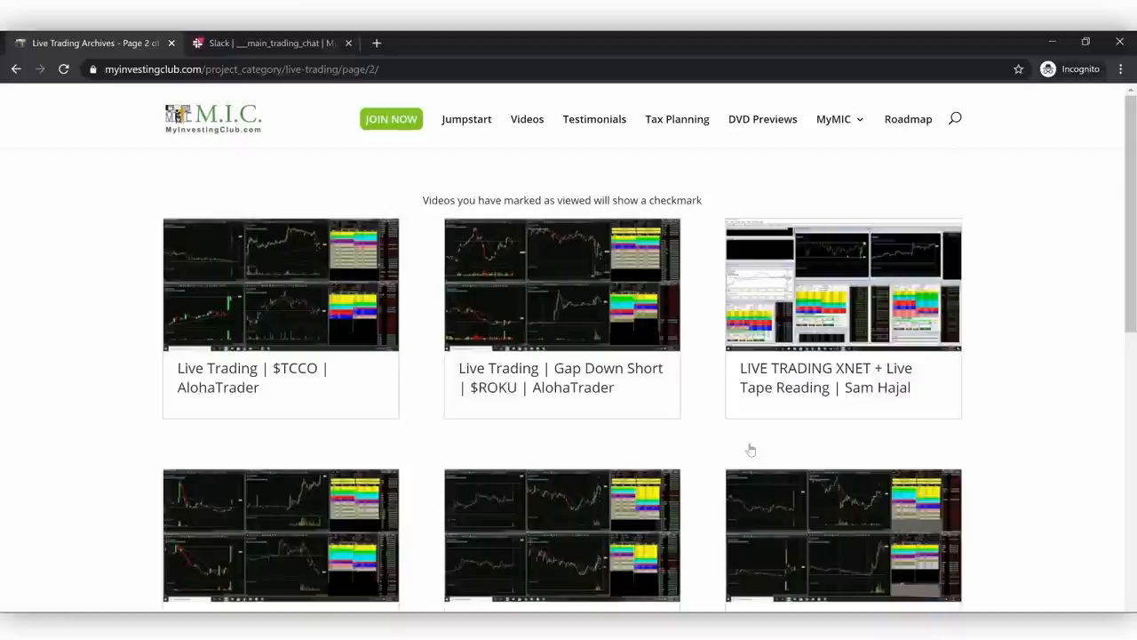
{"action": "scroll", "scroll_direction": "down", "scroll_amount": 3}
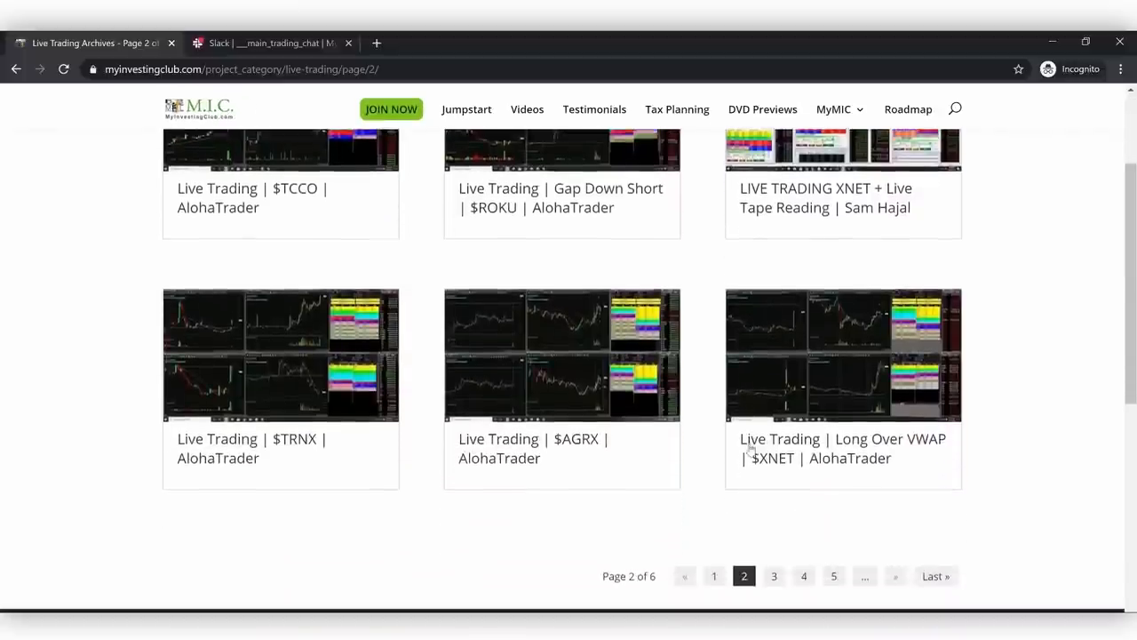
{"action": "scroll", "scroll_direction": "down", "scroll_amount": 3}
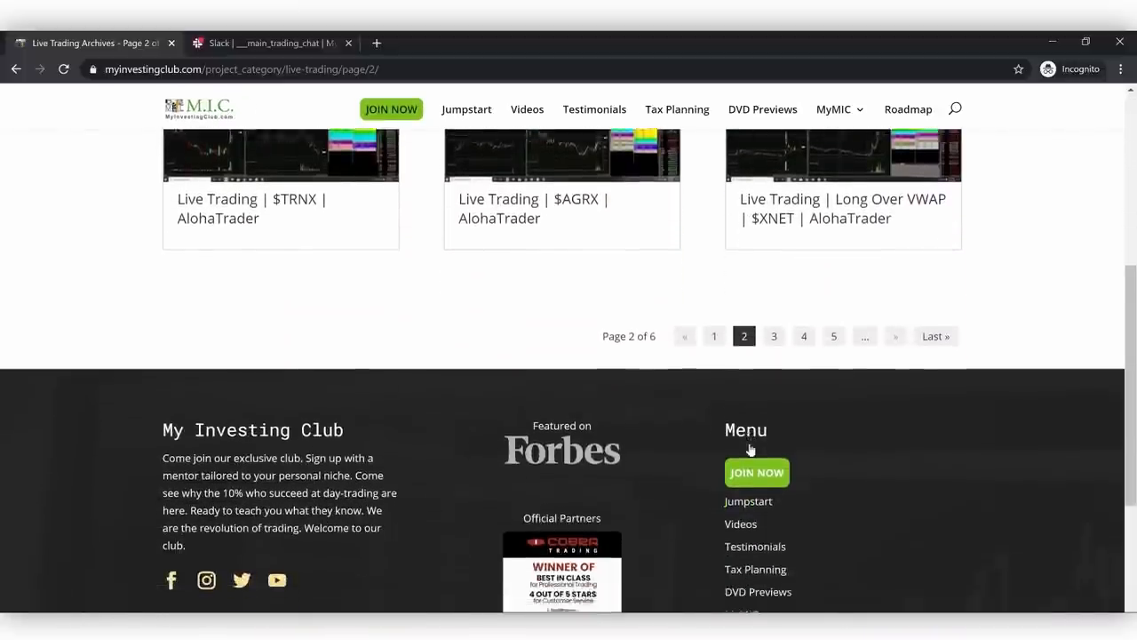
{"action": "scroll", "scroll_direction": "up", "scroll_amount": 3}
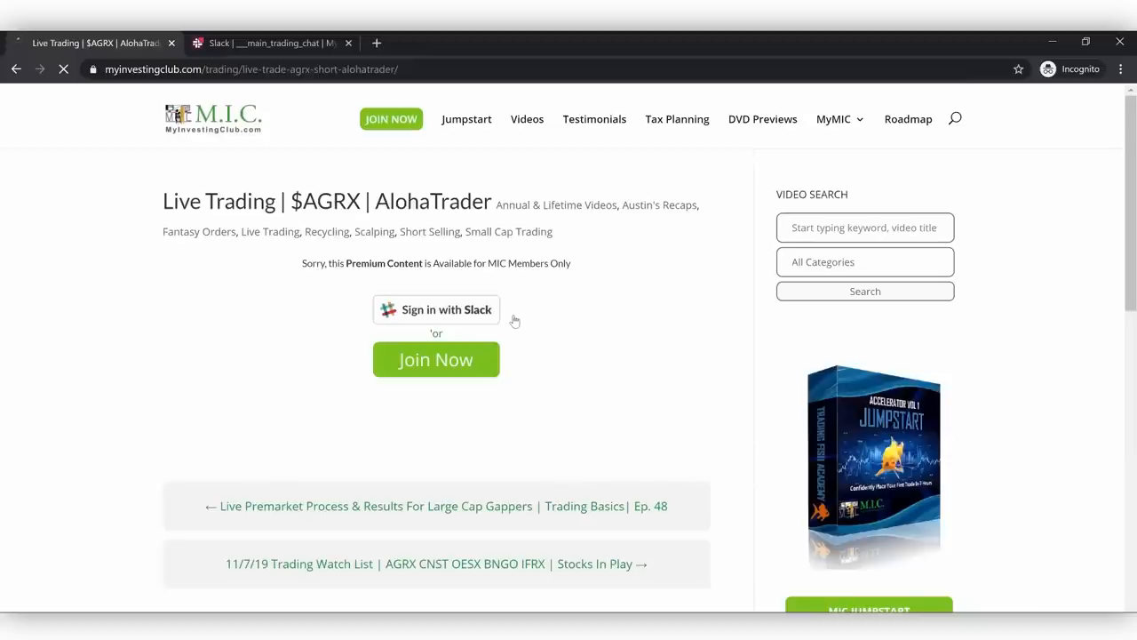
- Unlock the $AGRX AlohaTrader live trading video by authorizing Sign in with Slack
{"action": "left_click", "coordinate": [437, 310]}
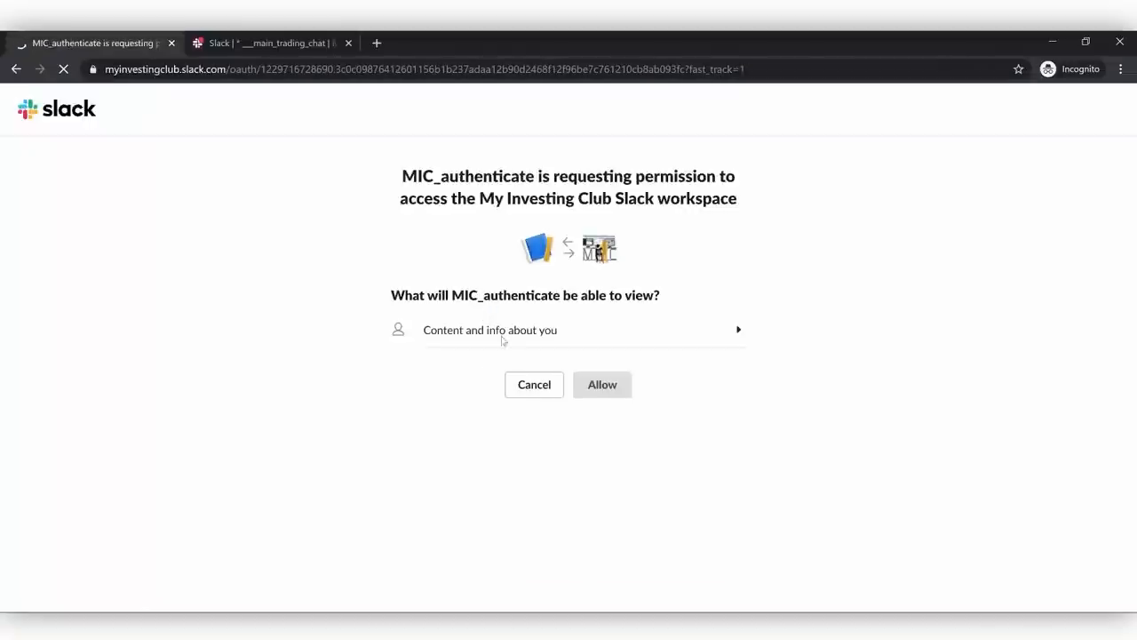
{"action": "left_click", "coordinate": [602, 383]}
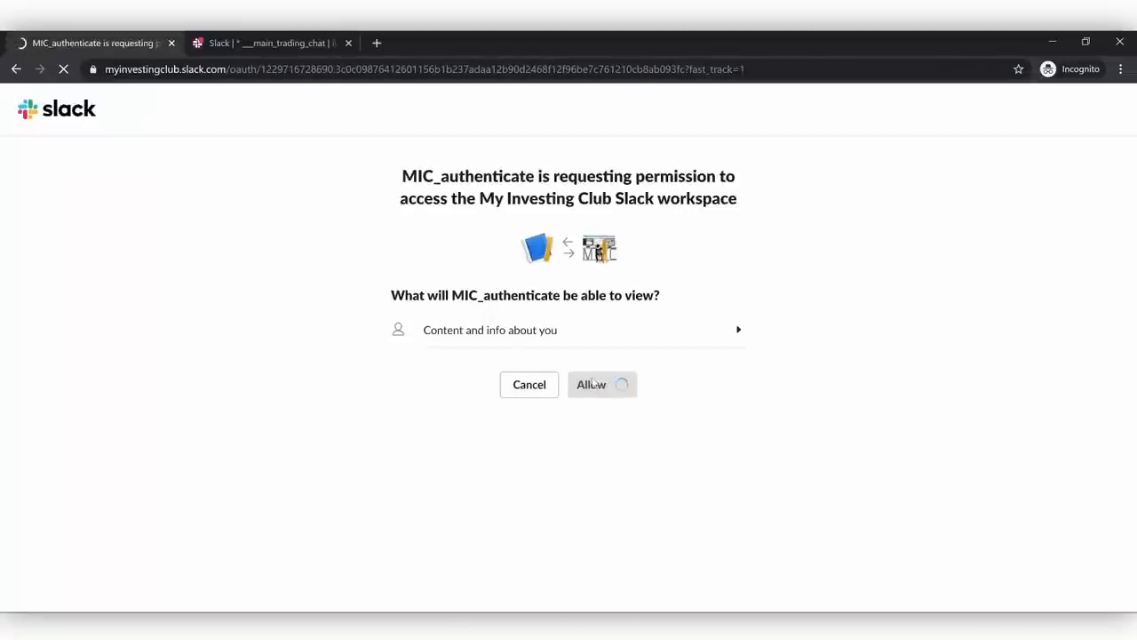
{"action": "left_click", "coordinate": [589, 384]}
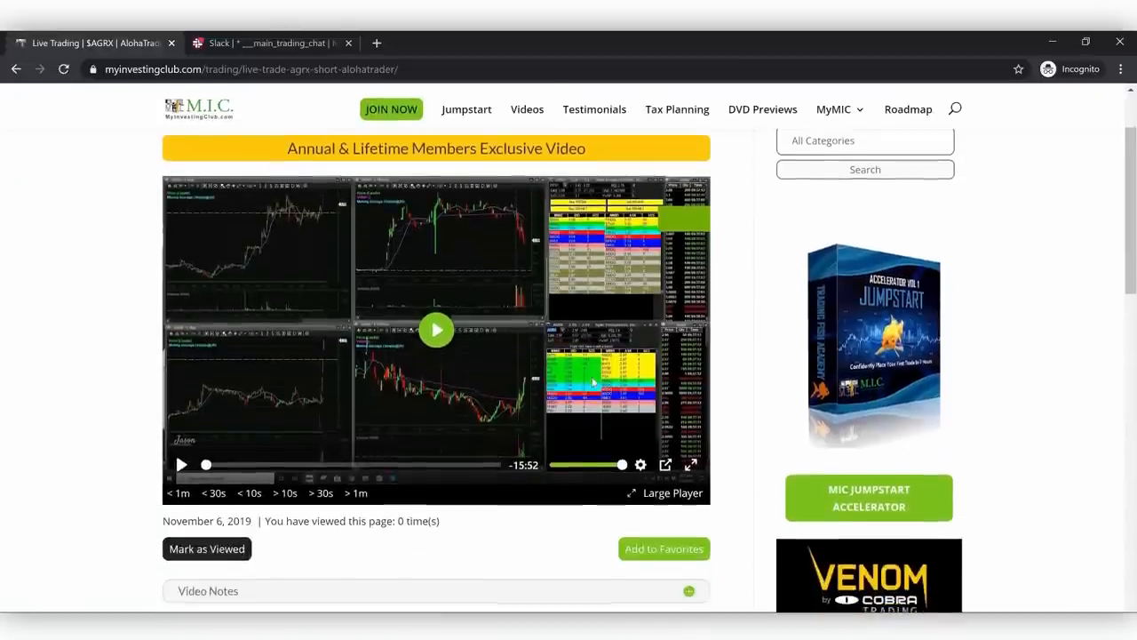
{"action": "scroll", "scroll_direction": "down", "scroll_amount": 3}
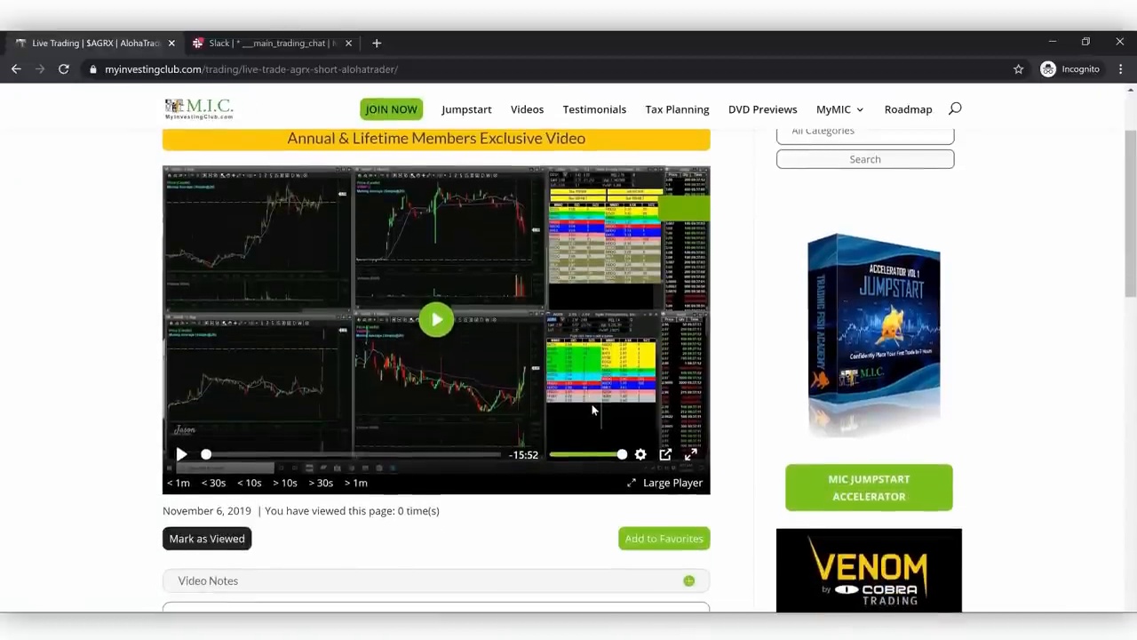
{"action": "scroll", "scroll_direction": "down", "scroll_amount": 3}
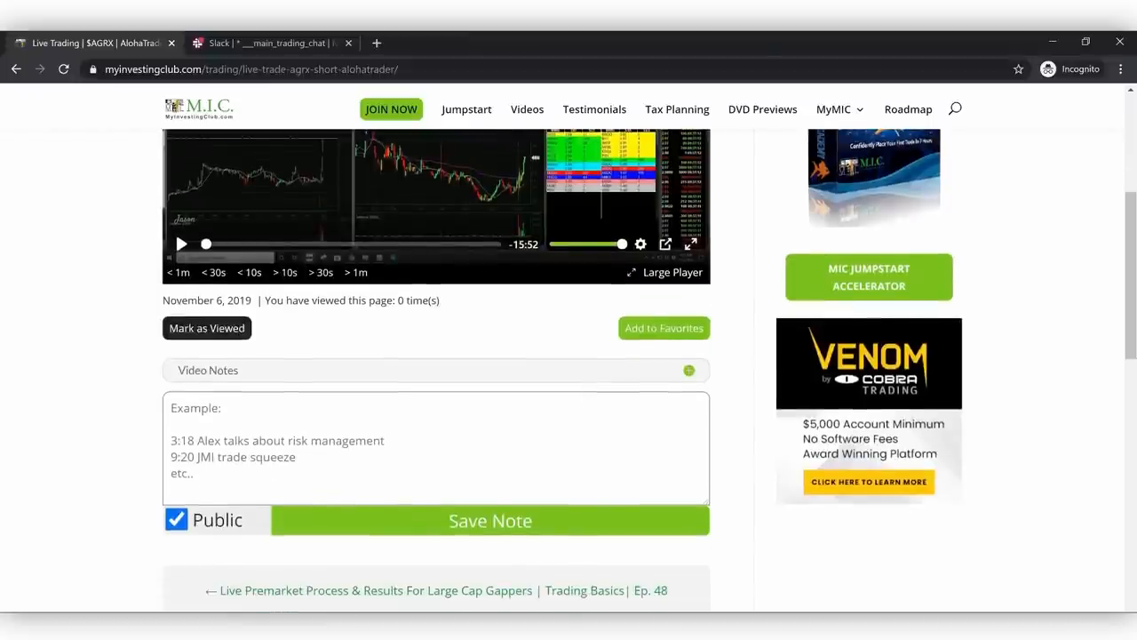
{"action": "scroll", "scroll_direction": "up", "scroll_amount": 3}
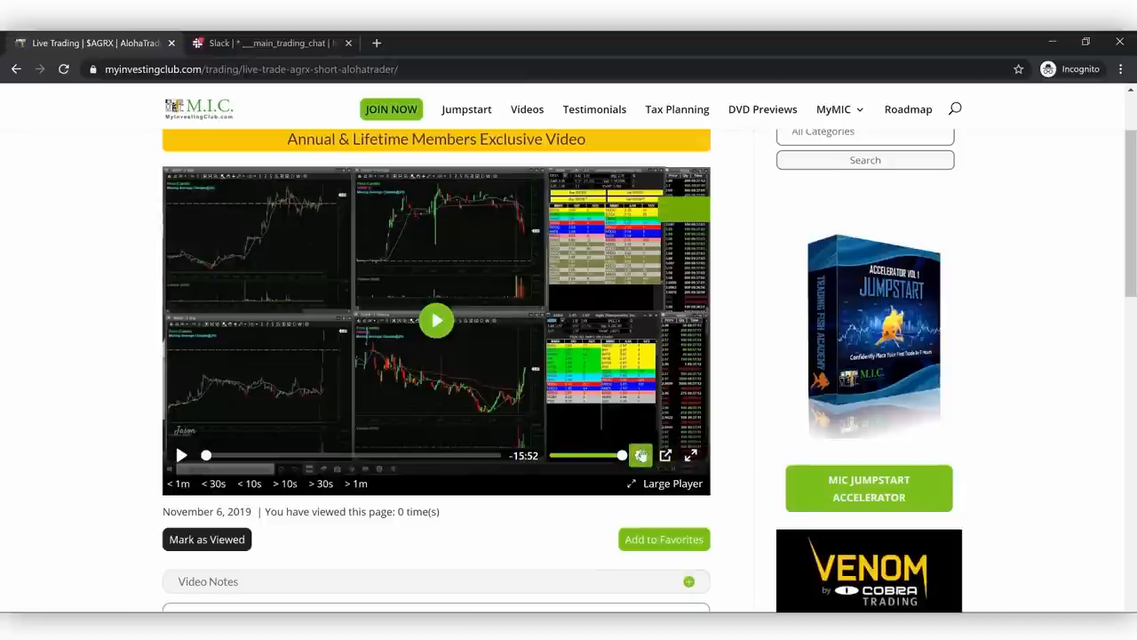
{"action": "left_click", "coordinate": [640, 455]}
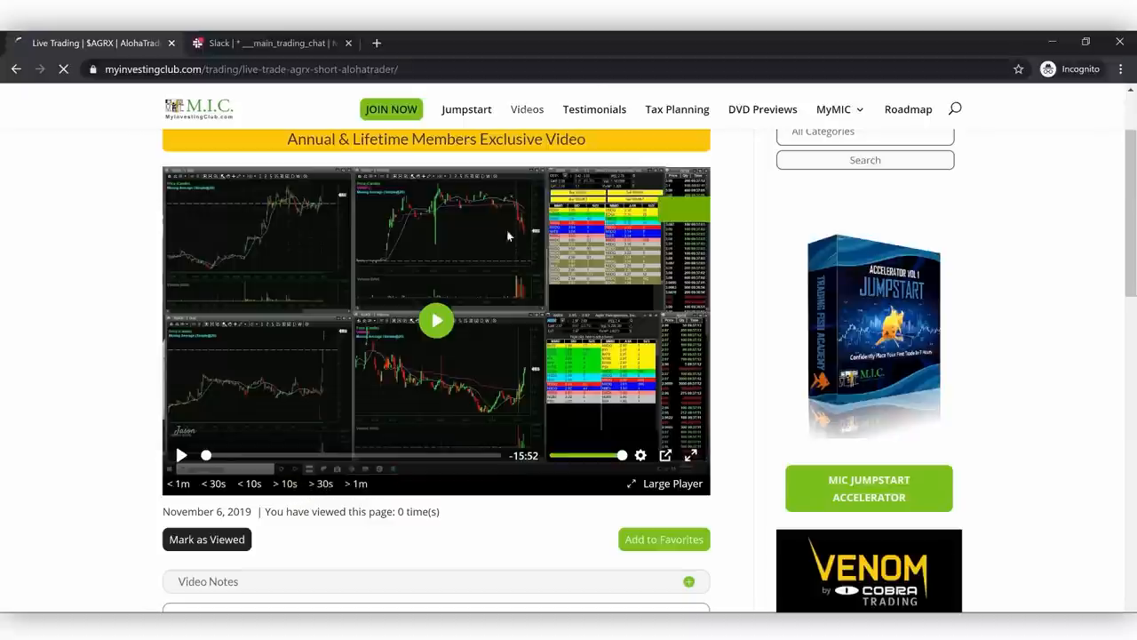
- Unlock the MIC Jumpstart Accelerator Course video via Slack sign-in and view its table of contents
{"action": "left_click", "coordinate": [526, 110]}
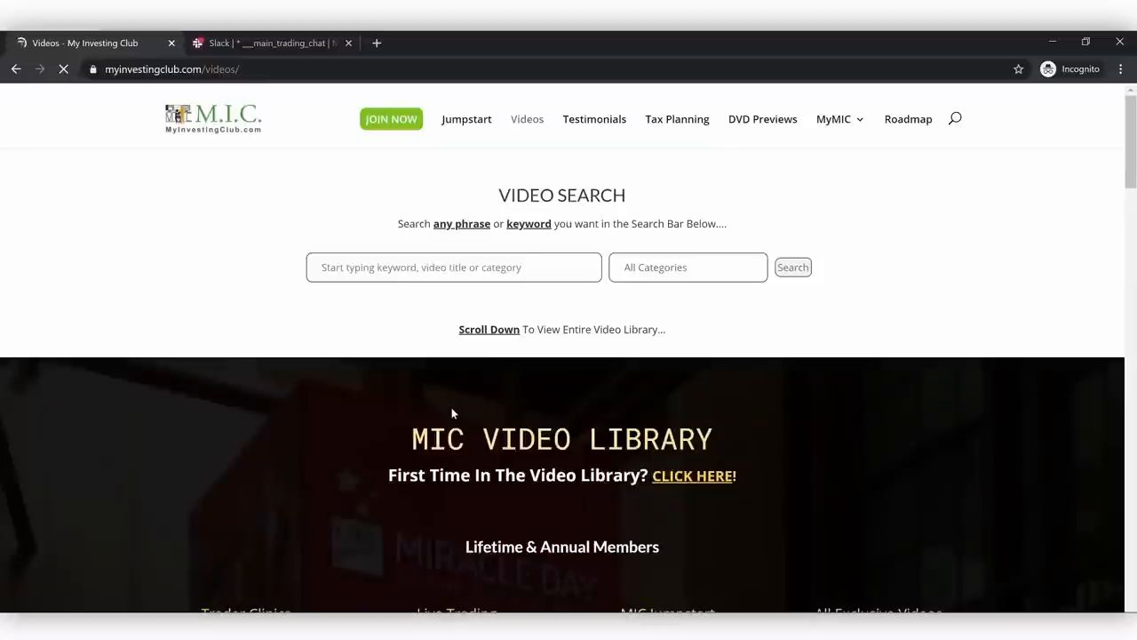
{"action": "scroll", "scroll_direction": "down", "scroll_amount": 3}
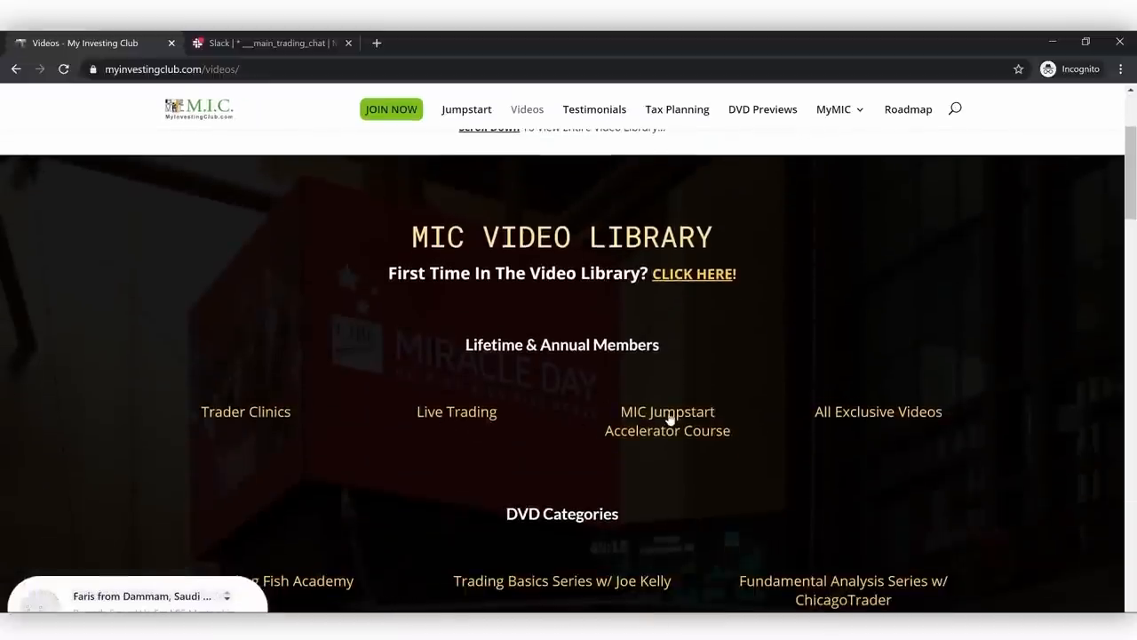
{"action": "left_click", "coordinate": [668, 412]}
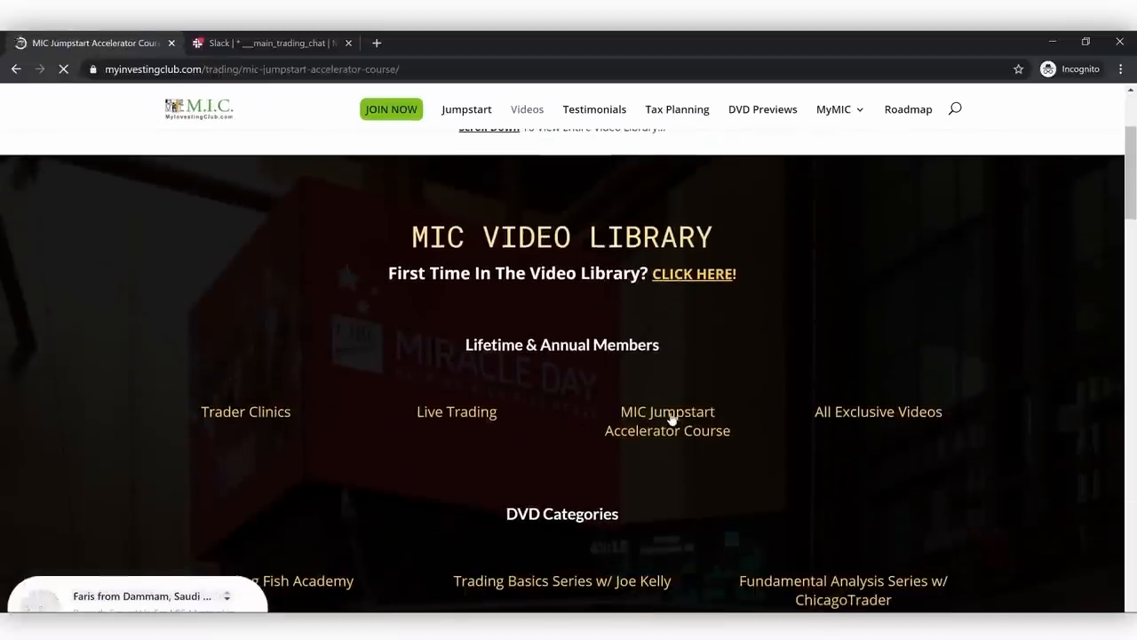
{"action": "left_click", "coordinate": [668, 412]}
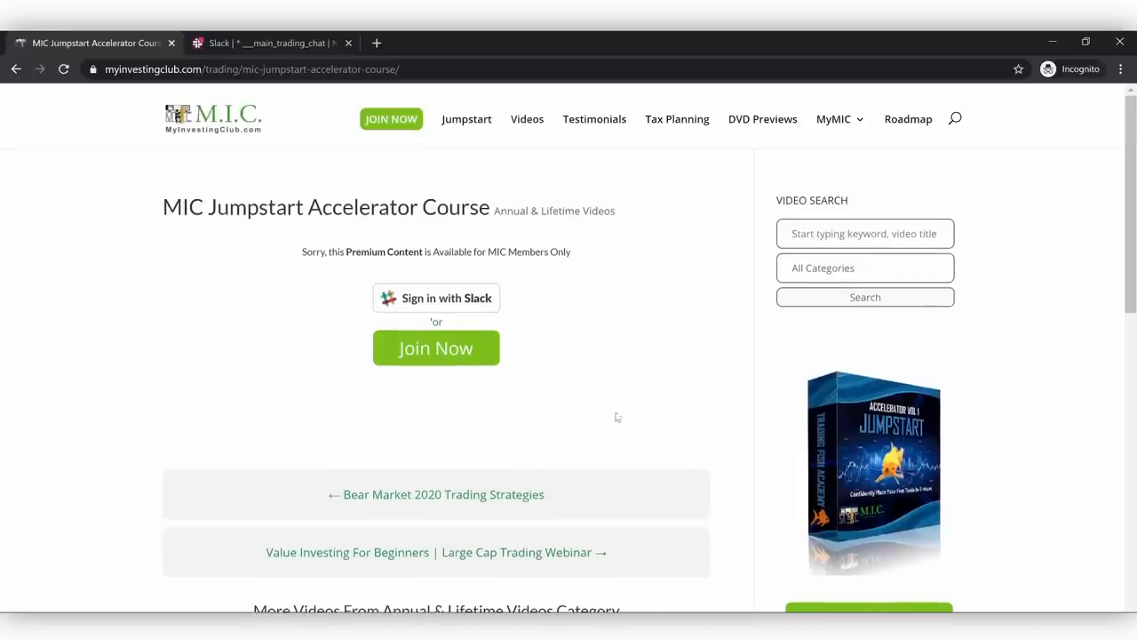
{"action": "left_click", "coordinate": [435, 299]}
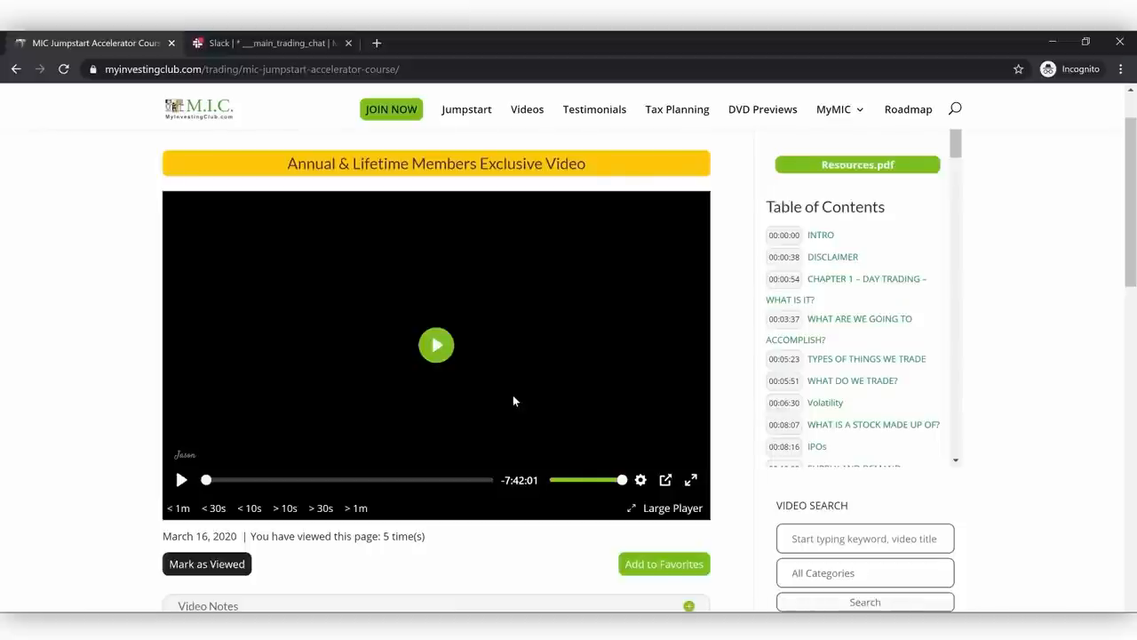
{"action": "scroll", "scroll_direction": "down", "scroll_amount": 3}
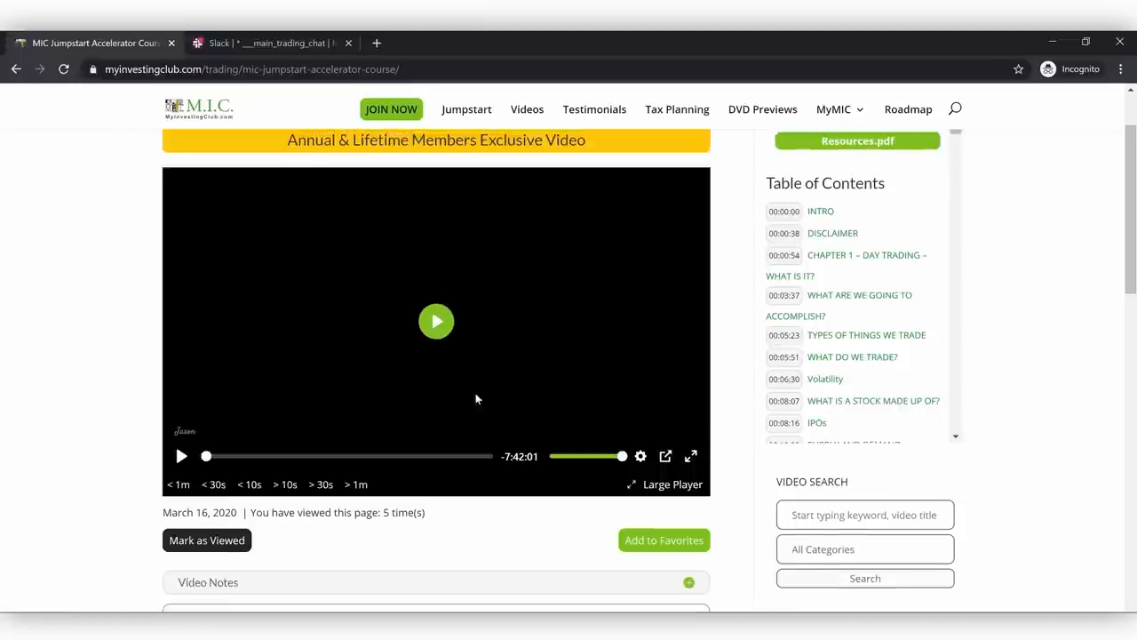
{"action": "scroll", "scroll_direction": "up", "scroll_amount": 3}
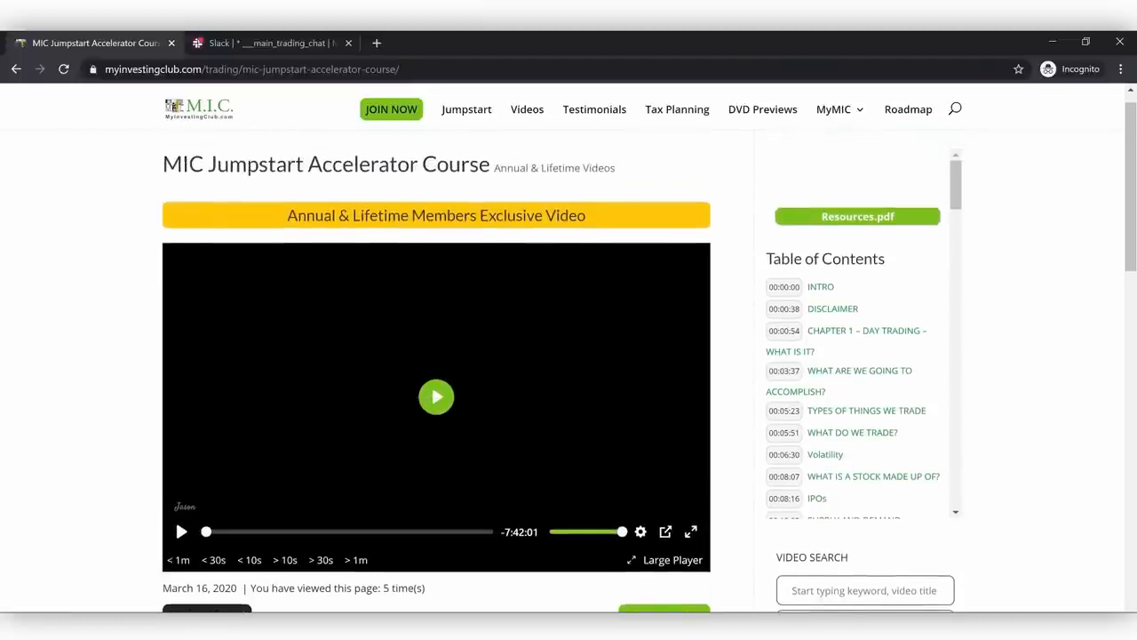
- Browse Tosh's Q+A Webinar category page
{"action": "left_click", "coordinate": [525, 109]}
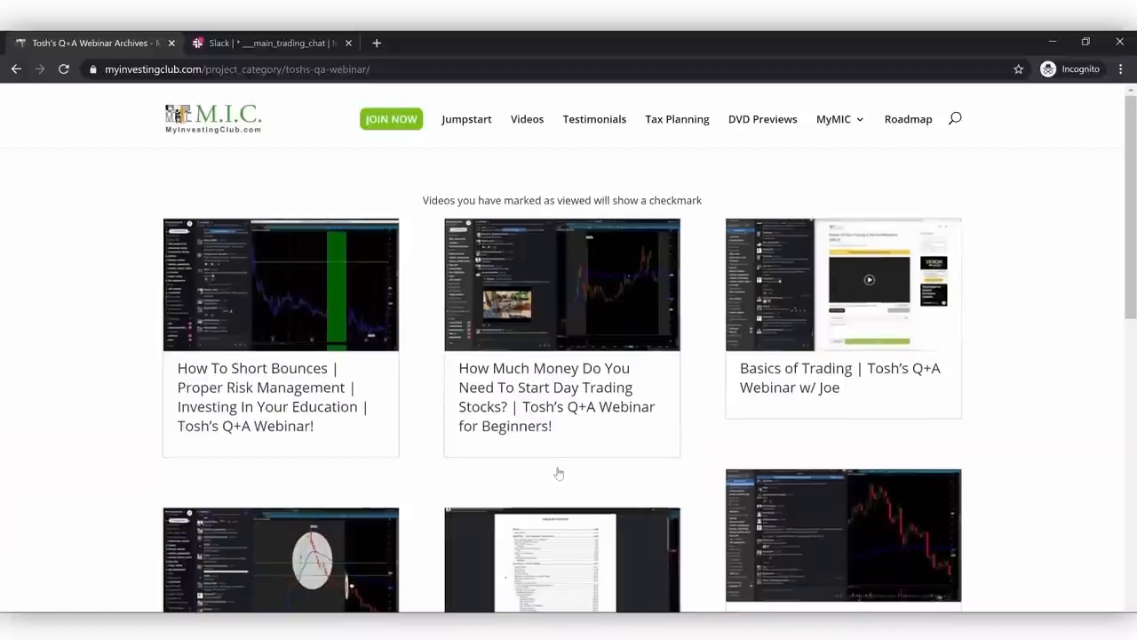
{"action": "scroll", "scroll_direction": "down", "scroll_amount": 3}
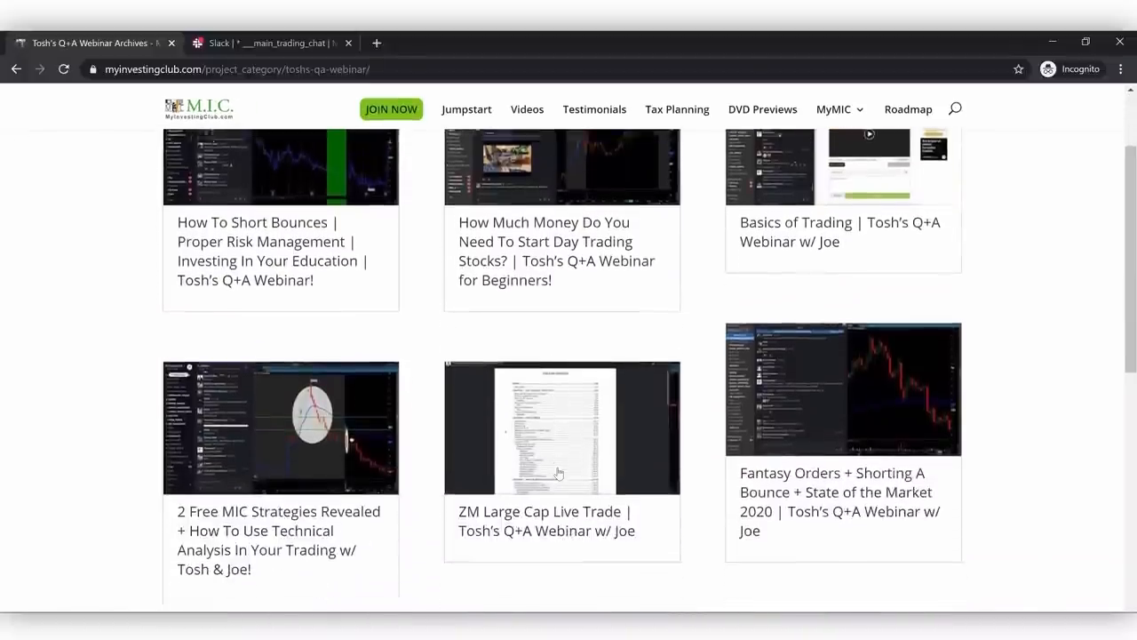
{"action": "scroll", "scroll_direction": "down", "scroll_amount": 3}
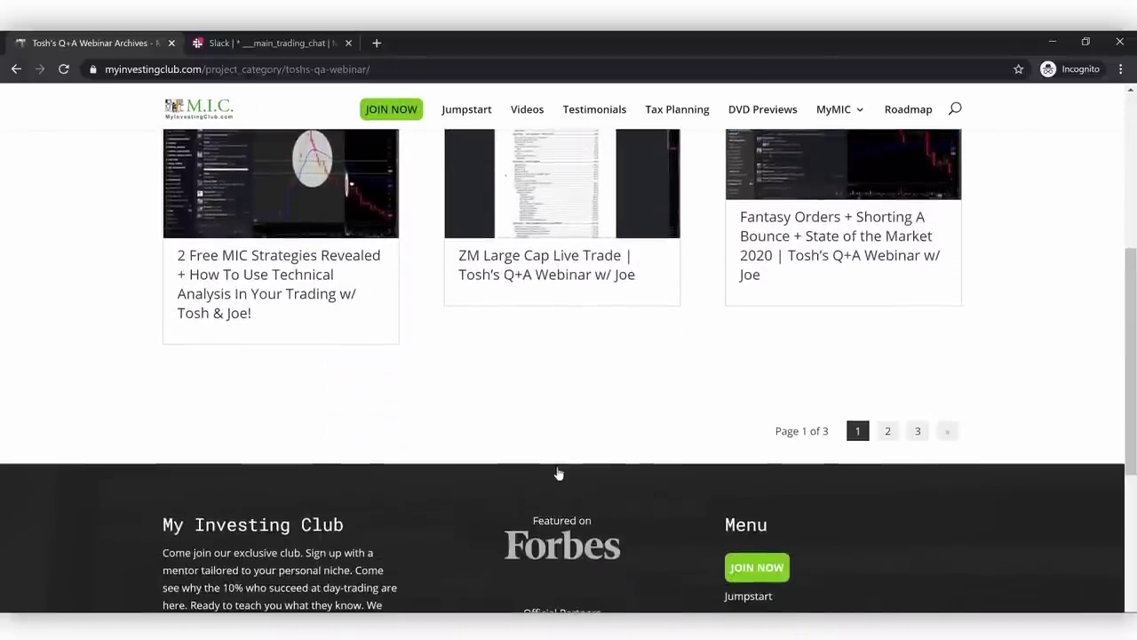
{"action": "scroll", "scroll_direction": "up", "scroll_amount": 3}
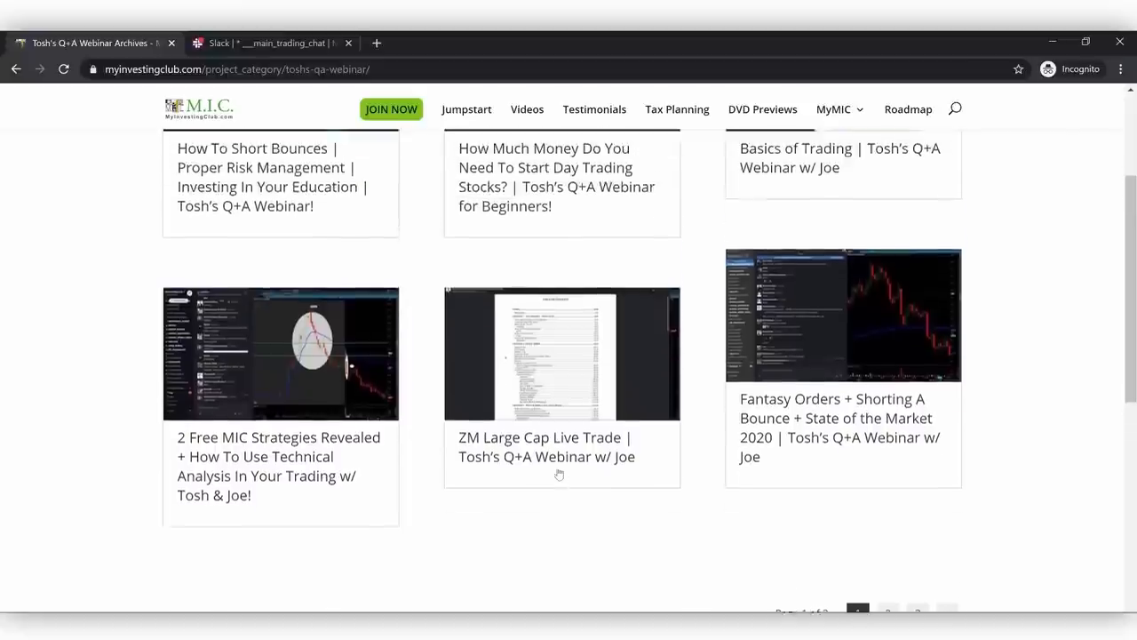
{"action": "scroll", "scroll_direction": "up", "scroll_amount": 3}
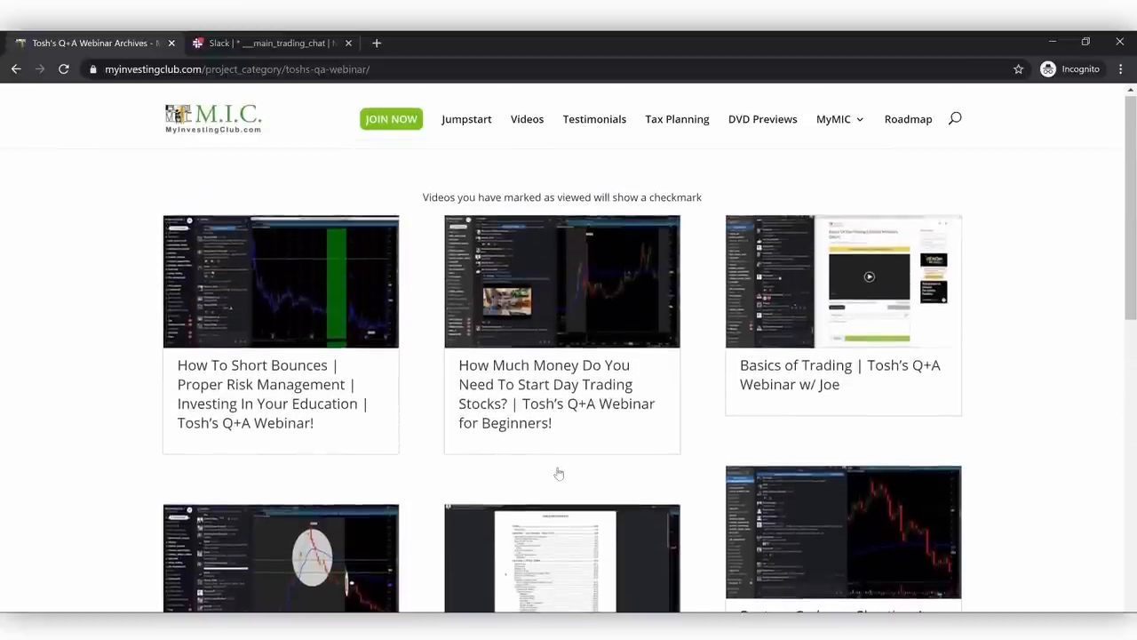
{"action": "scroll", "scroll_direction": "down", "scroll_amount": 3}
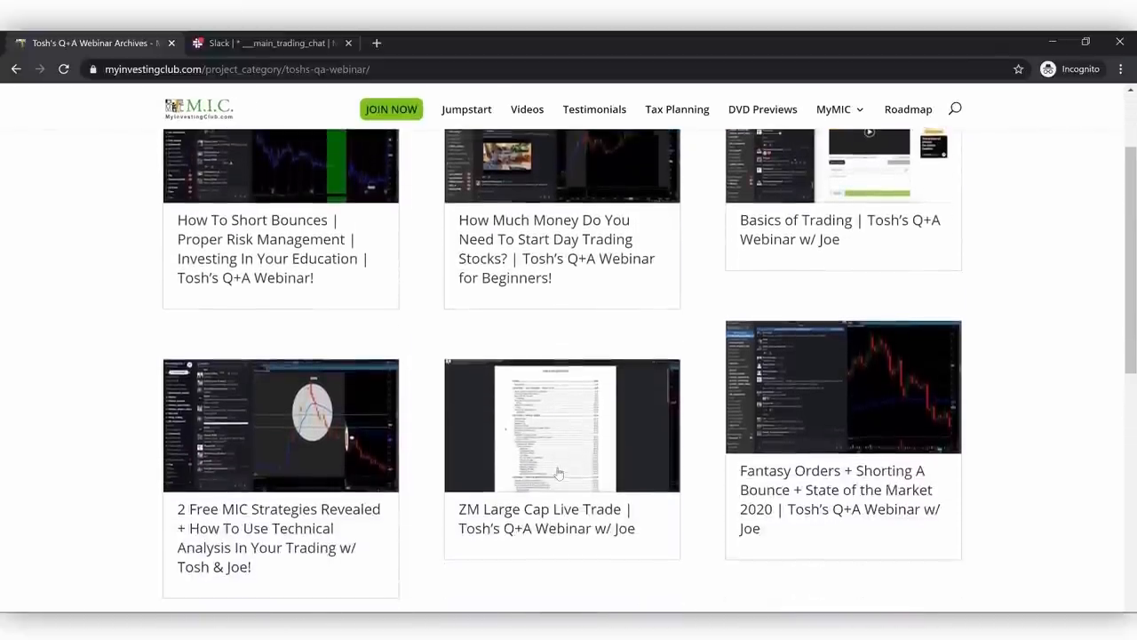
{"action": "scroll", "scroll_direction": "down", "scroll_amount": 3}
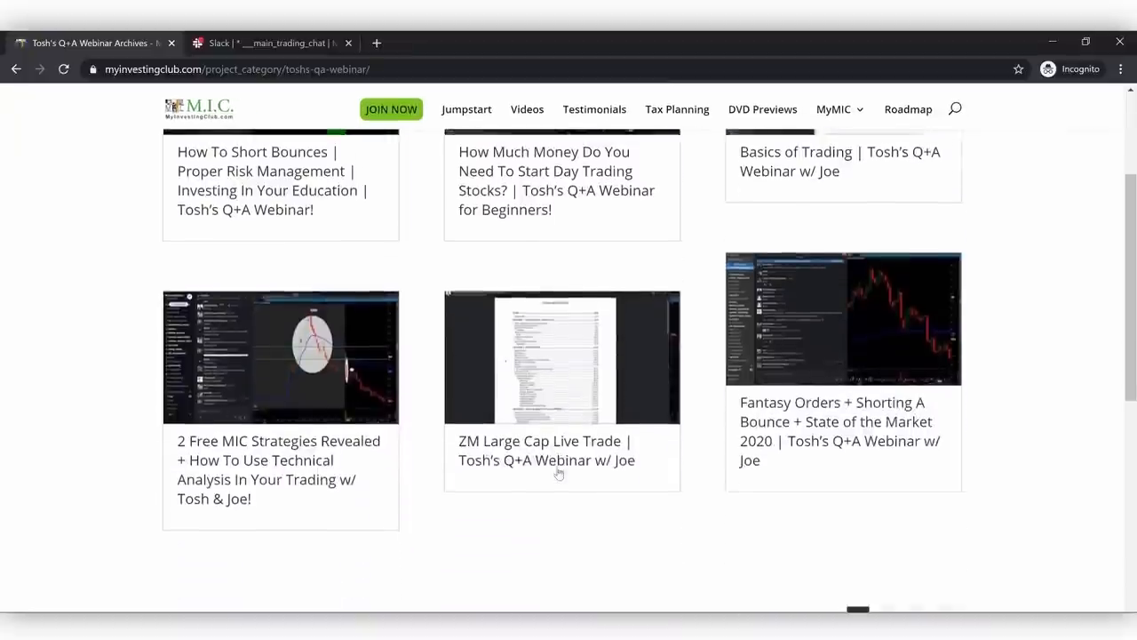
{"action": "scroll", "scroll_direction": "down", "scroll_amount": 3}
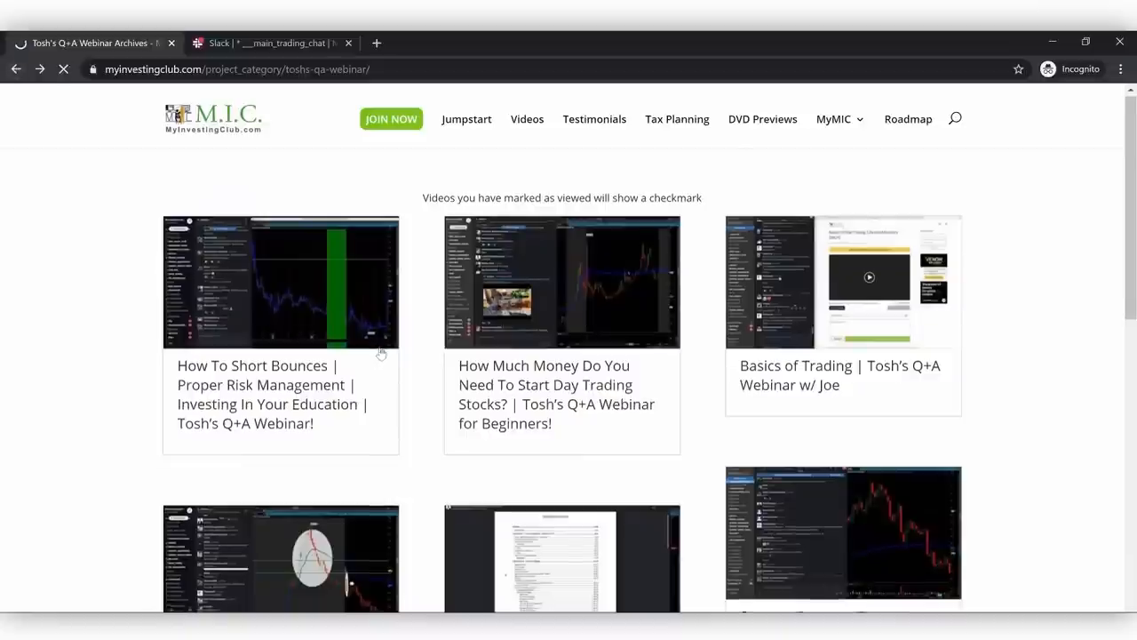
- Go to the full webinar archive of MIC Strategy and Large Cap webinars, down to the page numbers
{"action": "left_click", "coordinate": [526, 117]}
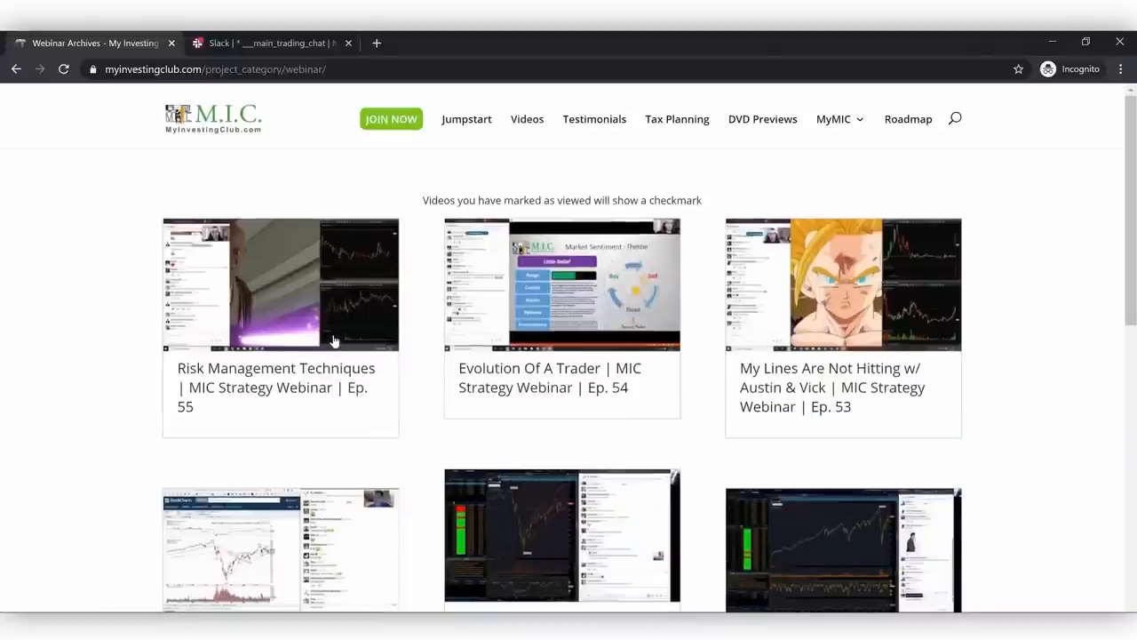
{"action": "scroll", "scroll_direction": "down", "scroll_amount": 3}
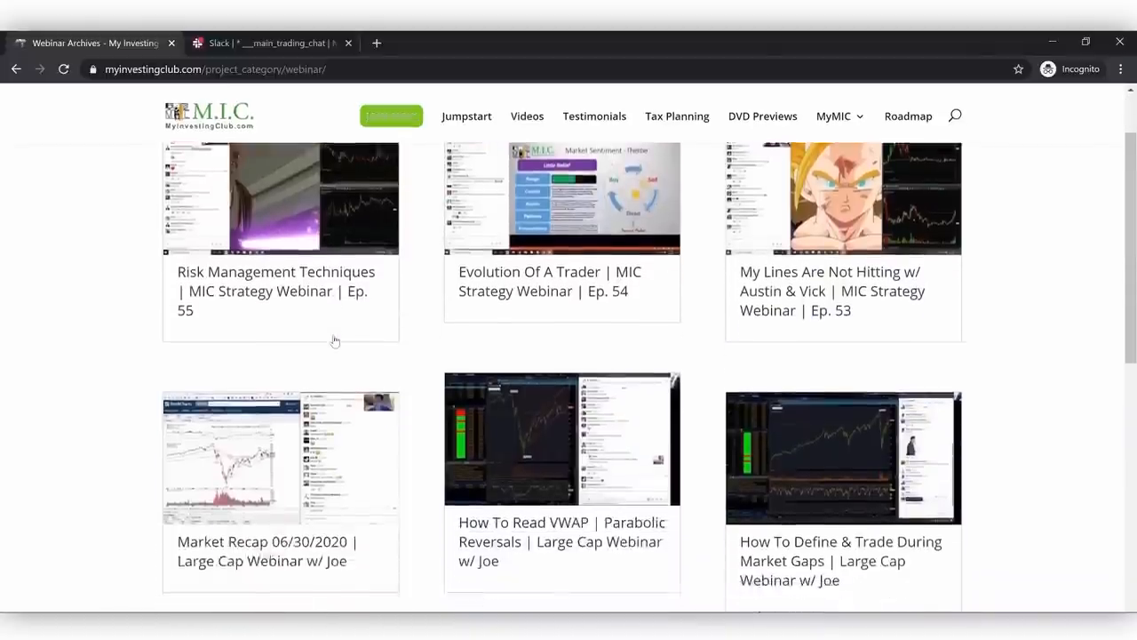
{"action": "scroll", "scroll_direction": "down", "scroll_amount": 3}
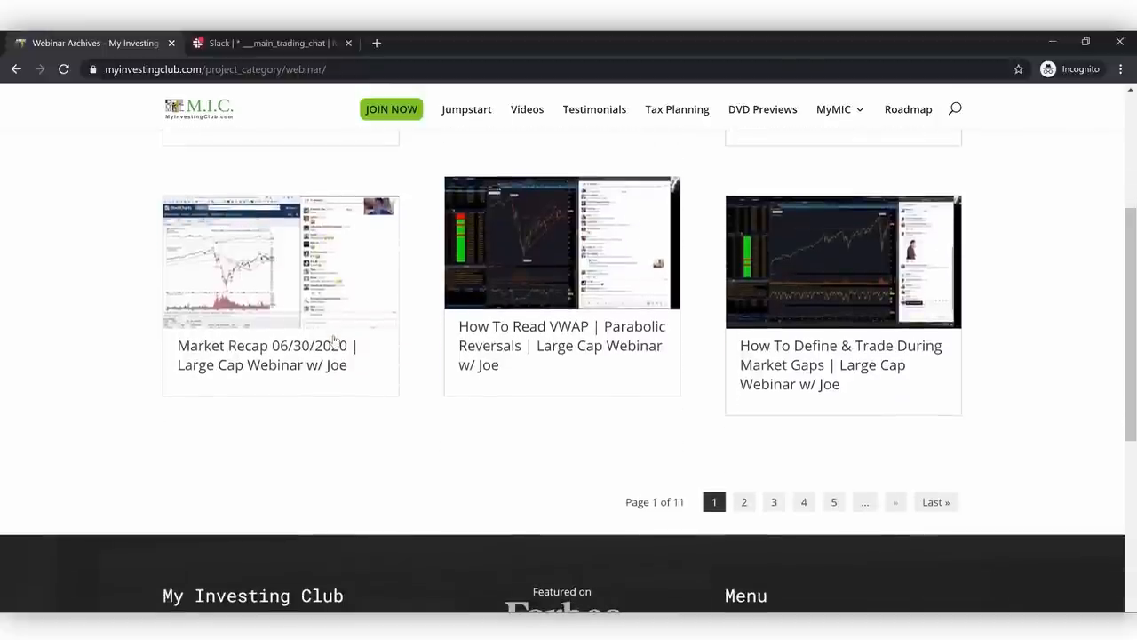
{"action": "scroll", "scroll_direction": "down", "scroll_amount": 3}
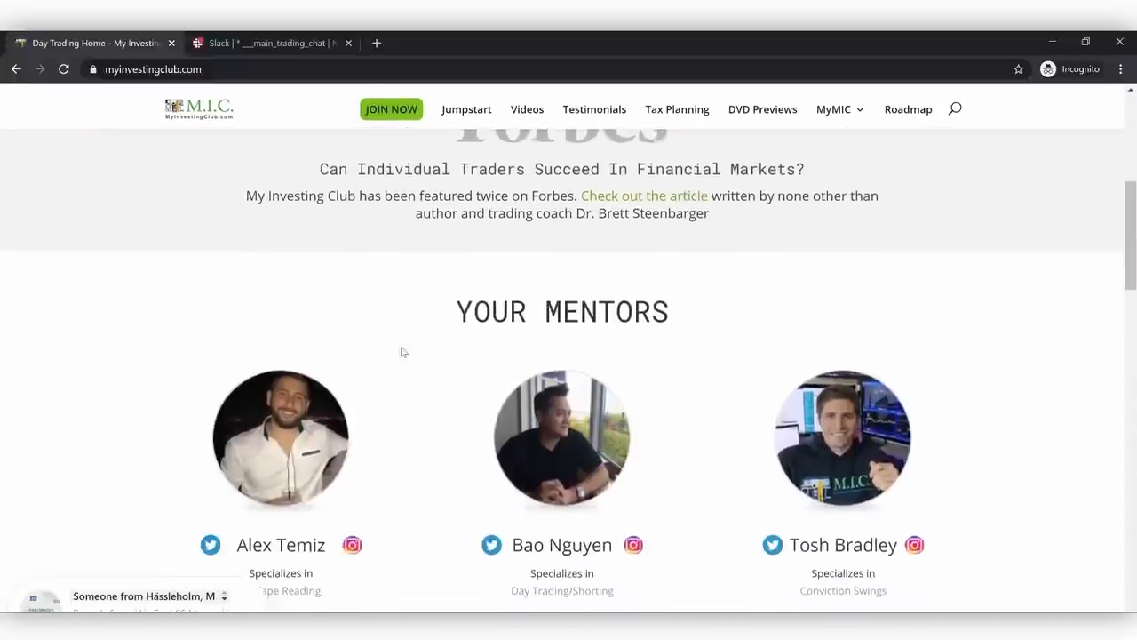
{"action": "scroll", "scroll_direction": "down", "scroll_amount": 3}
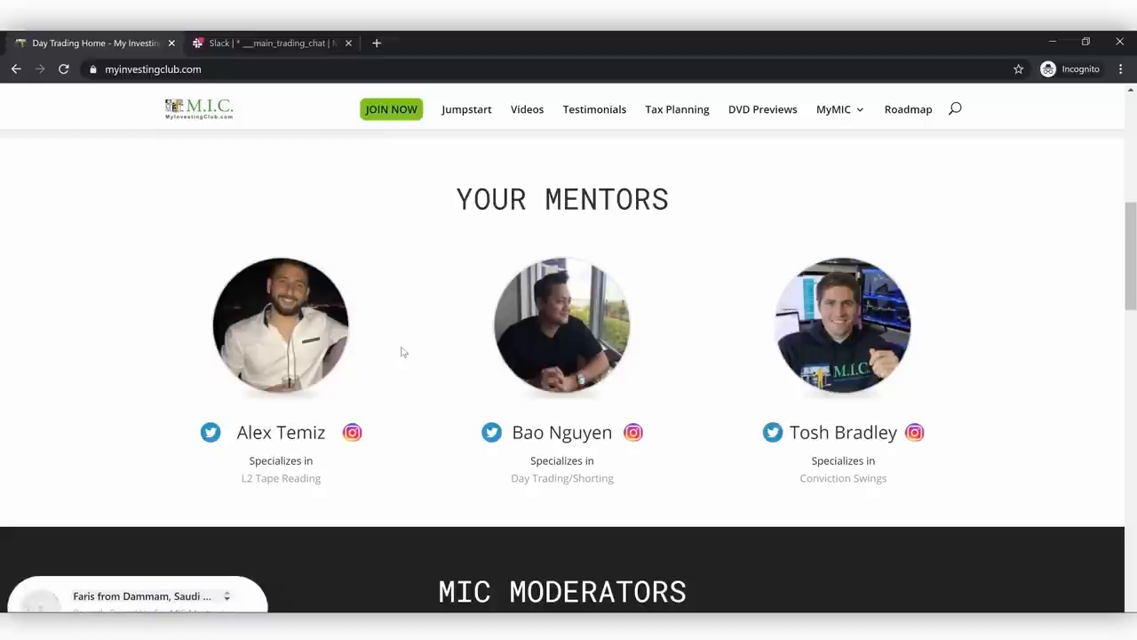
{"action": "scroll", "scroll_direction": "down", "scroll_amount": 3}
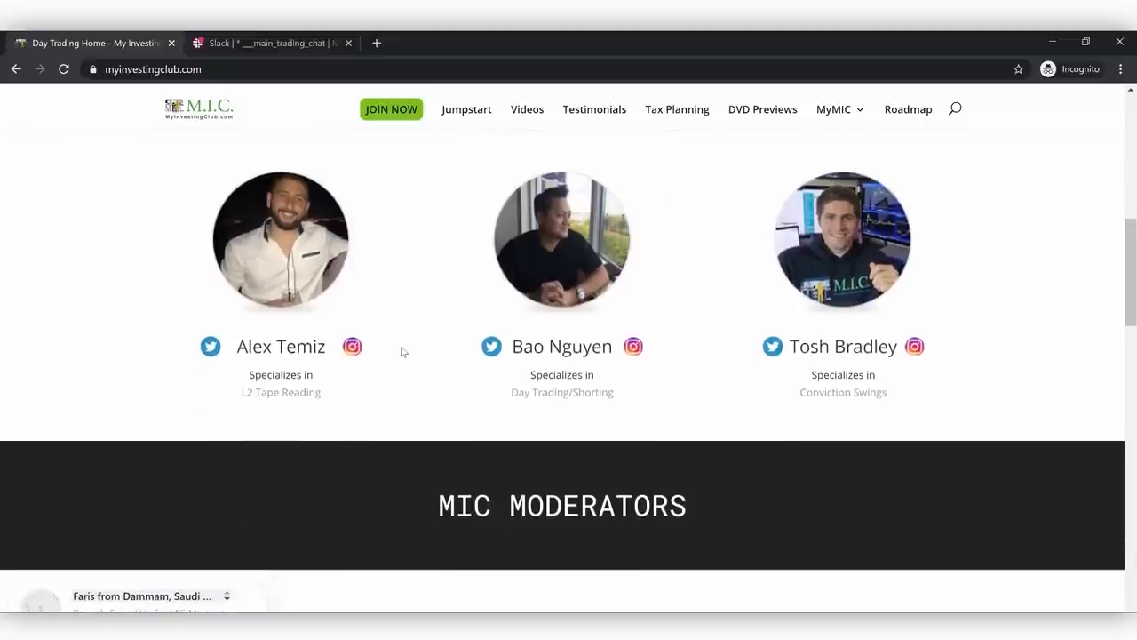
{"action": "scroll", "scroll_direction": "down", "scroll_amount": 3}
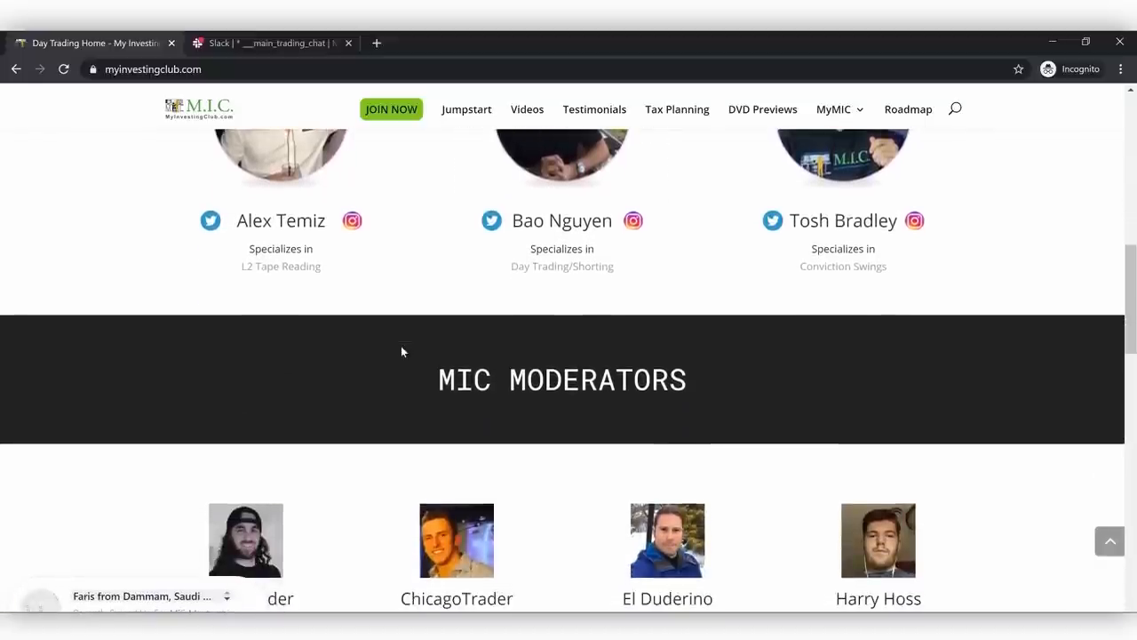
{"action": "scroll", "scroll_direction": "down", "scroll_amount": 3}
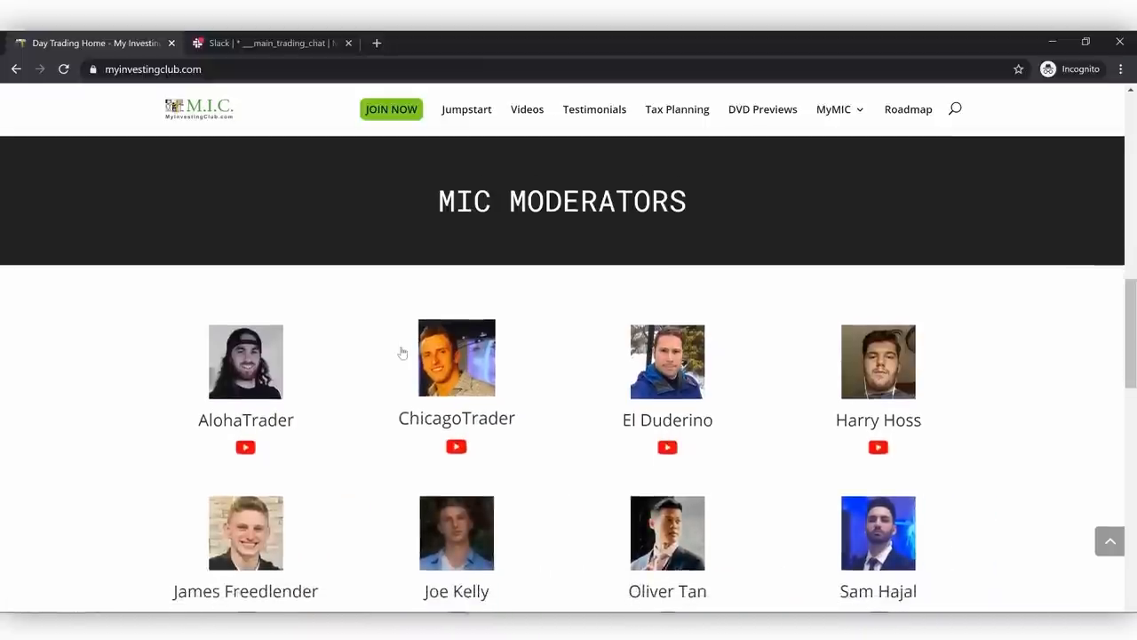
{"action": "scroll", "scroll_direction": "down", "scroll_amount": 3}
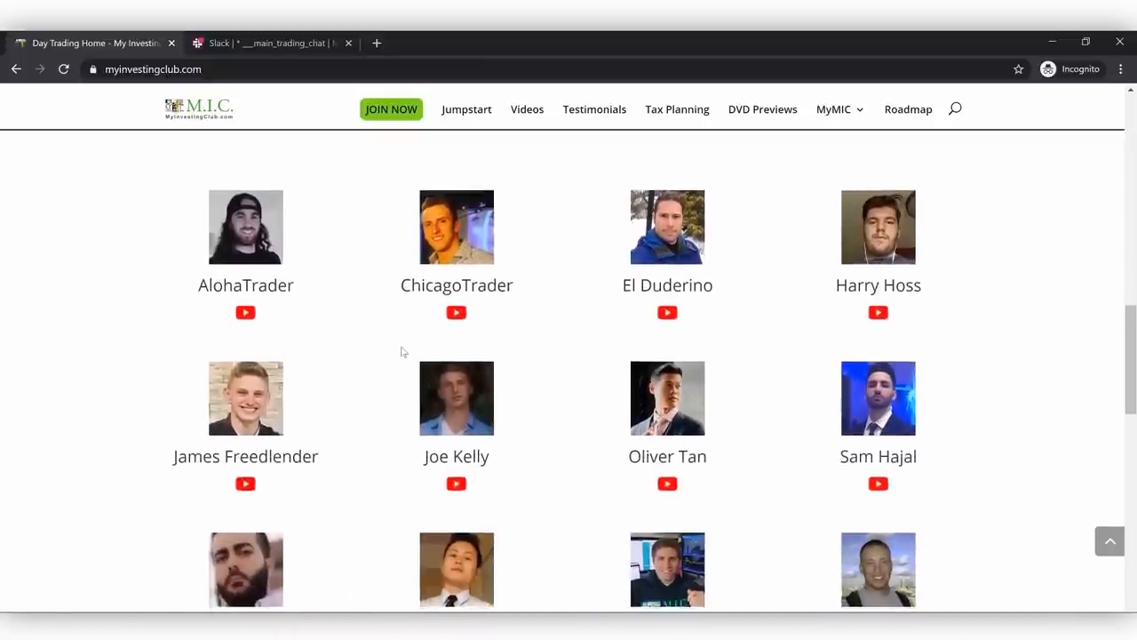
{"action": "scroll", "scroll_direction": "down", "scroll_amount": 3}
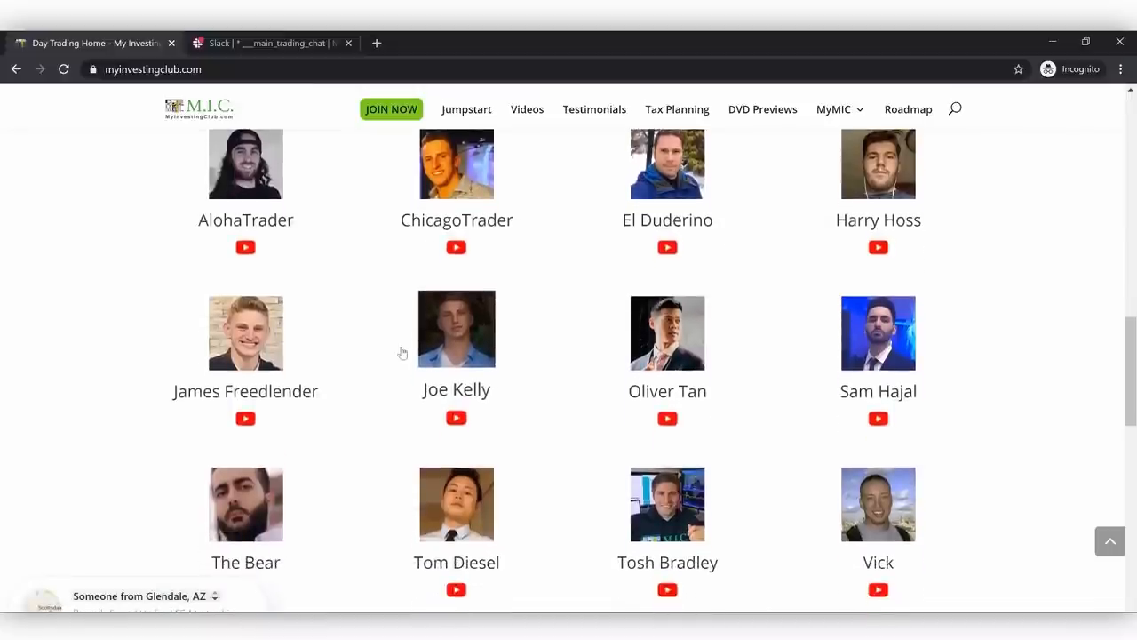
{"action": "scroll", "scroll_direction": "down", "scroll_amount": 3}
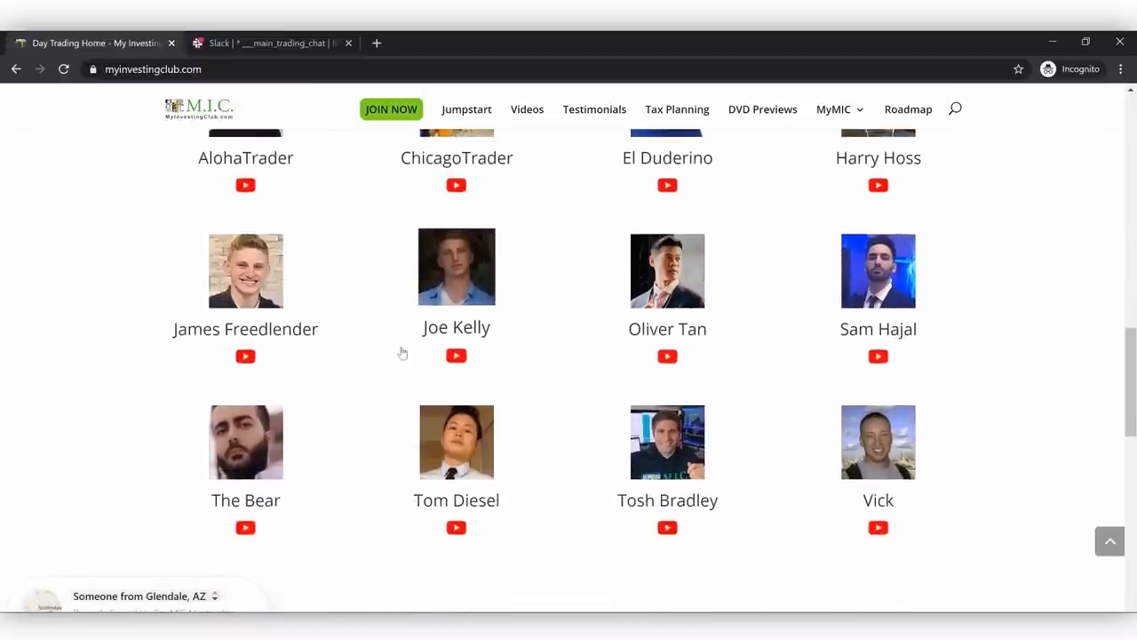
{"action": "scroll", "scroll_direction": "up", "scroll_amount": 3}
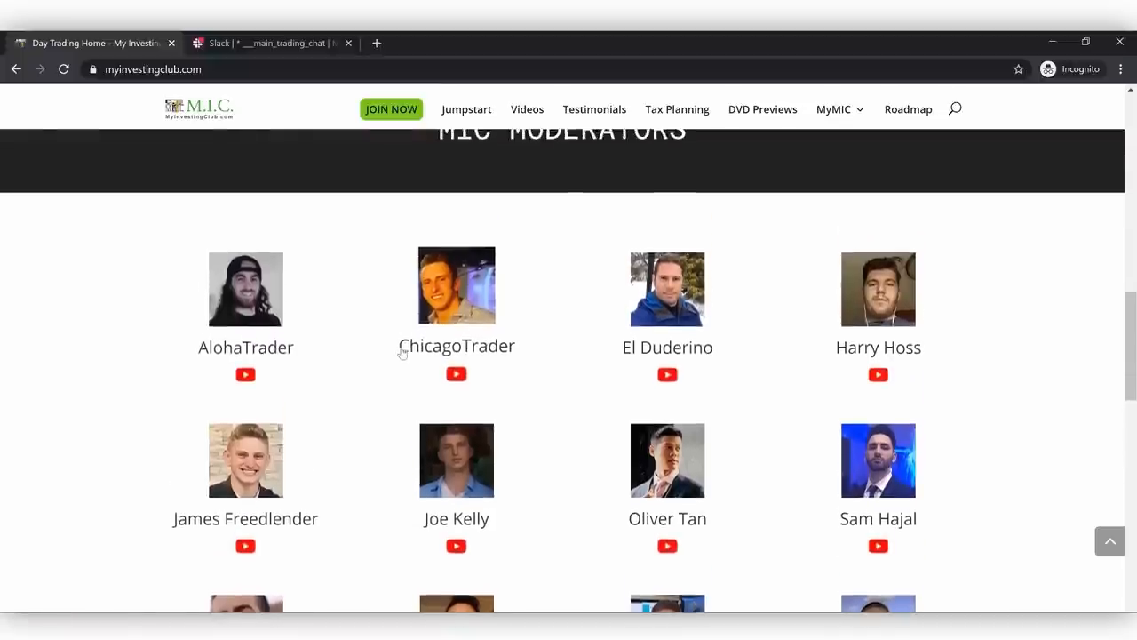
{"action": "scroll", "scroll_direction": "up", "scroll_amount": 3}
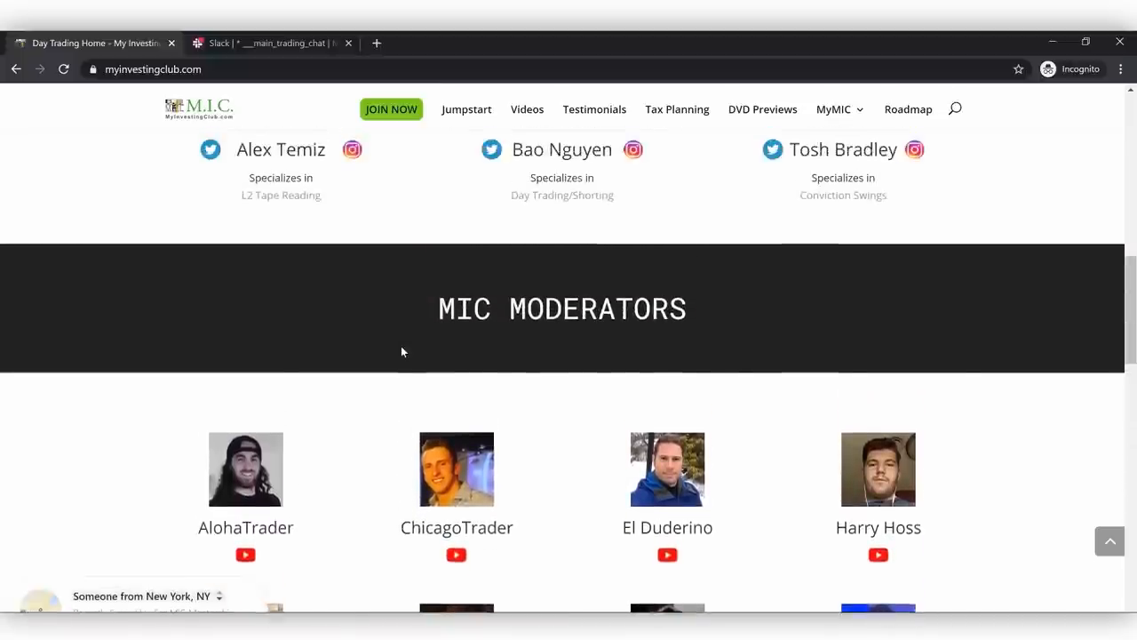
{"action": "scroll", "scroll_direction": "up", "scroll_amount": 3}
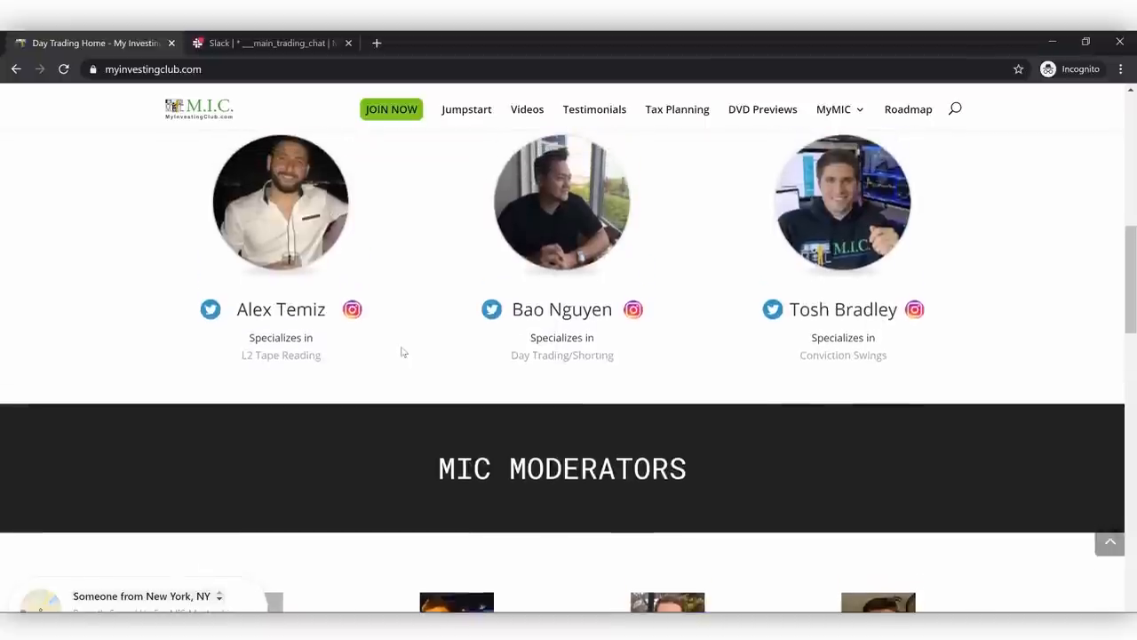
{"action": "scroll", "scroll_direction": "up", "scroll_amount": 3}
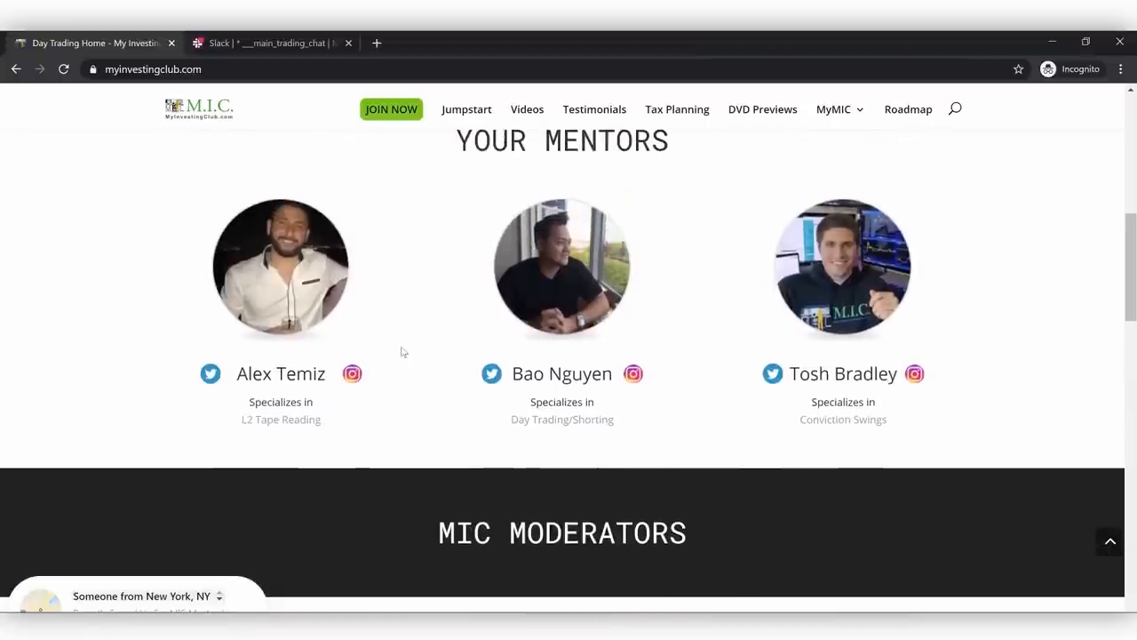
- In Slack, look through the #_watch_list channel's morning mentor watchlists
{"action": "left_click", "coordinate": [270, 42]}
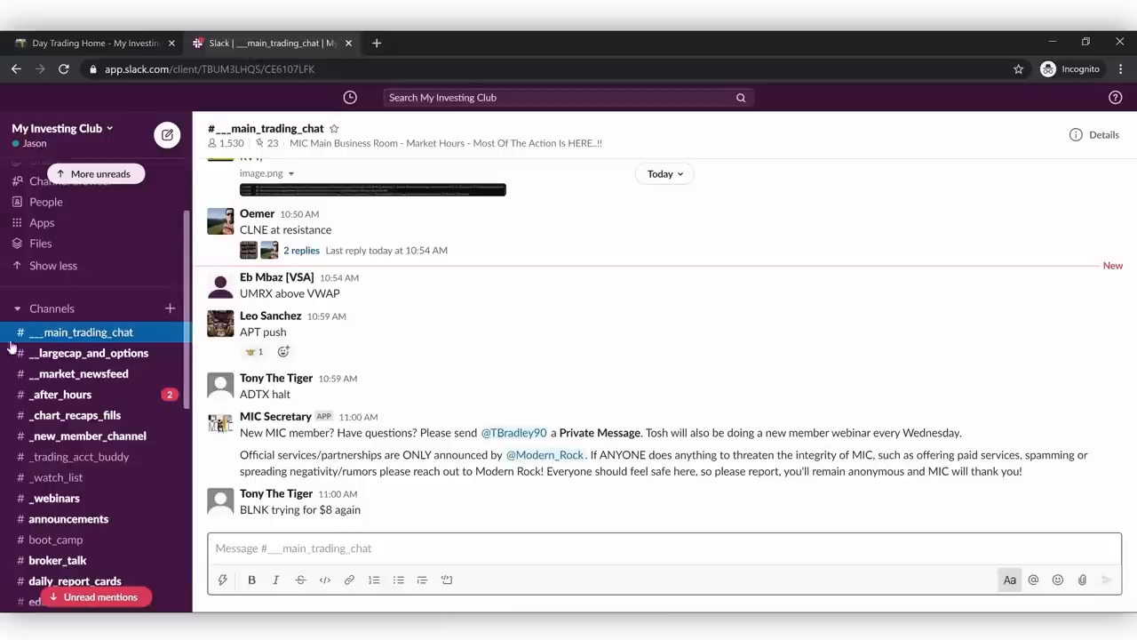
{"action": "left_click", "coordinate": [57, 476]}
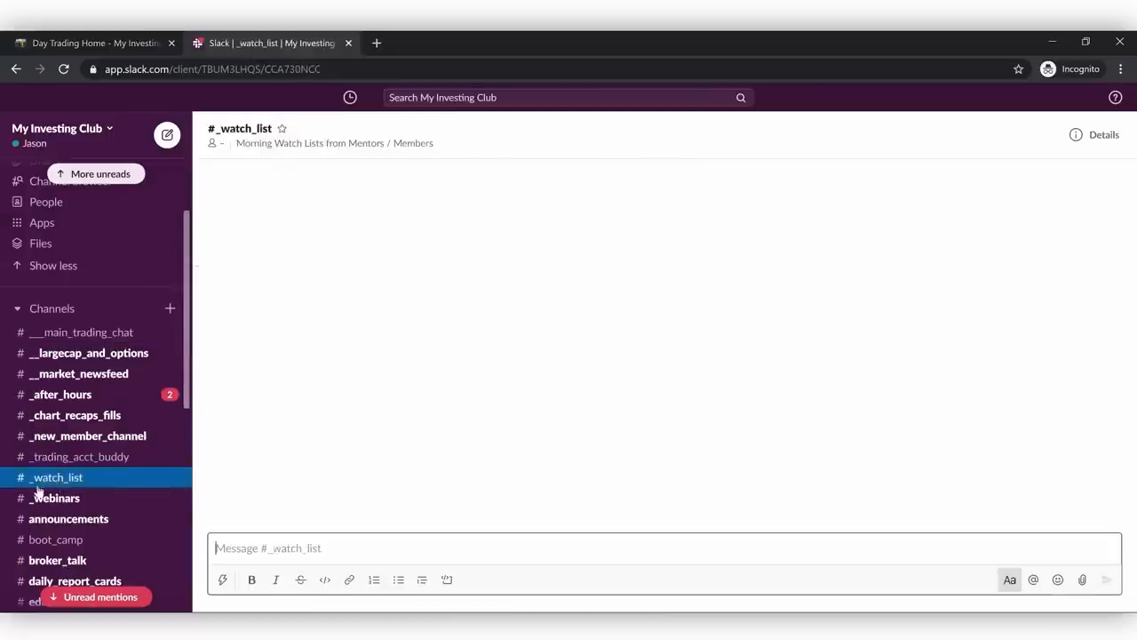
{"action": "left_click", "coordinate": [57, 476]}
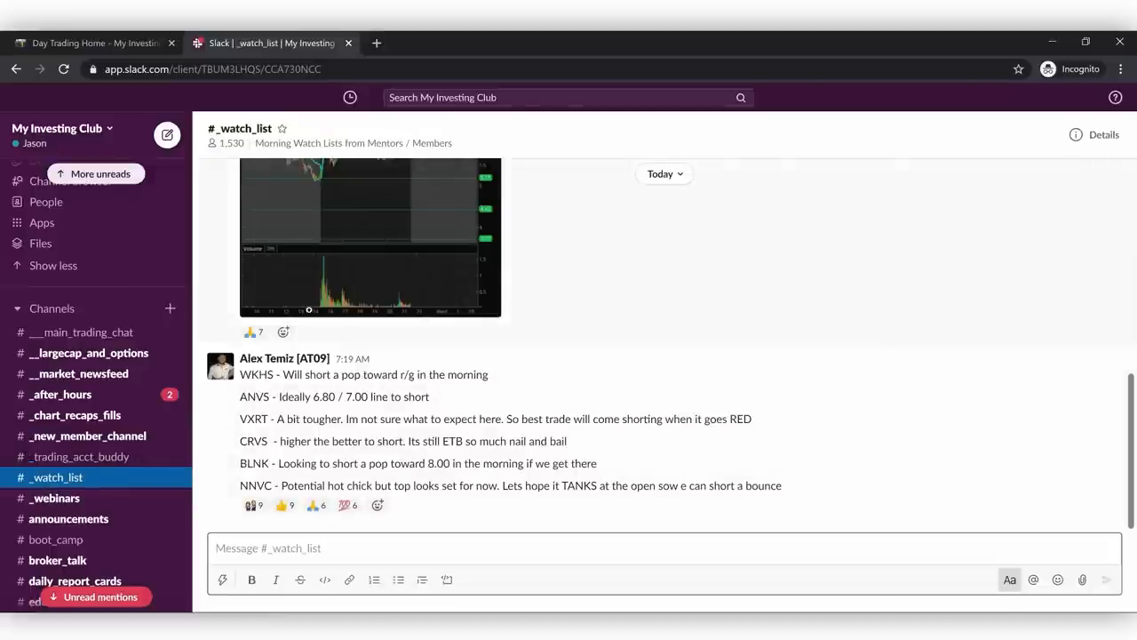
{"action": "scroll", "scroll_direction": "up", "scroll_amount": 3}
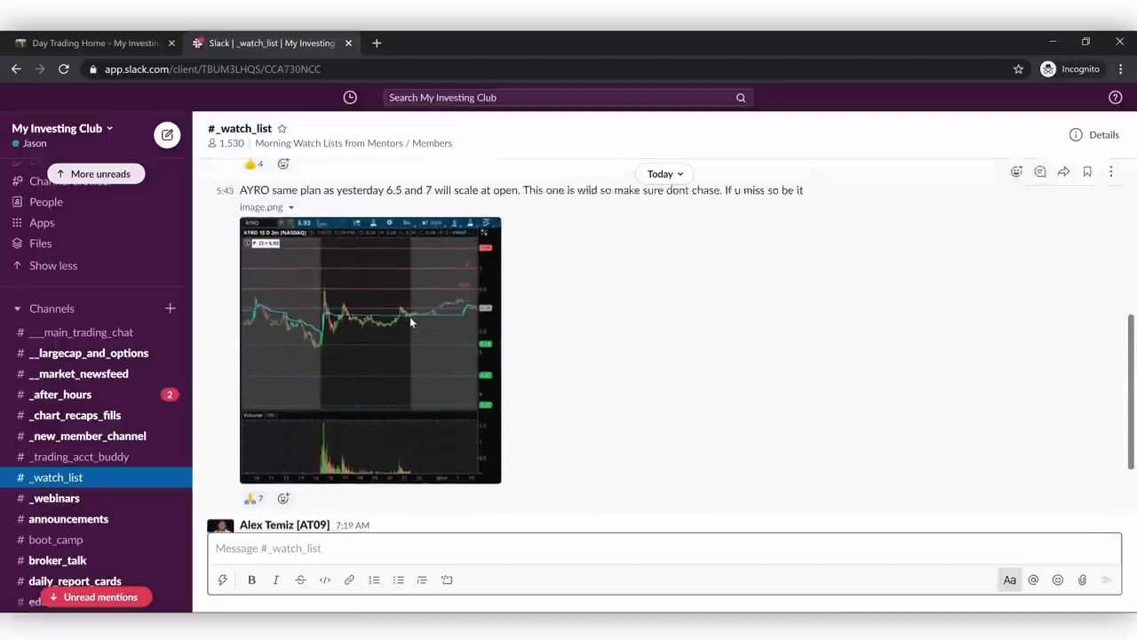
{"action": "scroll", "scroll_direction": "up", "scroll_amount": 3}
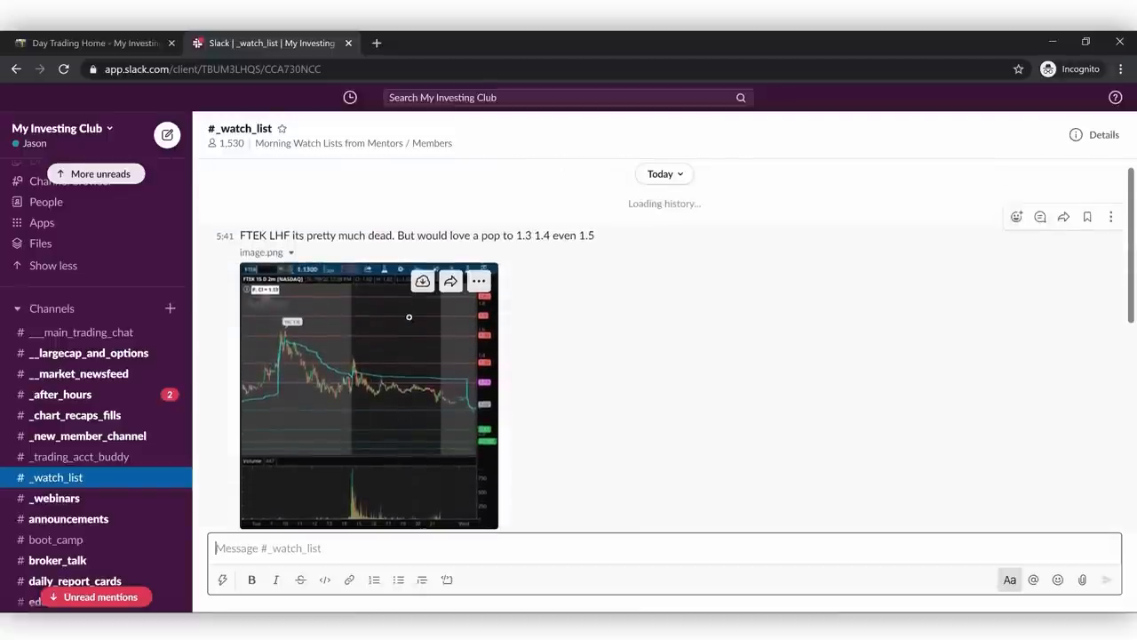
{"action": "left_click", "coordinate": [87, 435]}
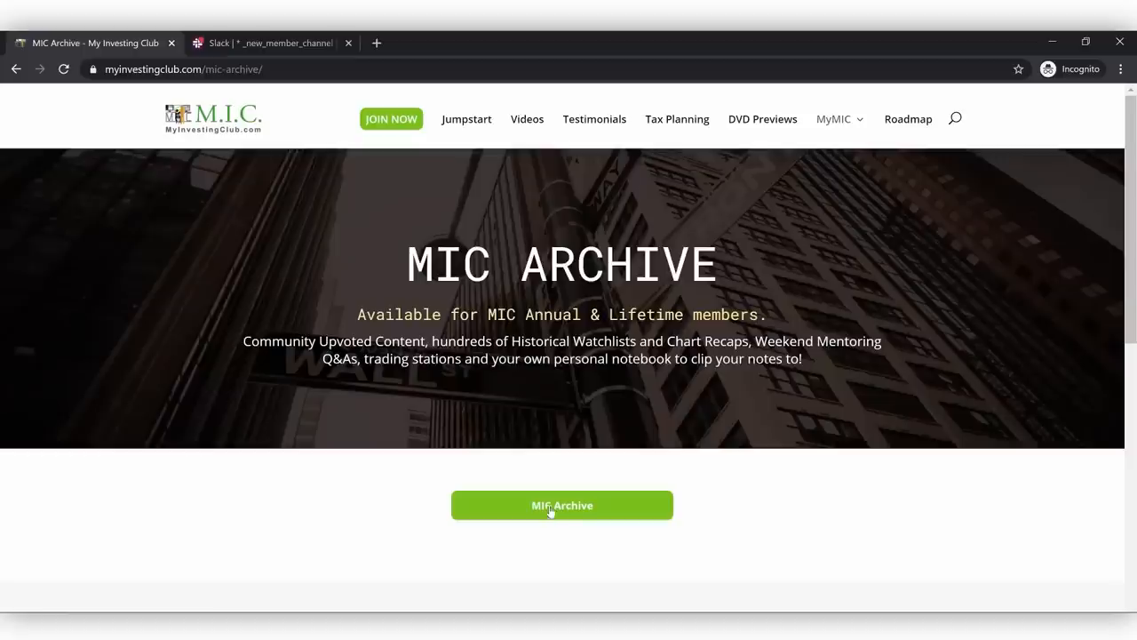
- Open the MIC Archive & Notebooks site and scroll its welcome feature list
{"action": "left_click", "coordinate": [561, 505]}
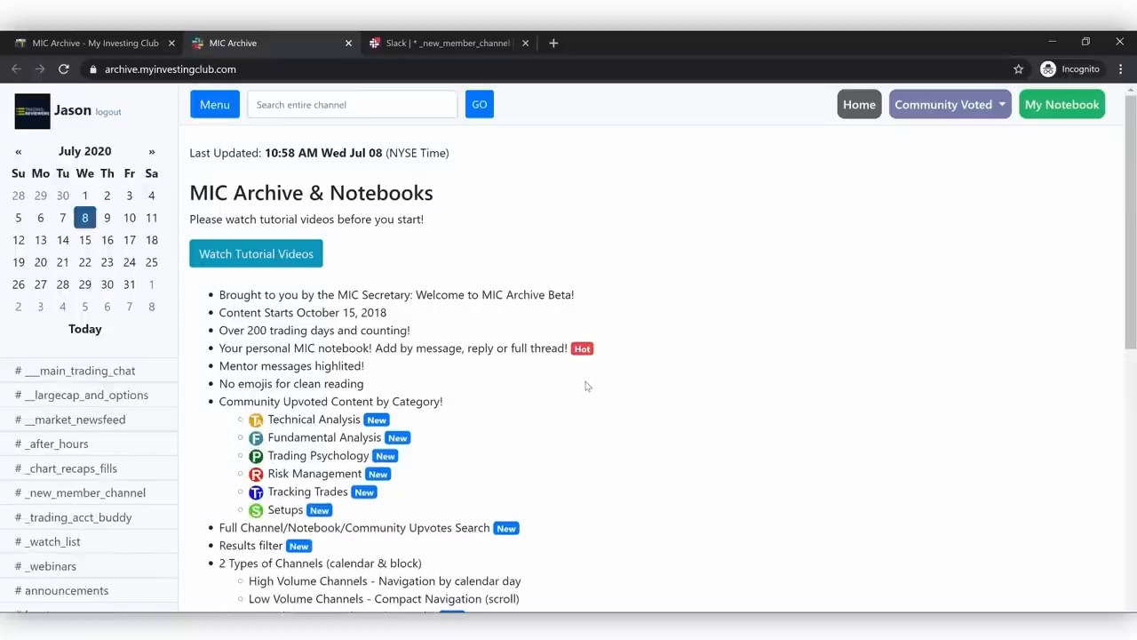
{"action": "scroll", "scroll_direction": "down", "scroll_amount": 3}
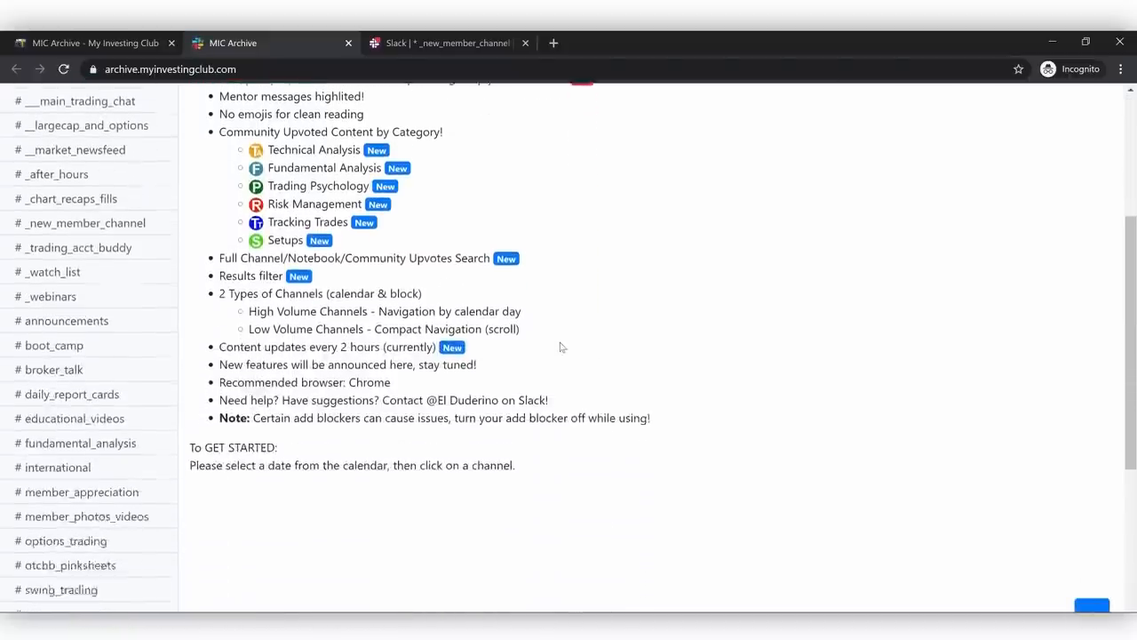
{"action": "scroll", "scroll_direction": "down", "scroll_amount": 3}
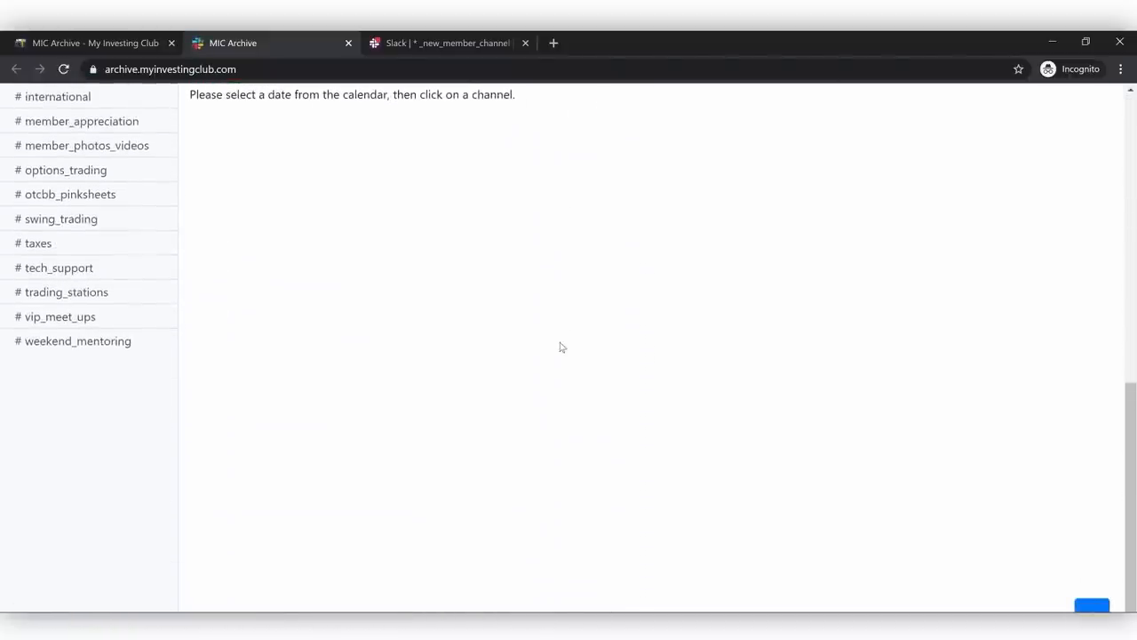
{"action": "scroll", "scroll_direction": "up", "scroll_amount": 3}
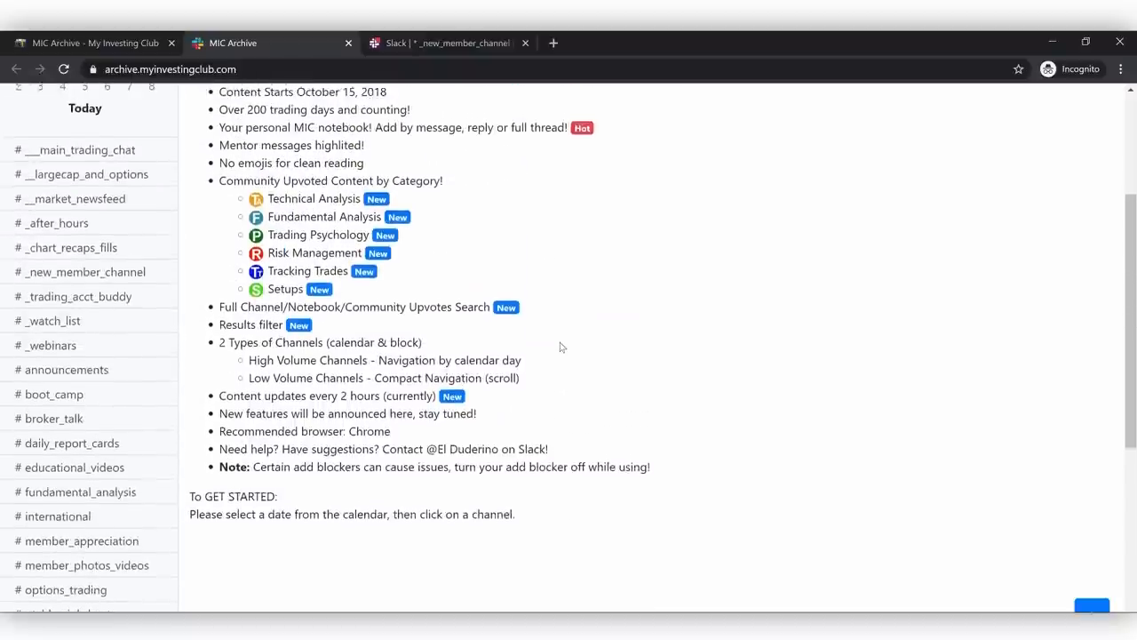
{"action": "scroll", "scroll_direction": "up", "scroll_amount": 3}
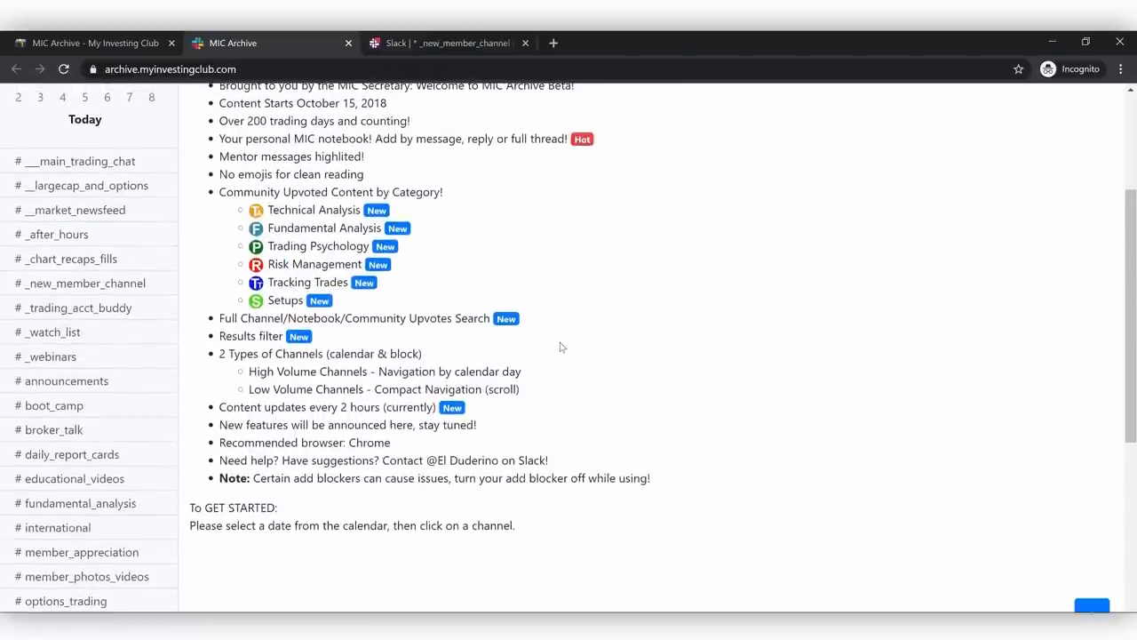
{"action": "scroll", "scroll_direction": "up", "scroll_amount": 3}
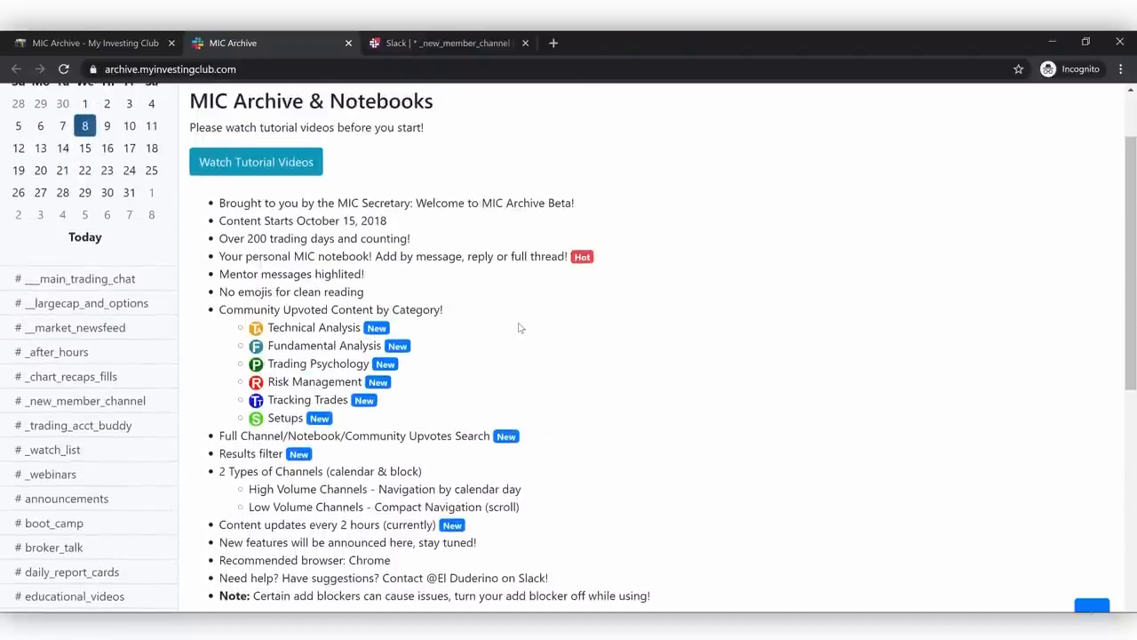
{"action": "scroll", "scroll_direction": "down", "scroll_amount": 3}
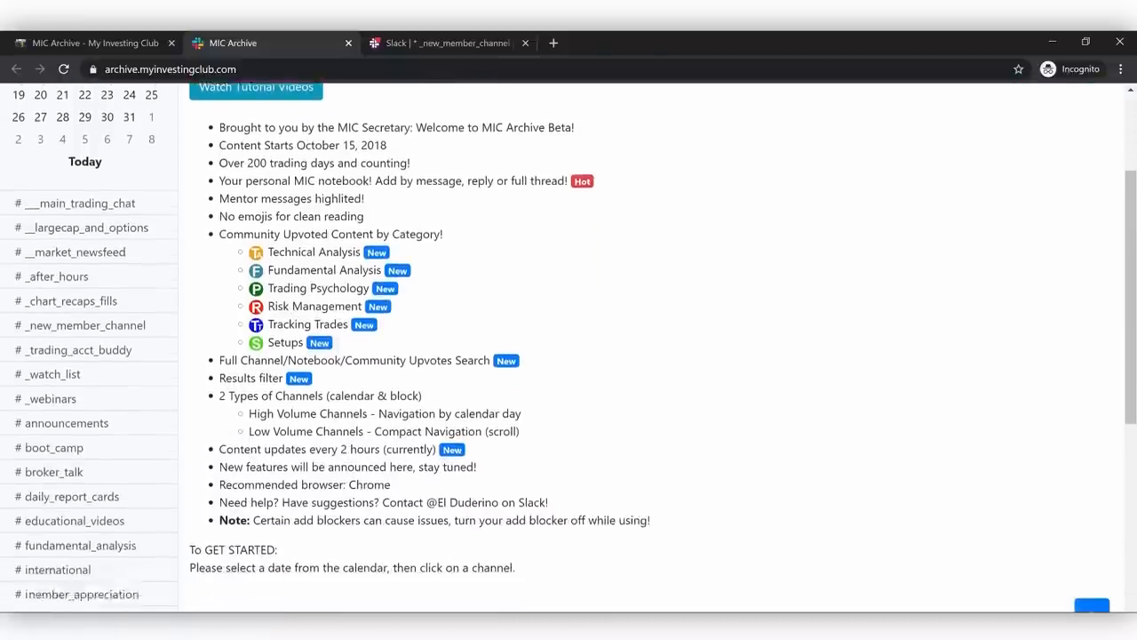
- Scroll through the Club Membership Includes table comparing Monthly, Annual and Lifetime plans
{"action": "left_click", "coordinate": [89, 43]}
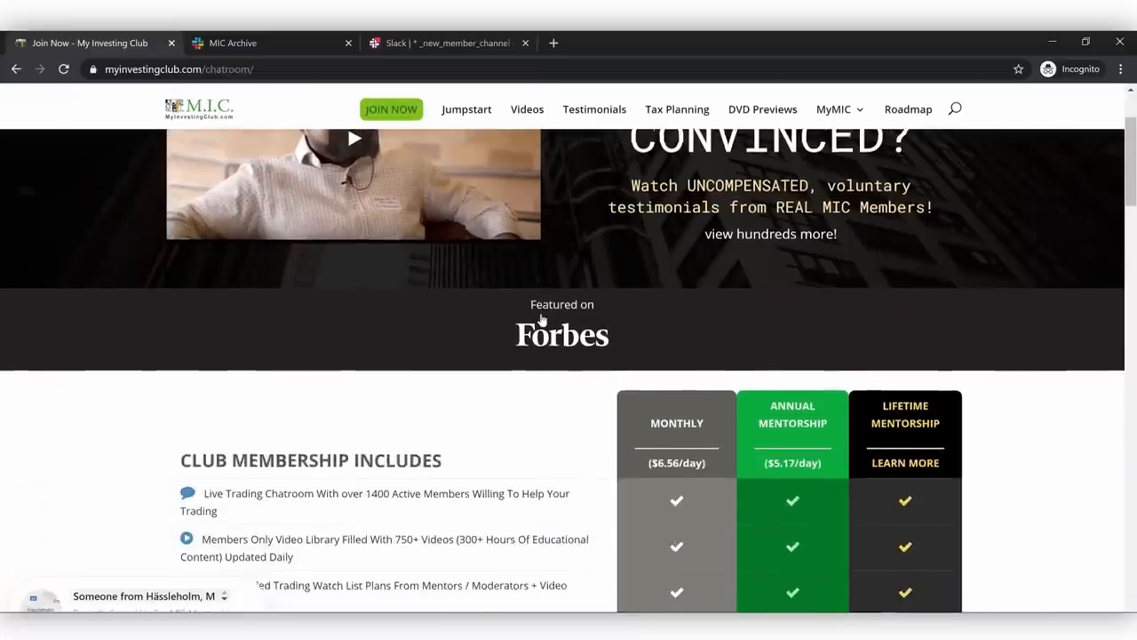
{"action": "scroll", "scroll_direction": "down", "scroll_amount": 3}
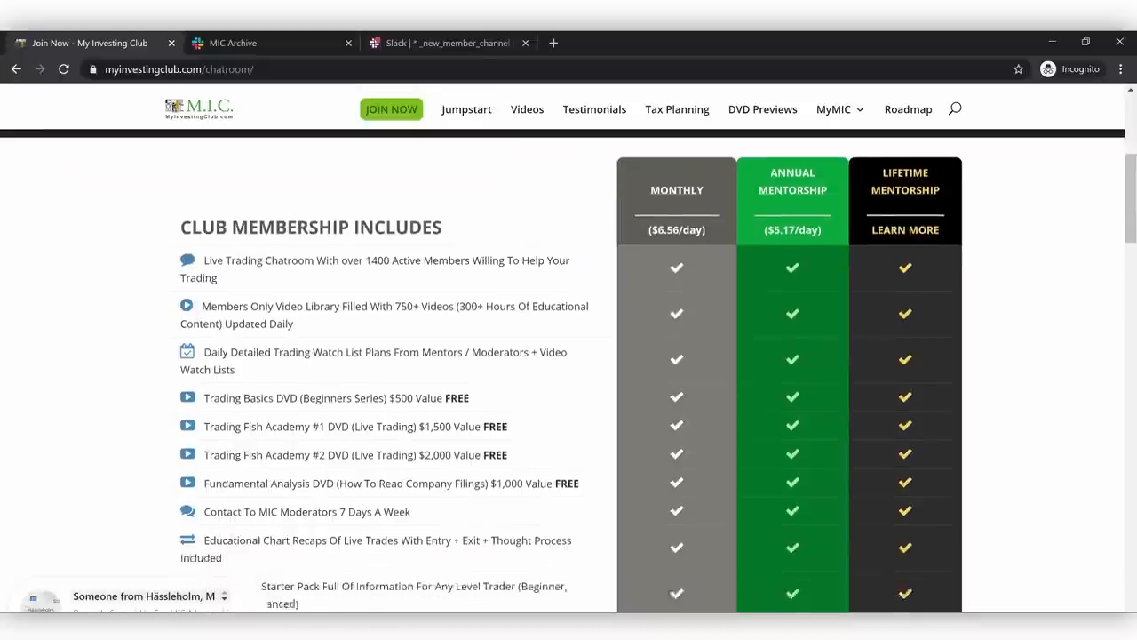
{"action": "scroll", "scroll_direction": "down", "scroll_amount": 3}
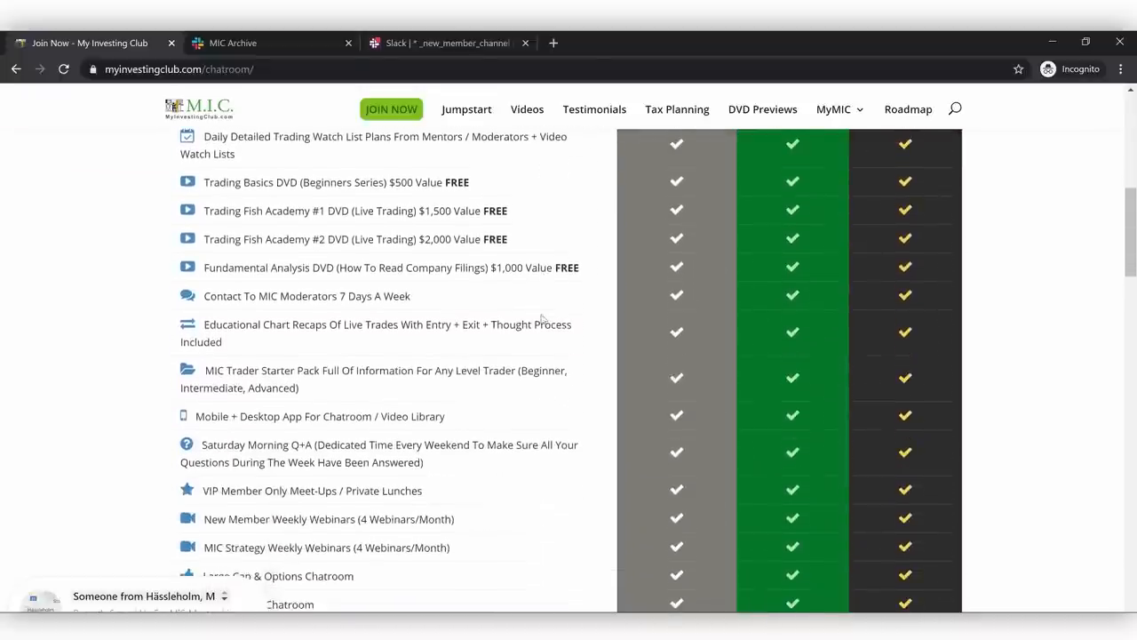
{"action": "scroll", "scroll_direction": "down", "scroll_amount": 3}
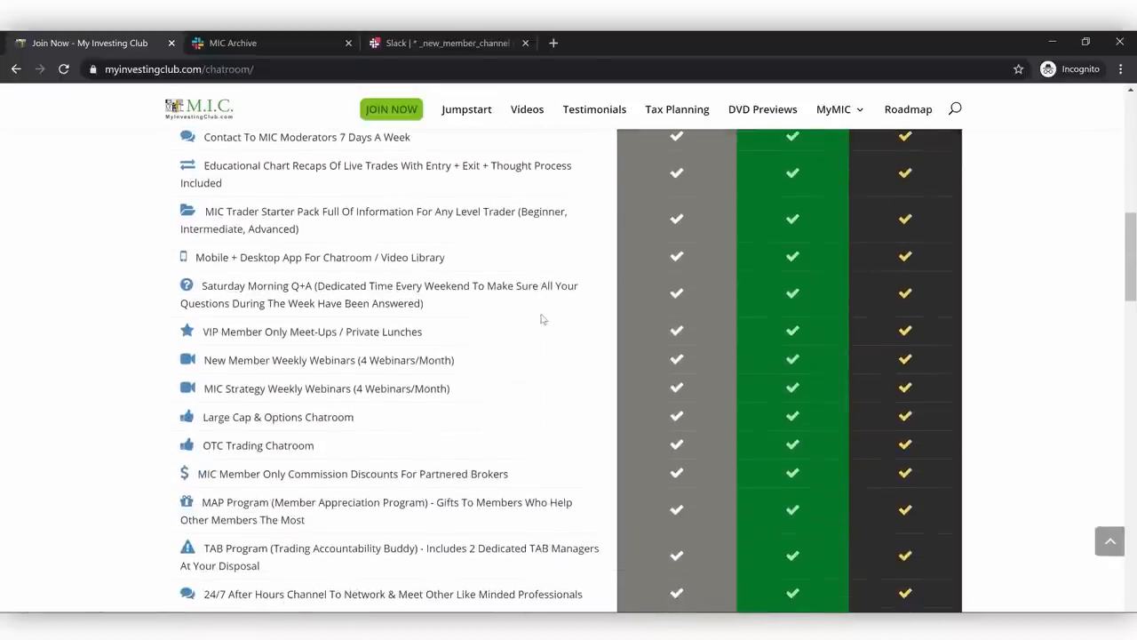
{"action": "scroll", "scroll_direction": "down", "scroll_amount": 3}
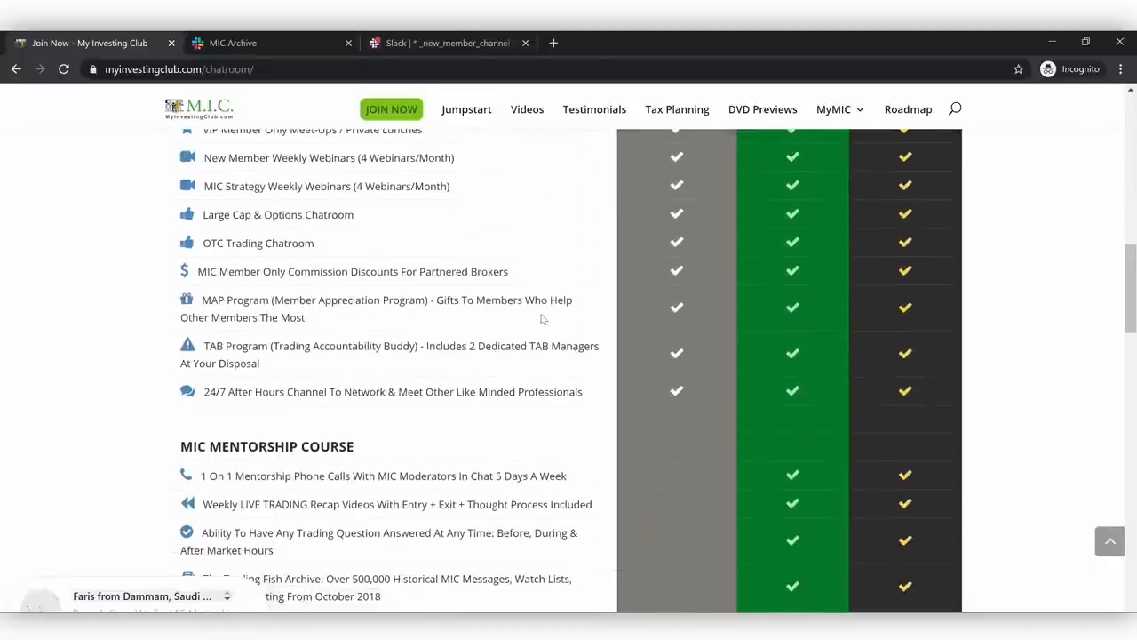
{"action": "scroll", "scroll_direction": "up", "scroll_amount": 3}
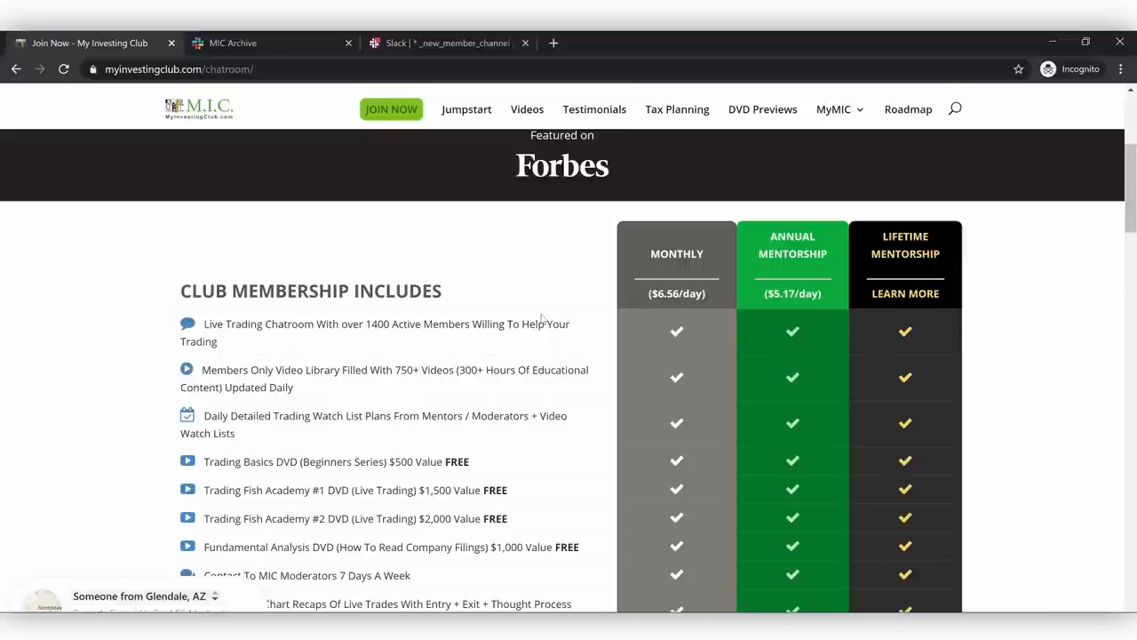
{"action": "scroll", "scroll_direction": "down", "scroll_amount": 3}
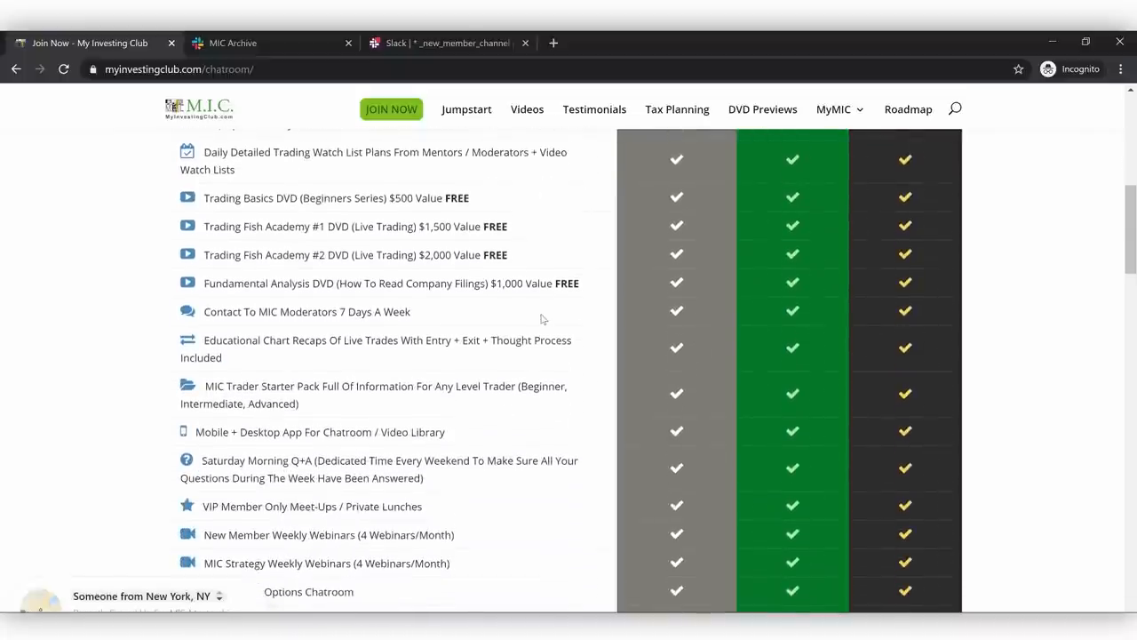
{"action": "scroll", "scroll_direction": "down", "scroll_amount": 3}
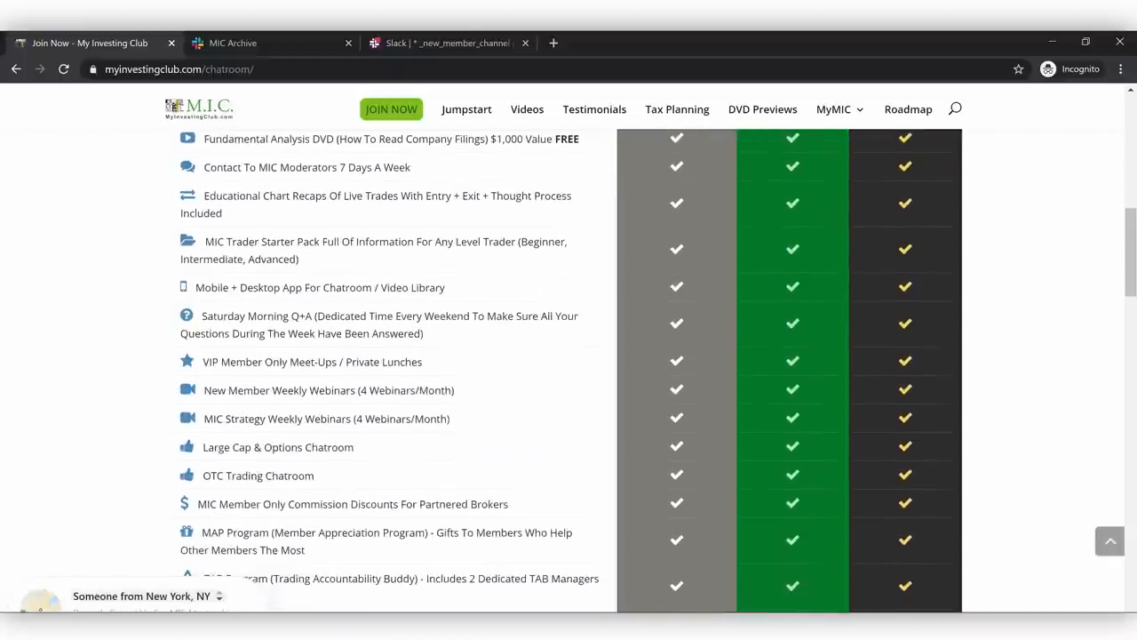
{"action": "scroll", "scroll_direction": "down", "scroll_amount": 3}
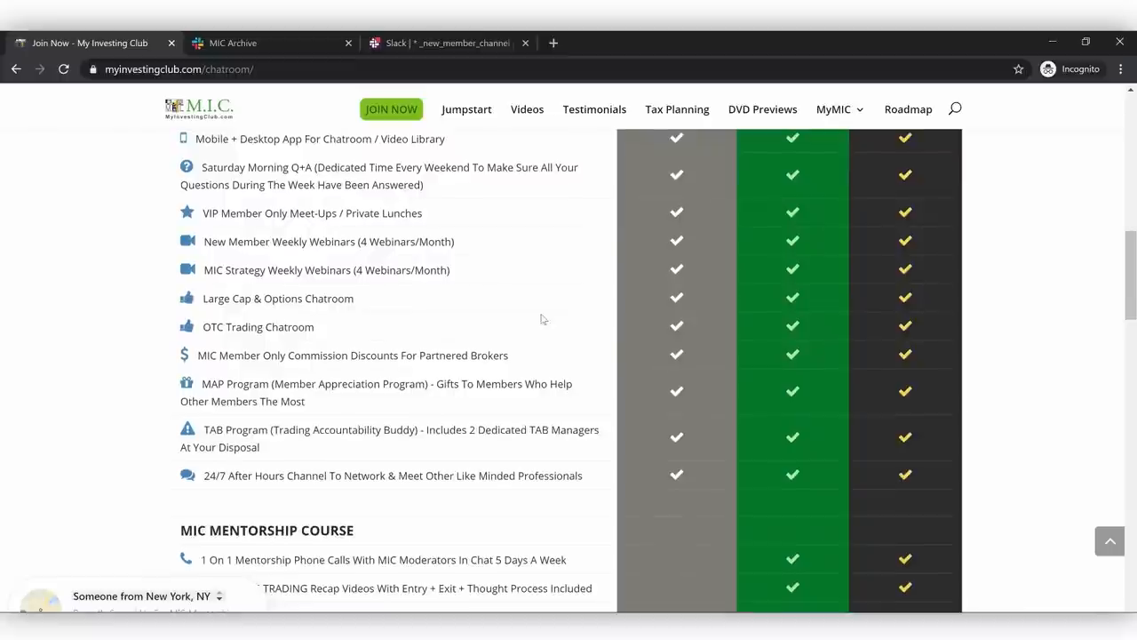
{"action": "scroll", "scroll_direction": "down", "scroll_amount": 3}
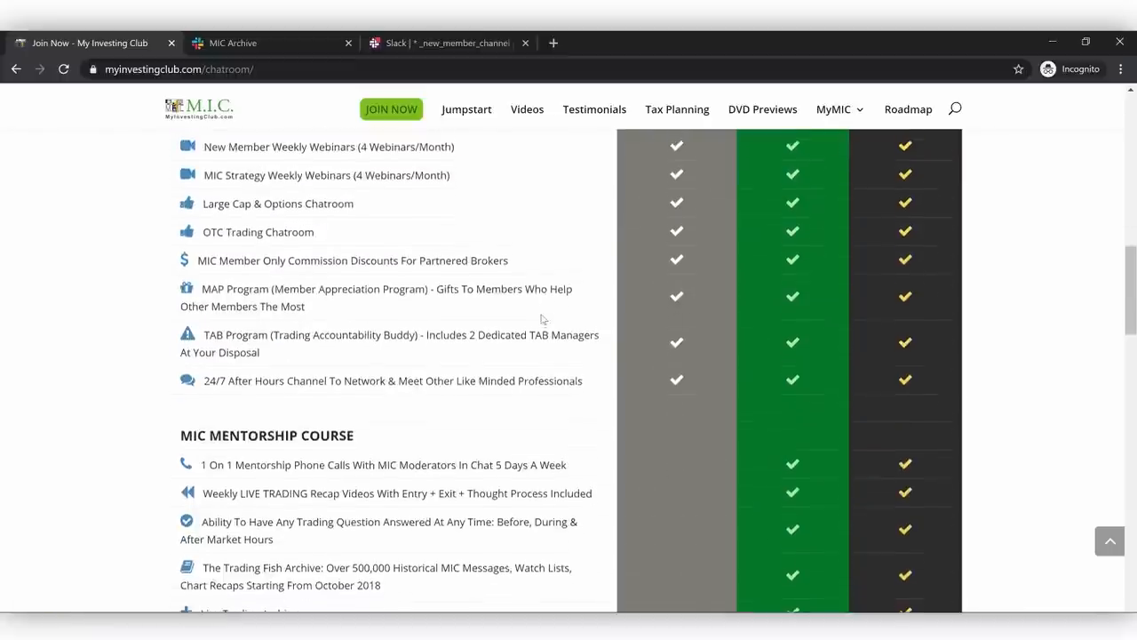
{"action": "scroll", "scroll_direction": "down", "scroll_amount": 3}
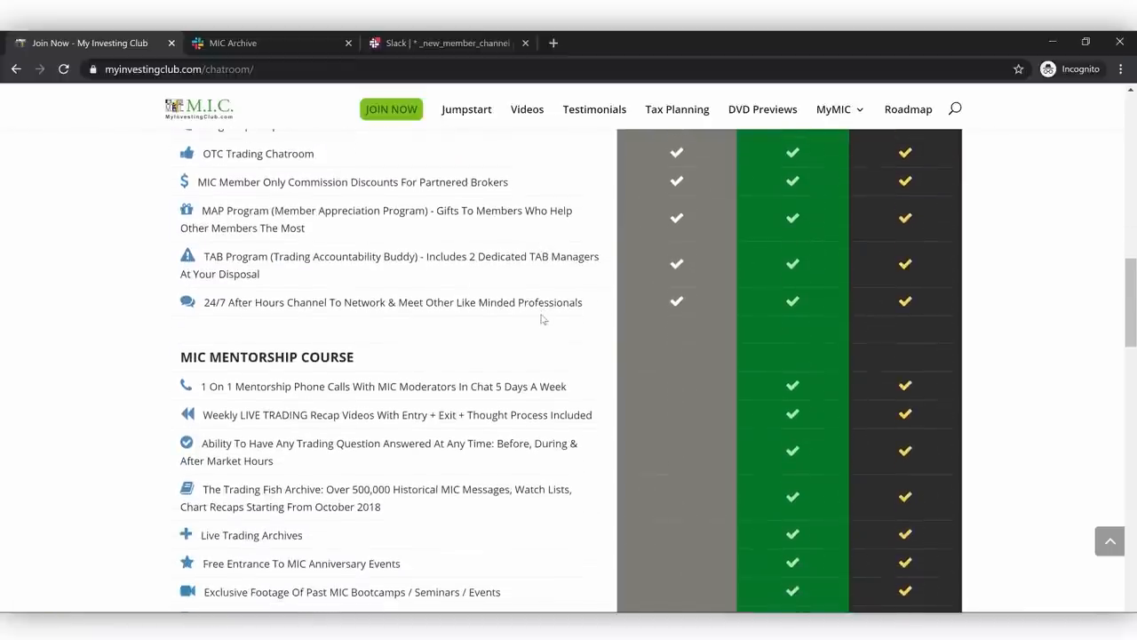
{"action": "scroll", "scroll_direction": "down", "scroll_amount": 3}
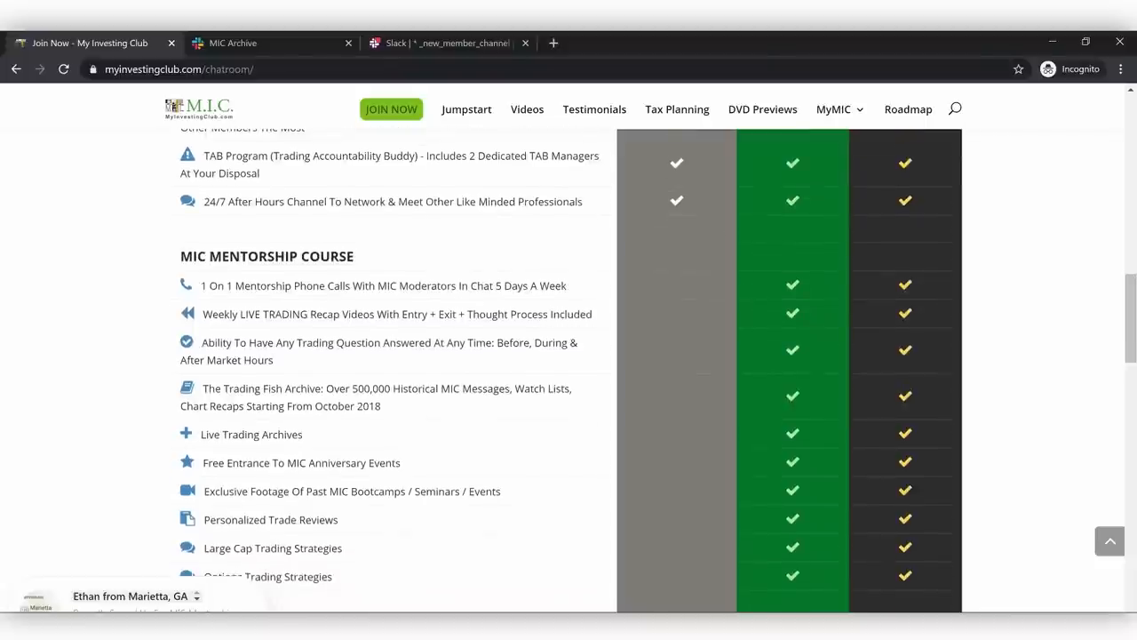
{"action": "scroll", "scroll_direction": "down", "scroll_amount": 3}
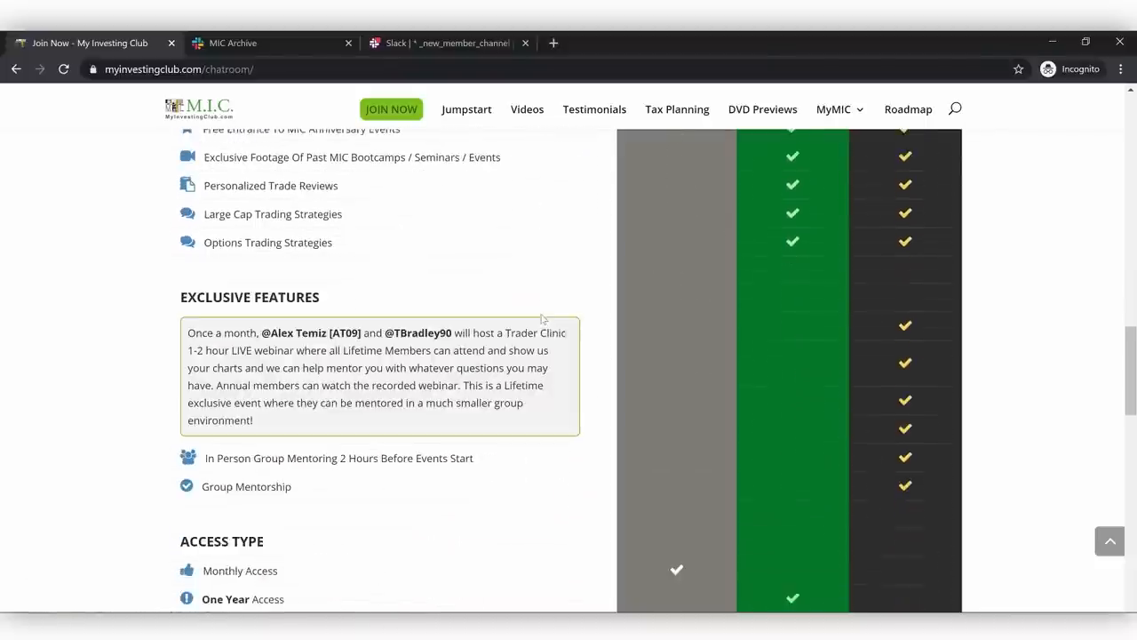
{"action": "scroll", "scroll_direction": "down", "scroll_amount": 3}
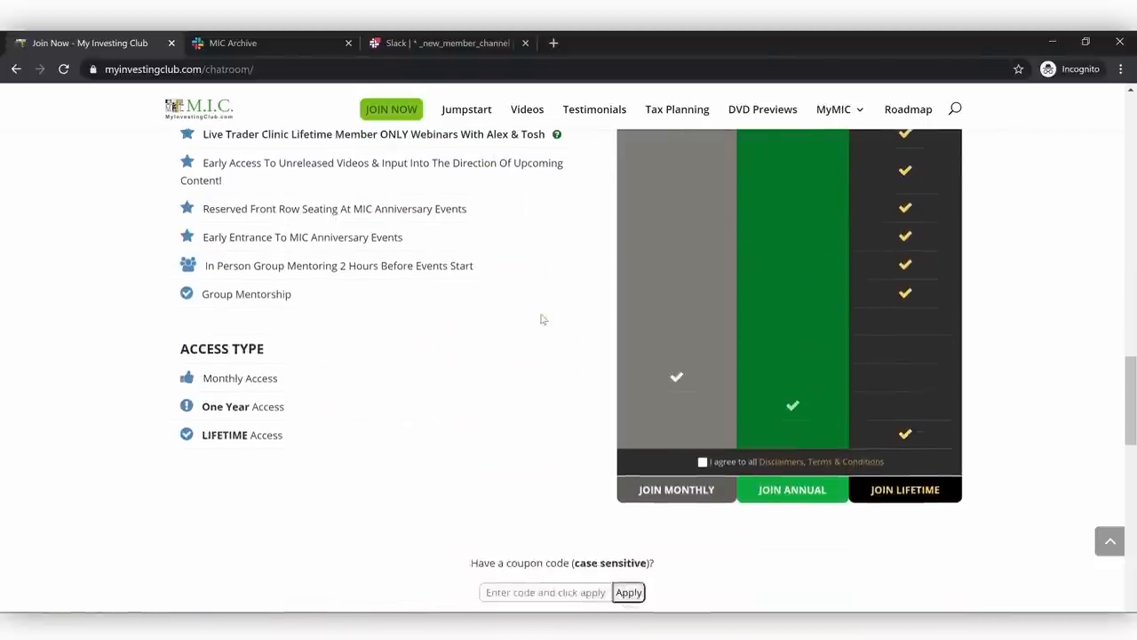
{"action": "scroll", "scroll_direction": "up", "scroll_amount": 3}
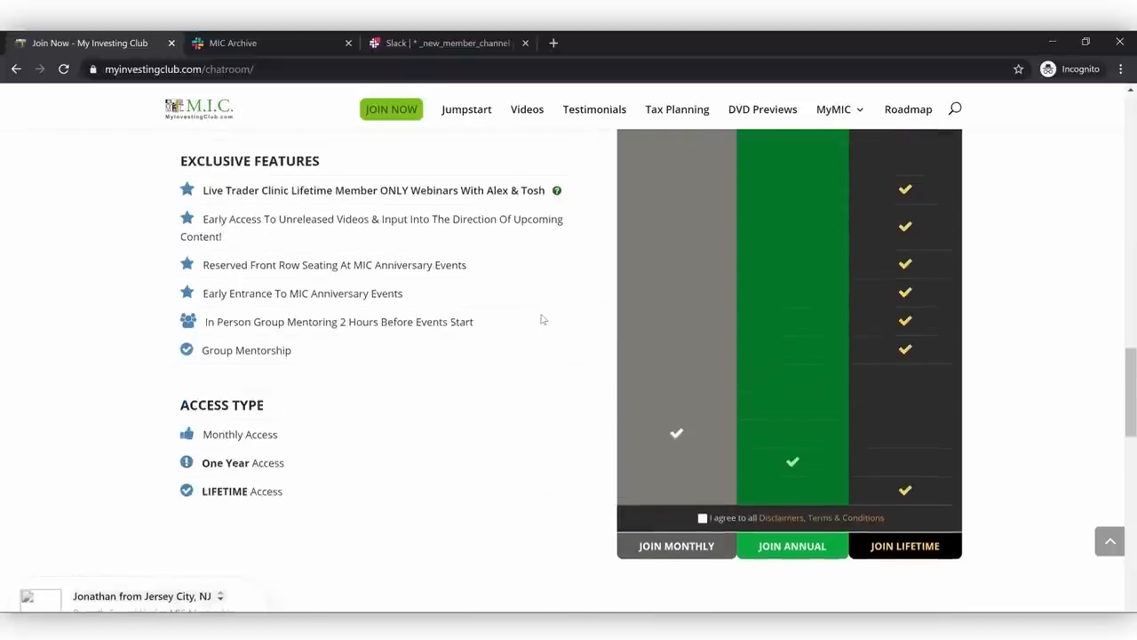
{"action": "scroll", "scroll_direction": "up", "scroll_amount": 3}
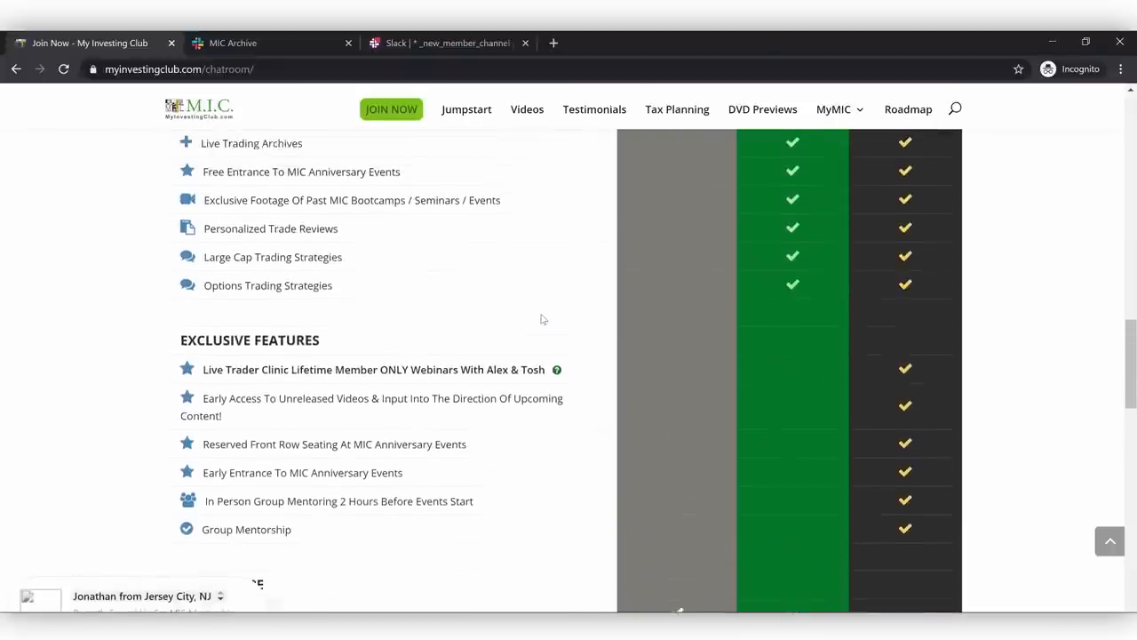
{"action": "scroll", "scroll_direction": "up", "scroll_amount": 3}
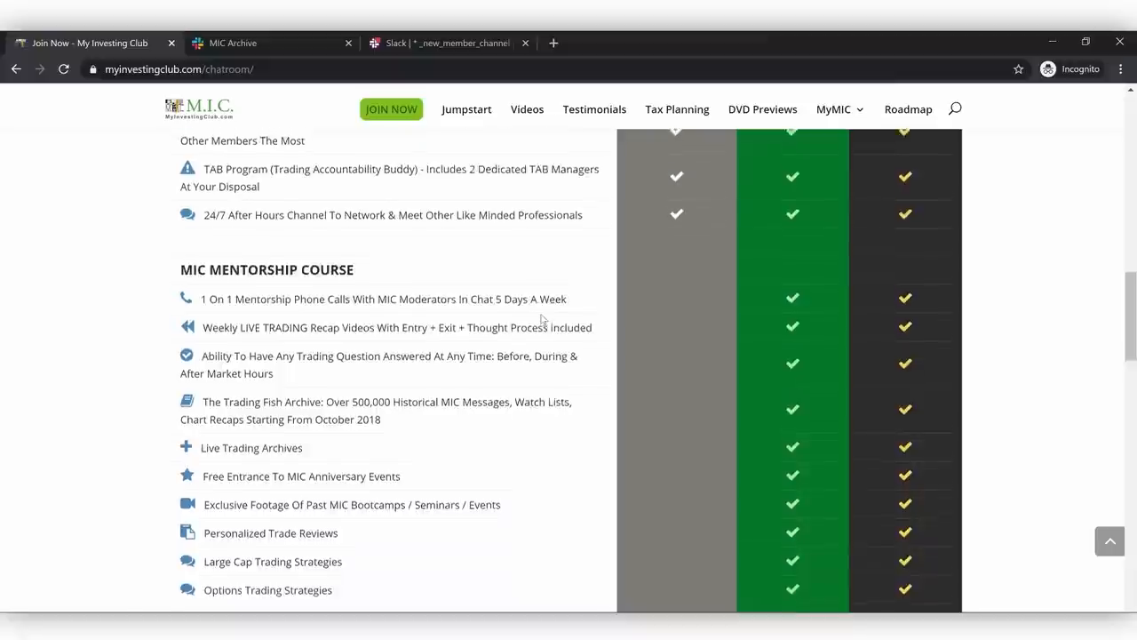
{"action": "scroll", "scroll_direction": "up", "scroll_amount": 3}
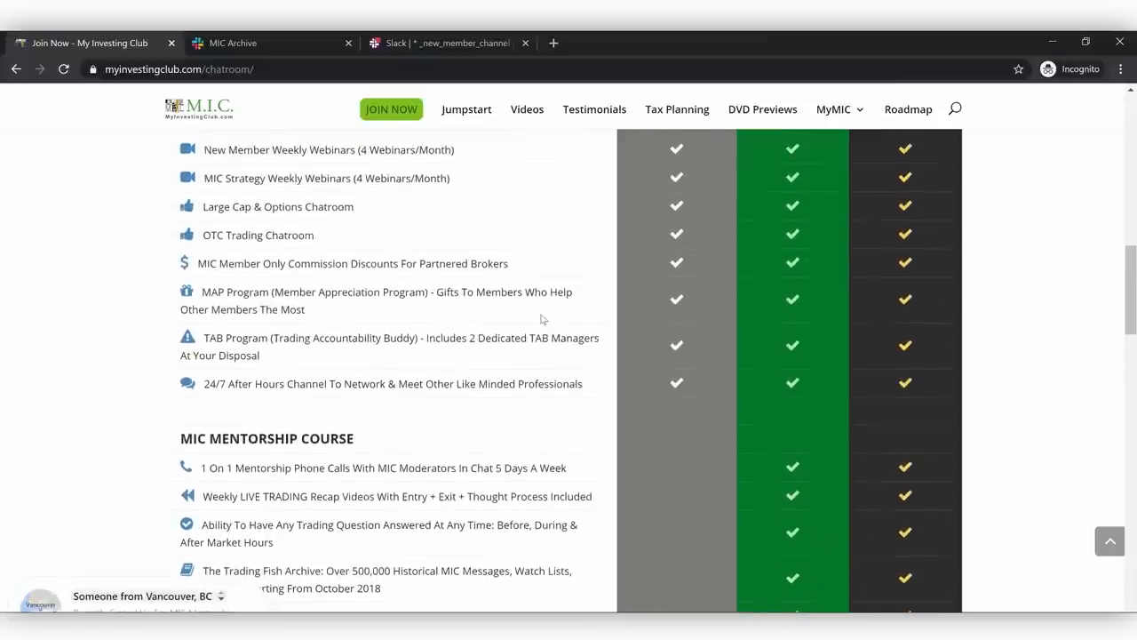
{"action": "scroll", "scroll_direction": "up", "scroll_amount": 3}
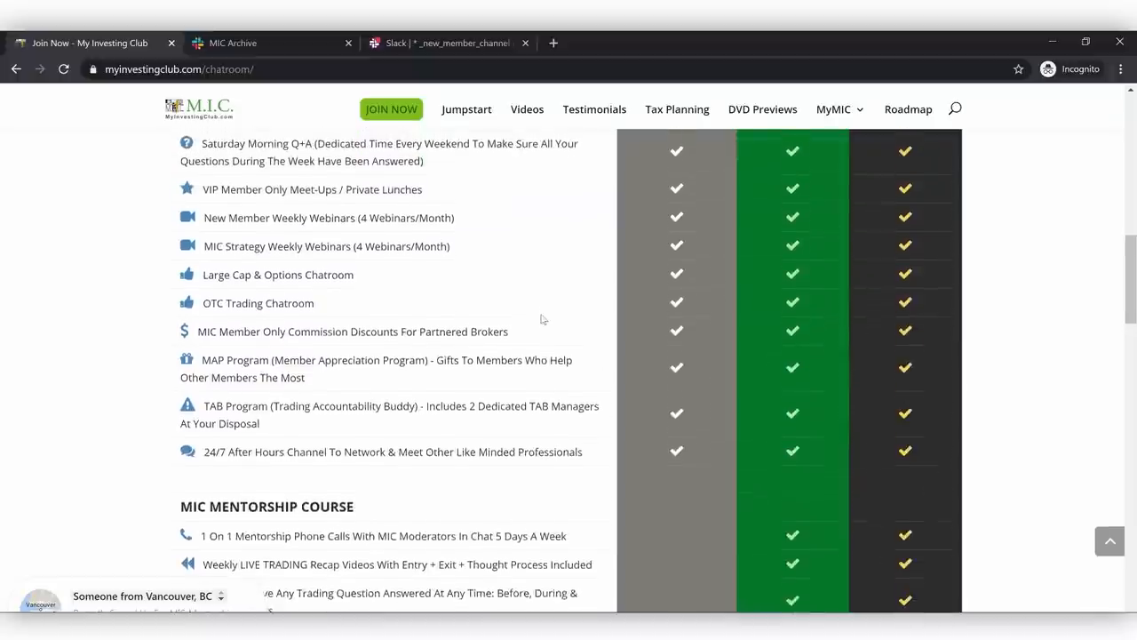
{"action": "scroll", "scroll_direction": "up", "scroll_amount": 3}
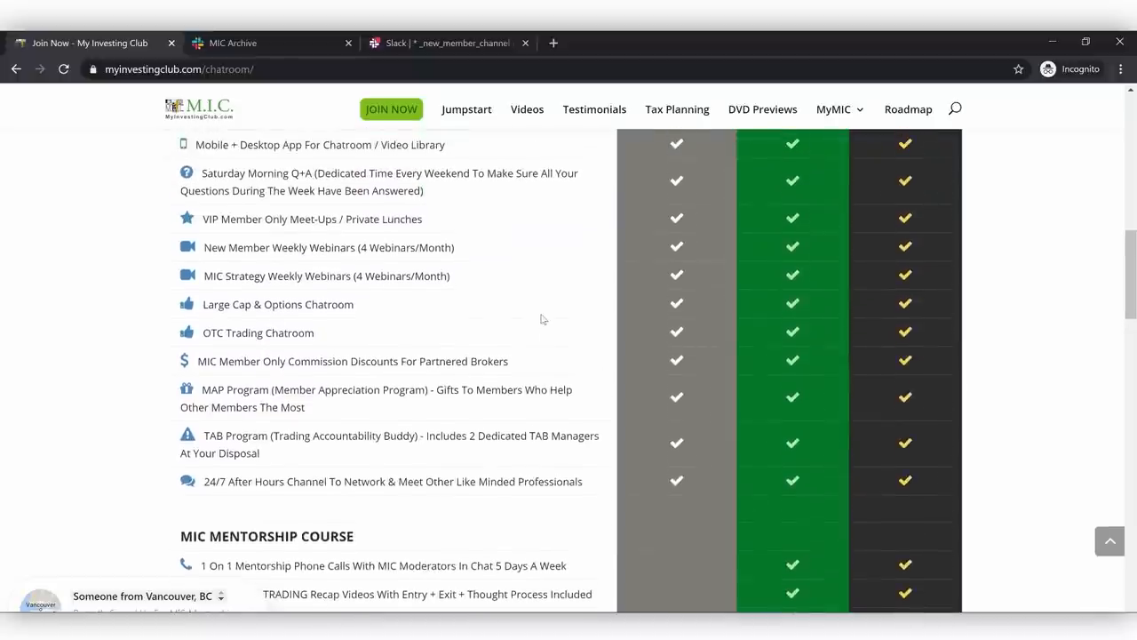
{"action": "scroll", "scroll_direction": "up", "scroll_amount": 3}
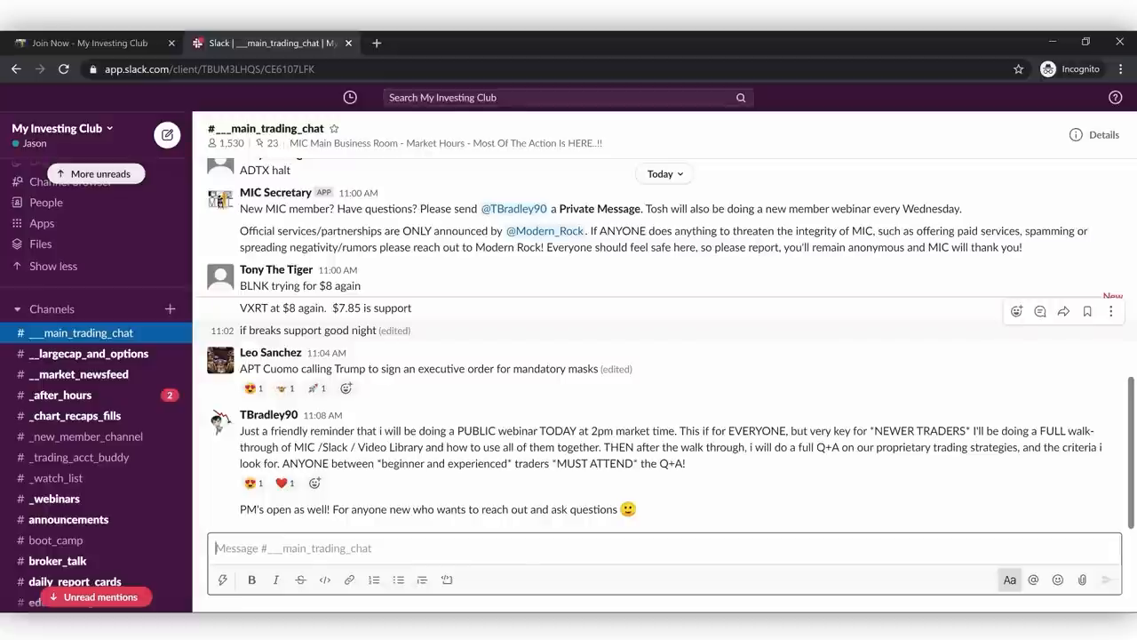
{"action": "mouse_move", "coordinate": [334, 323]}
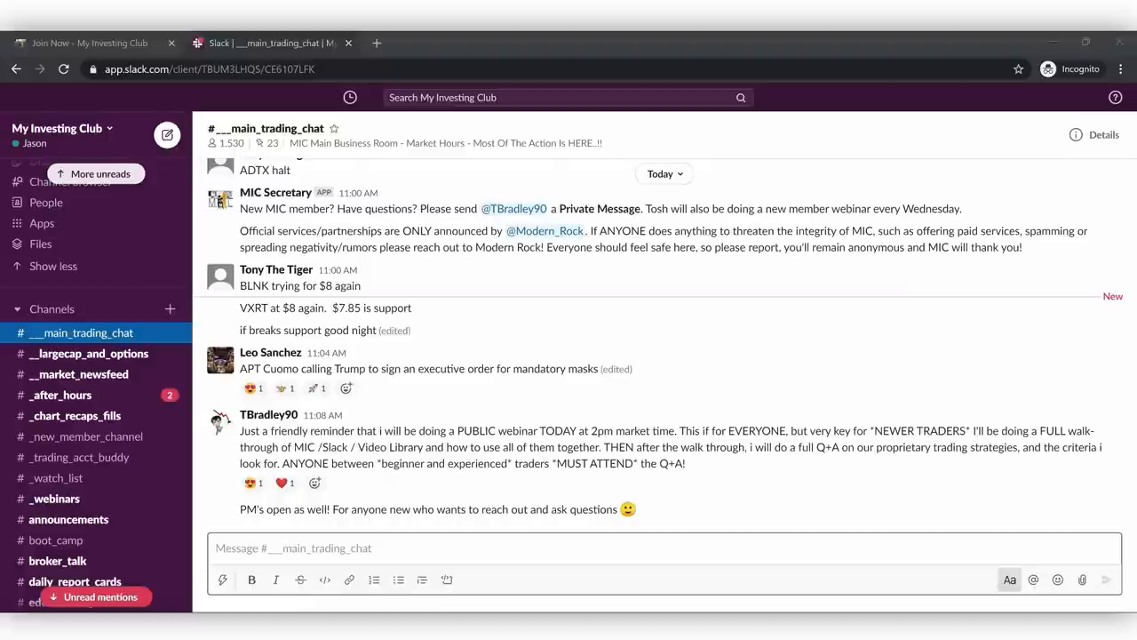
- Scroll #___main_trading_chat up to older posts and browse the sidebar channel list
{"action": "scroll", "scroll_direction": "up", "scroll_amount": 3}
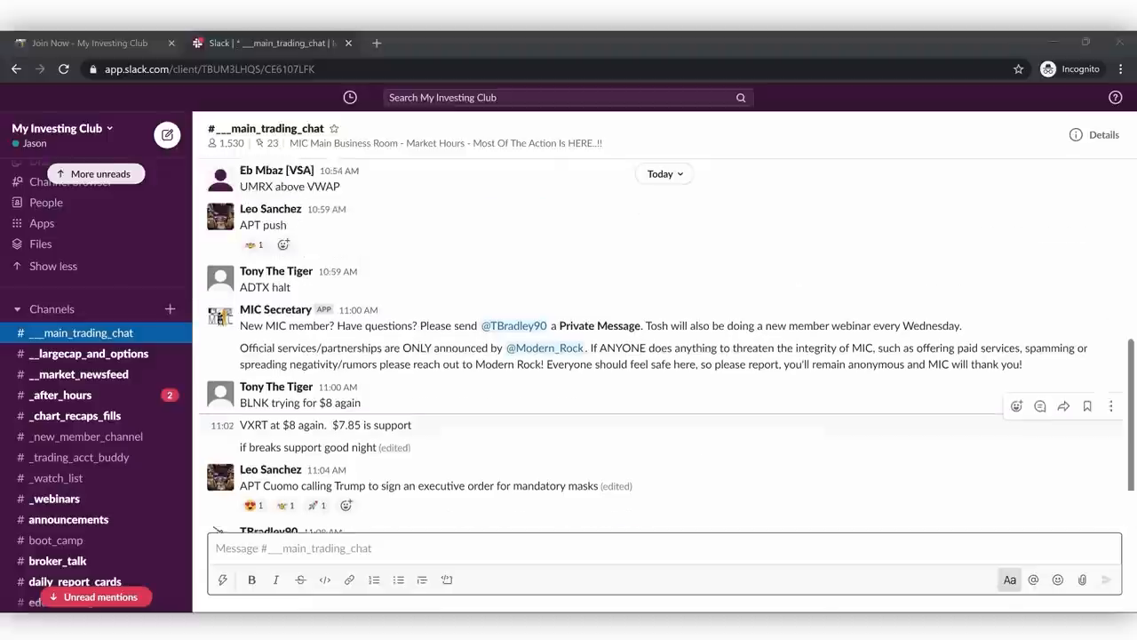
{"action": "scroll", "scroll_direction": "up", "scroll_amount": 3}
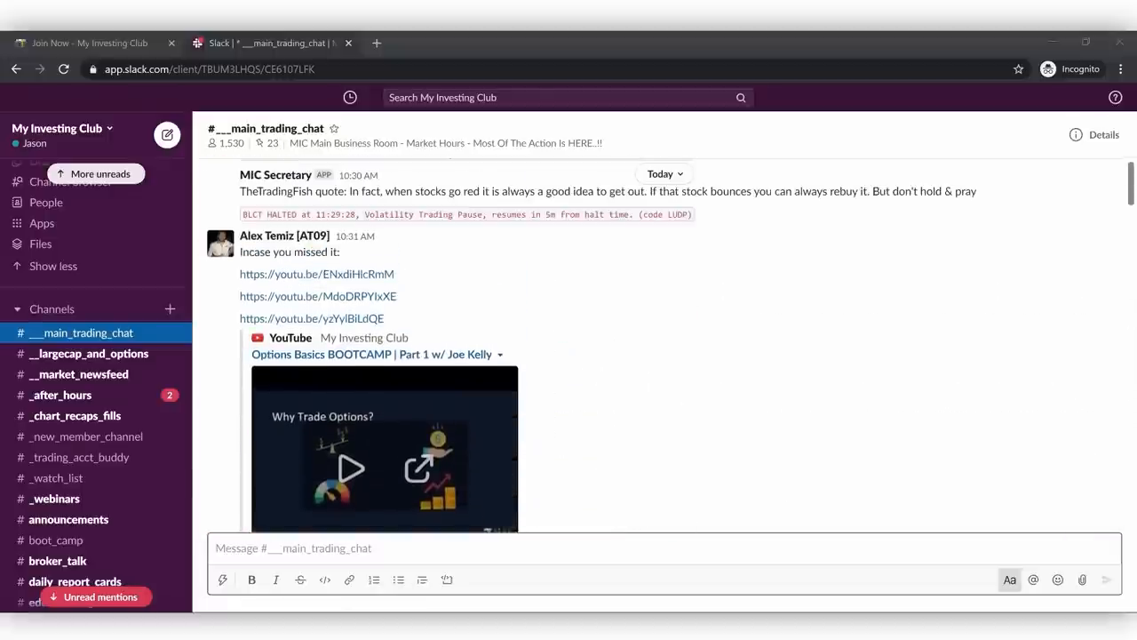
{"action": "mouse_move", "coordinate": [99, 437]}
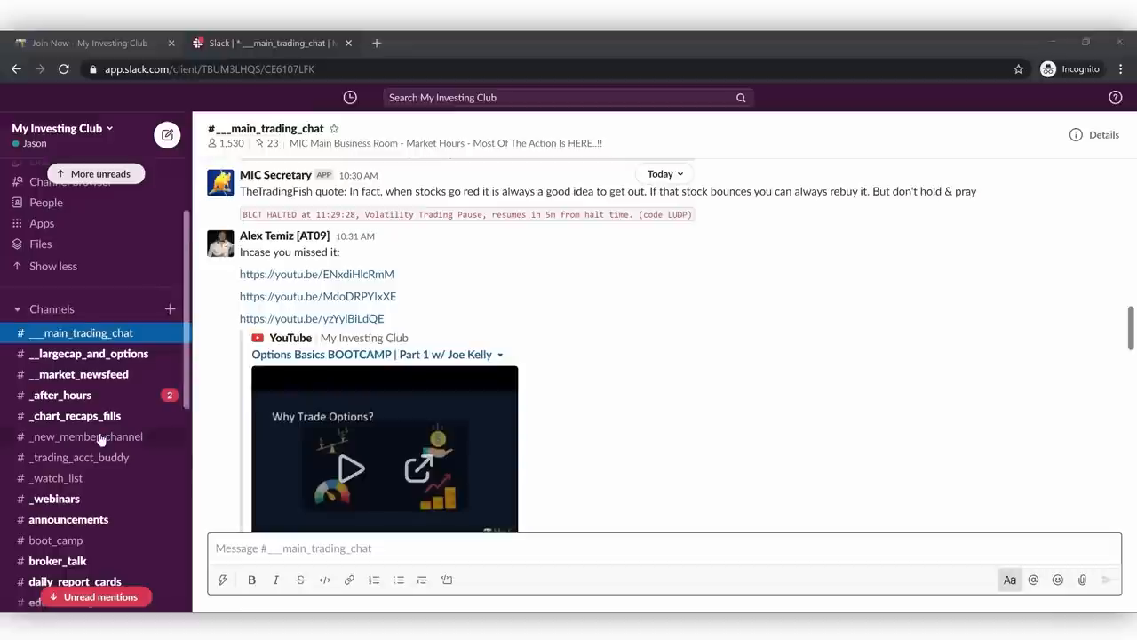
{"action": "scroll", "scroll_direction": "down", "scroll_amount": 3}
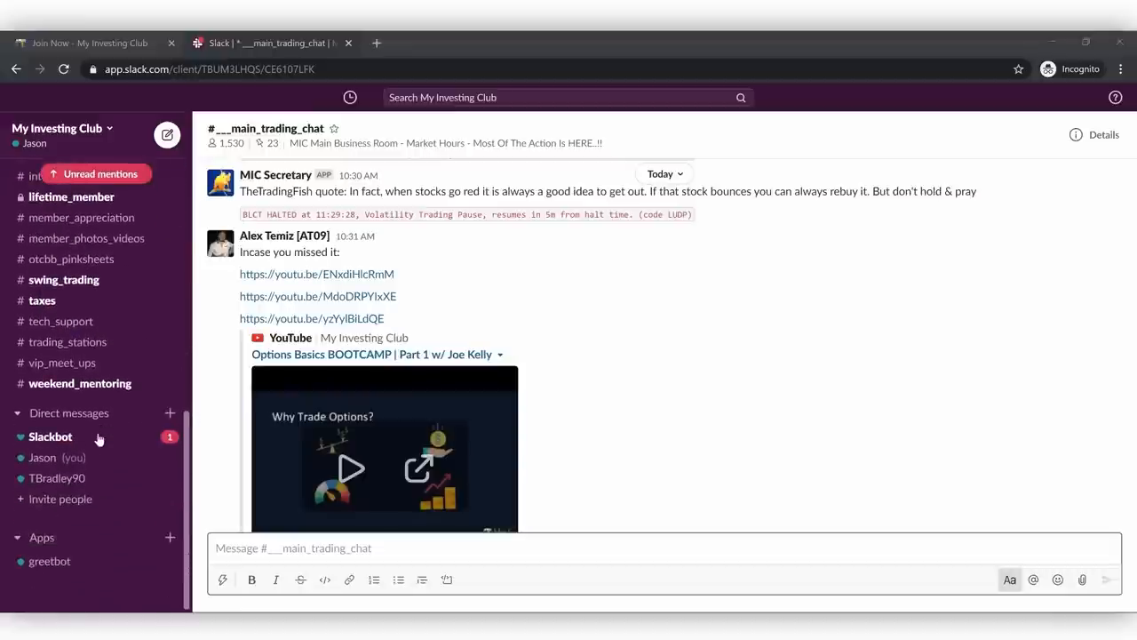
{"action": "scroll", "scroll_direction": "up", "scroll_amount": 3}
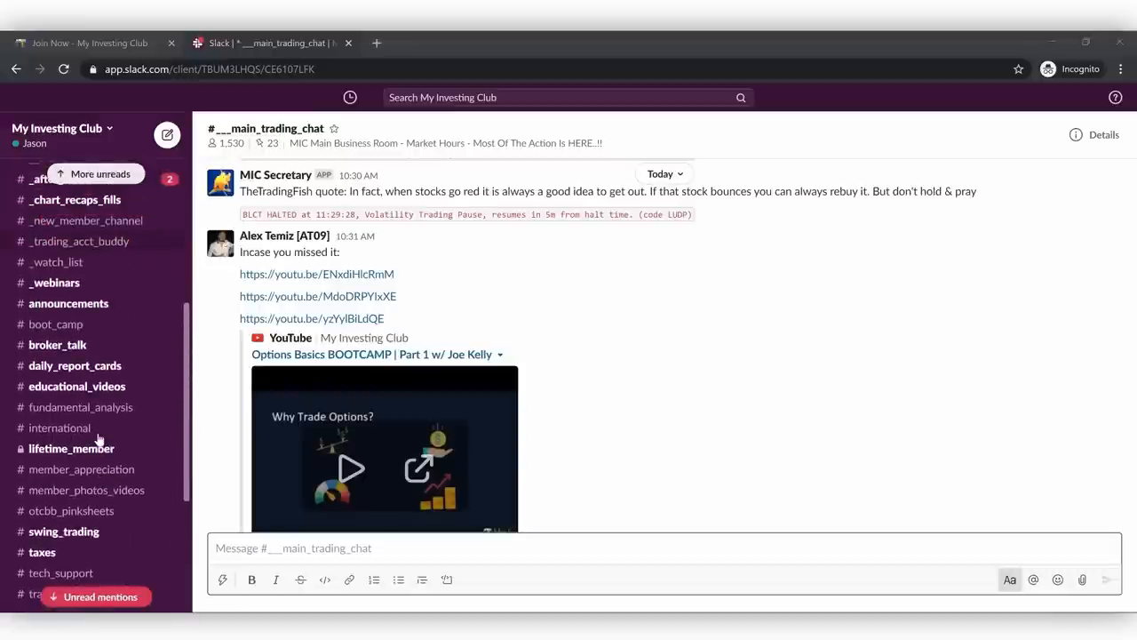